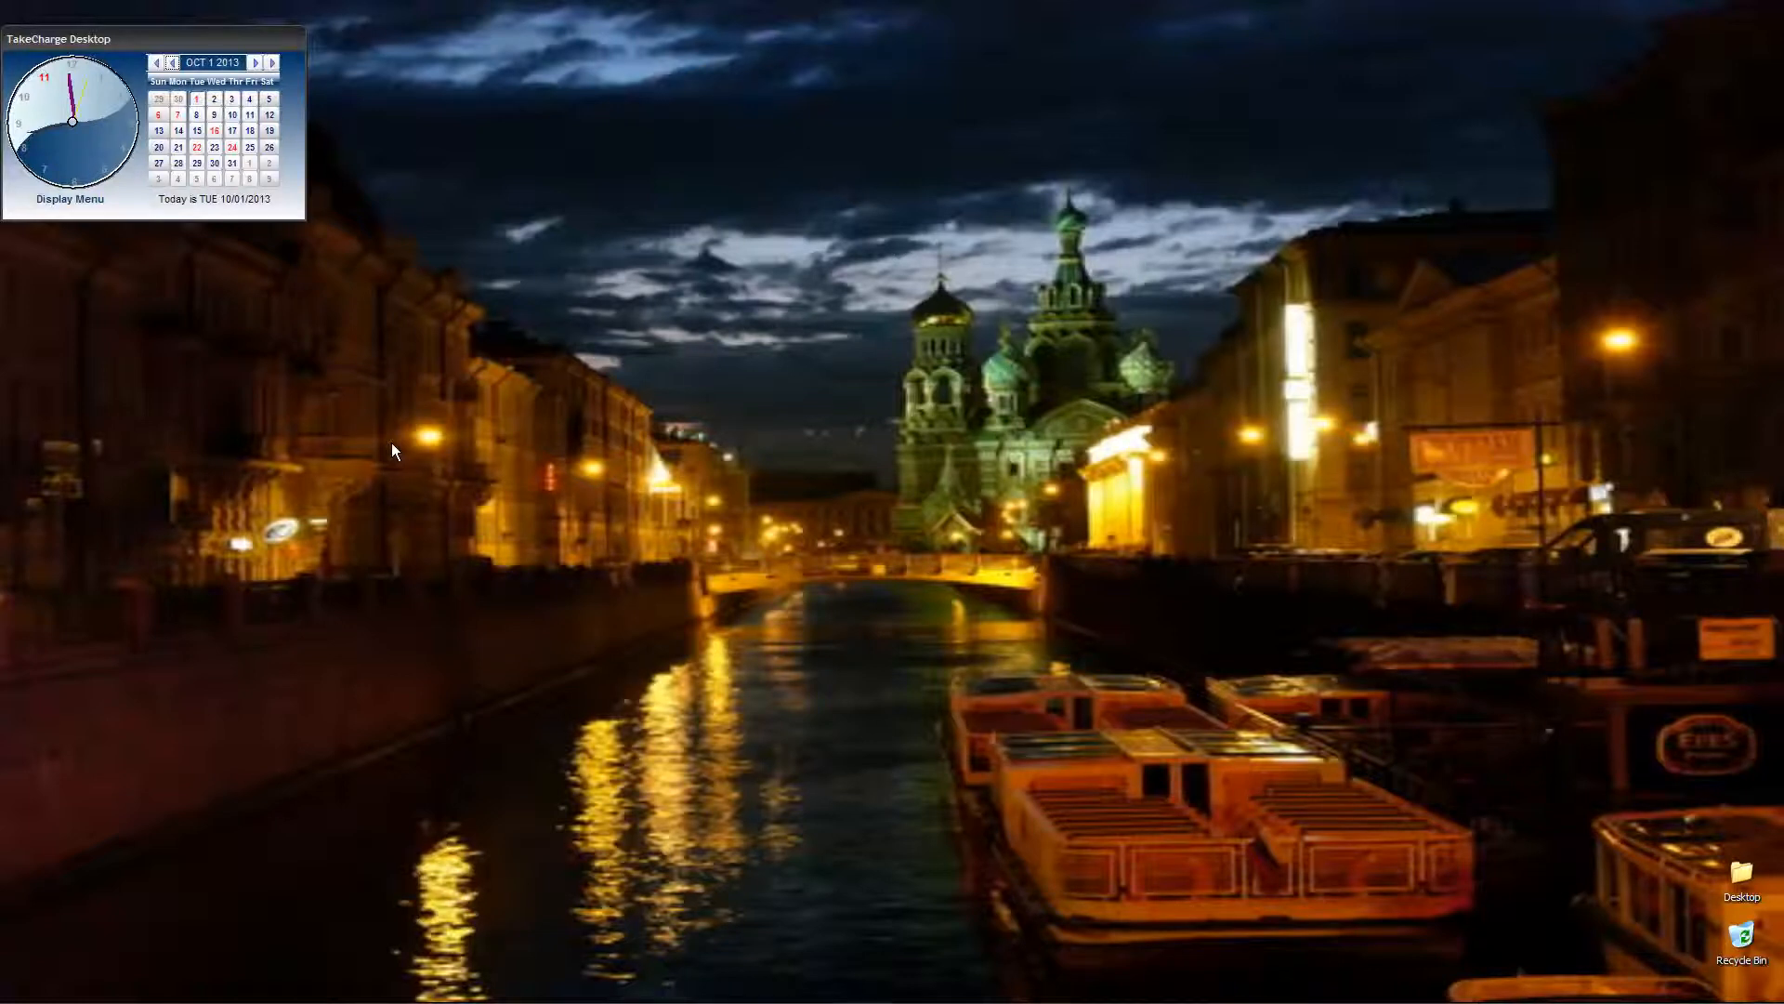
- Bring up the desktop's Display Menu listing the bundled TakeCharge apps
click(67, 199)
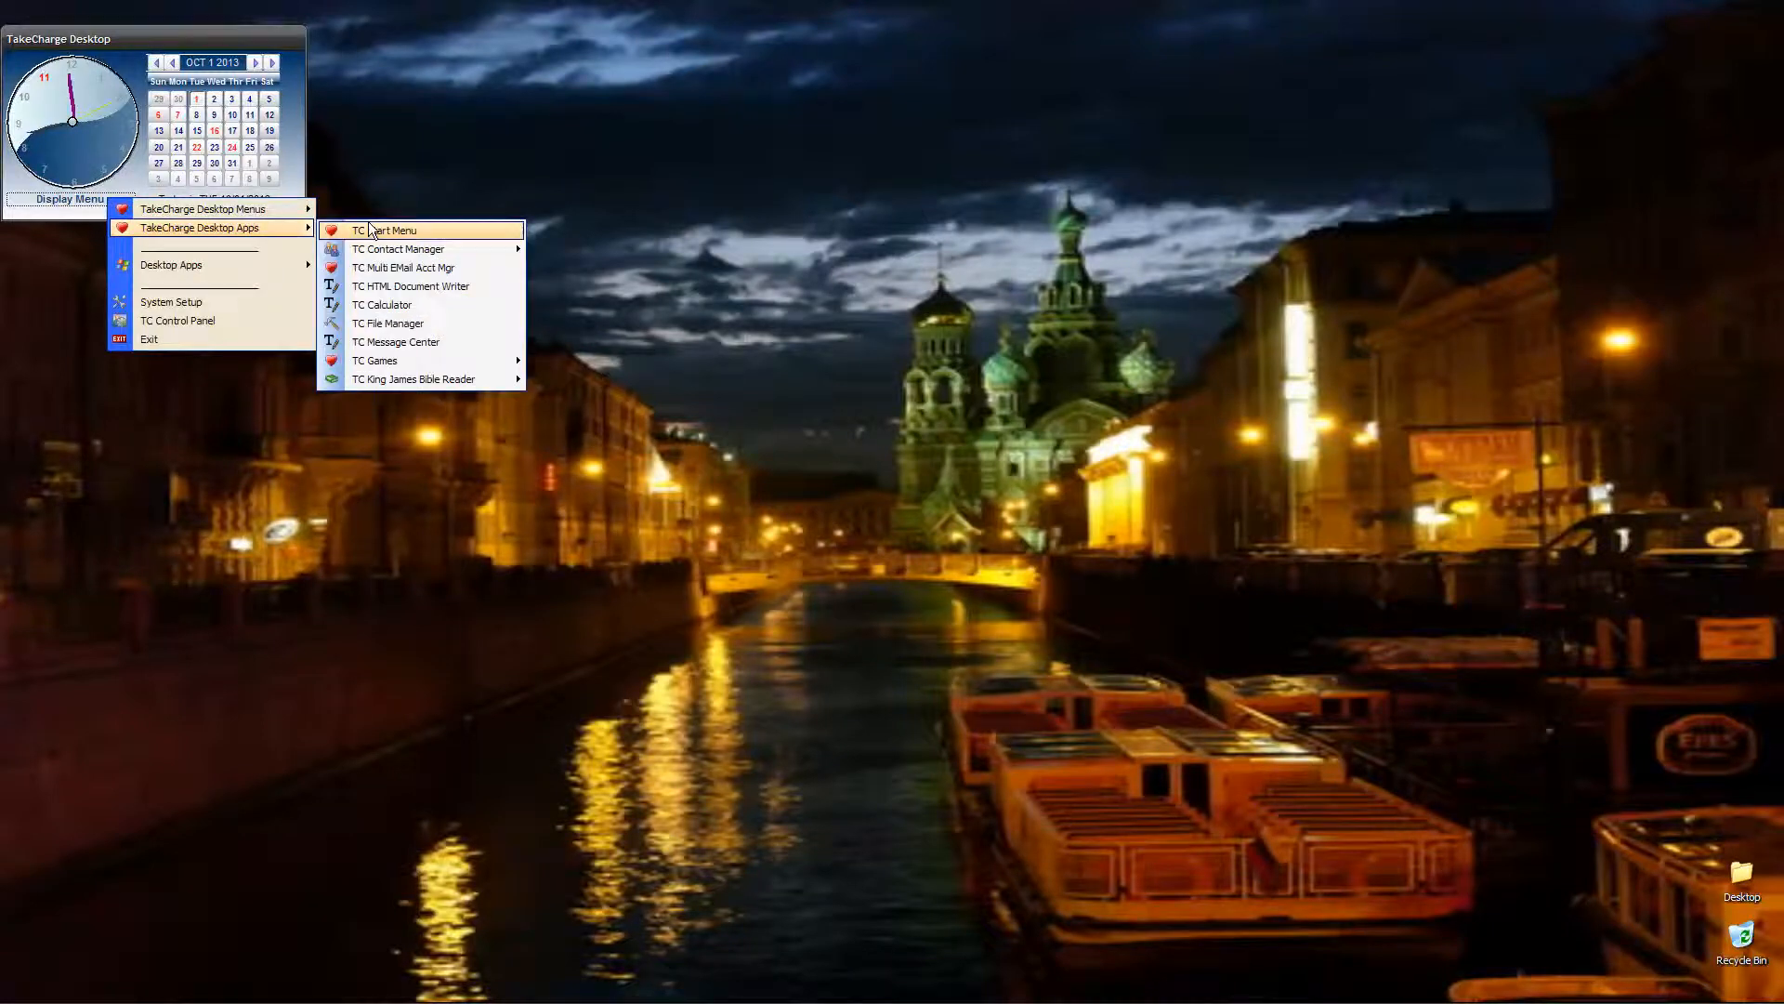
mouse_move(204, 208)
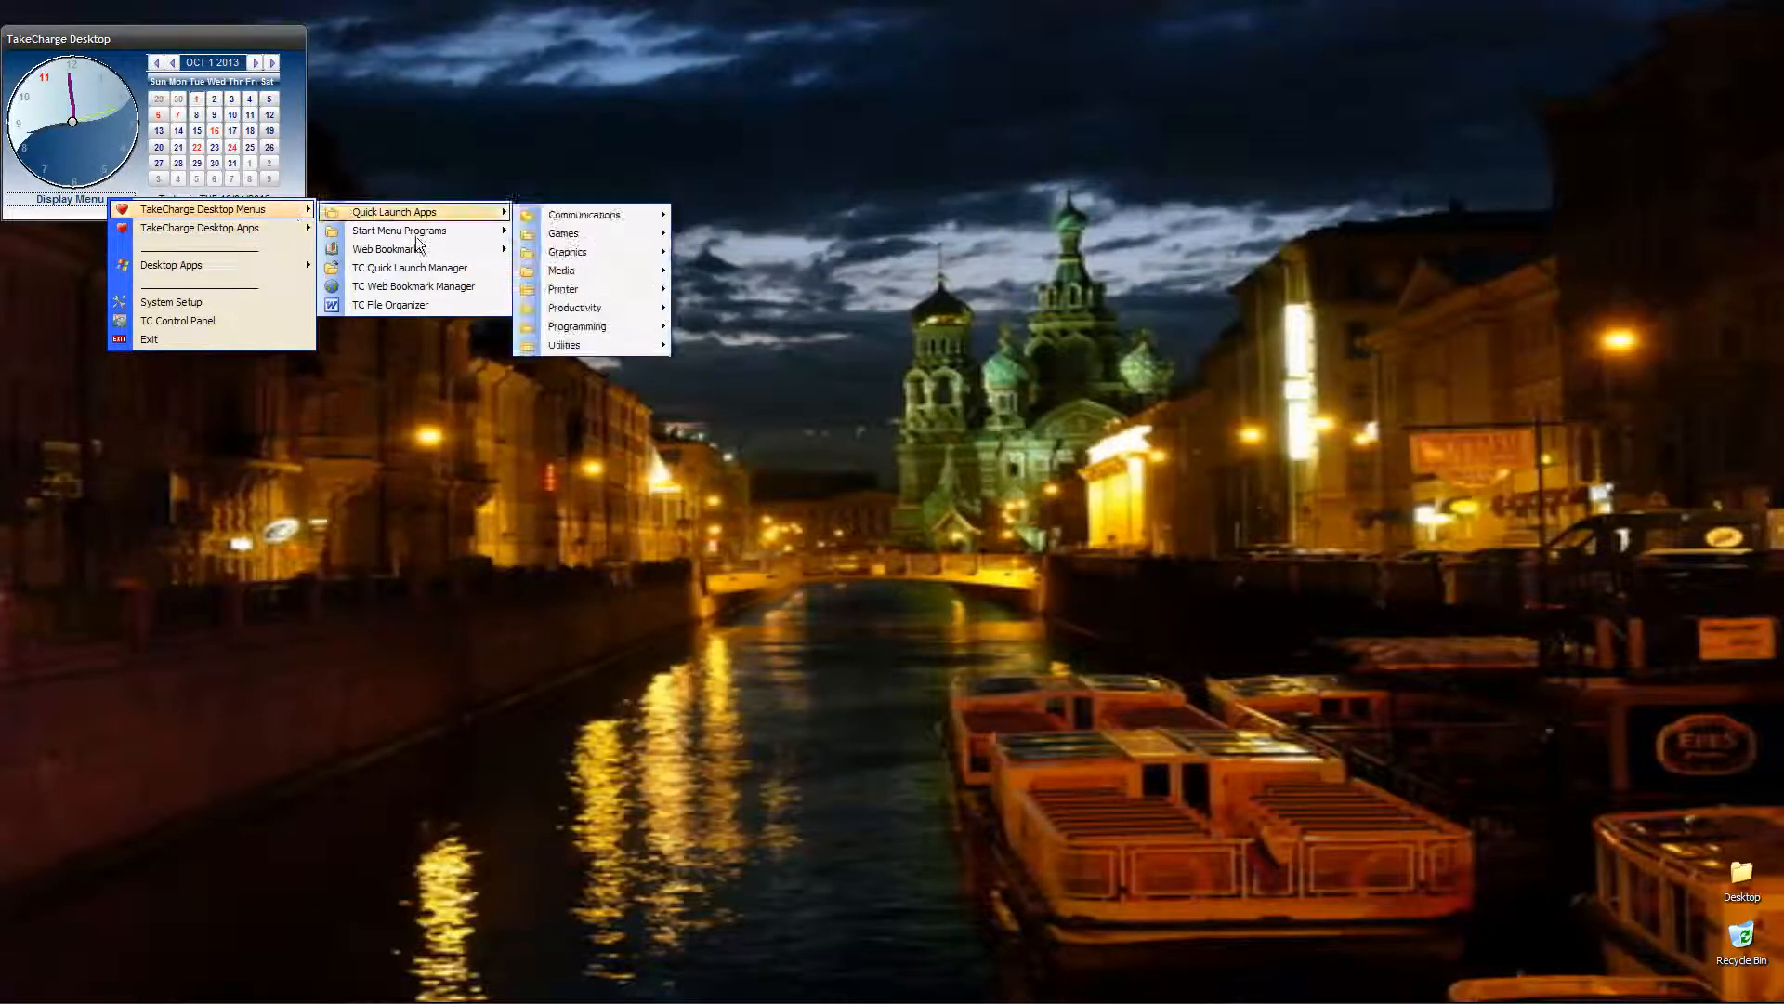
mouse_move(412, 286)
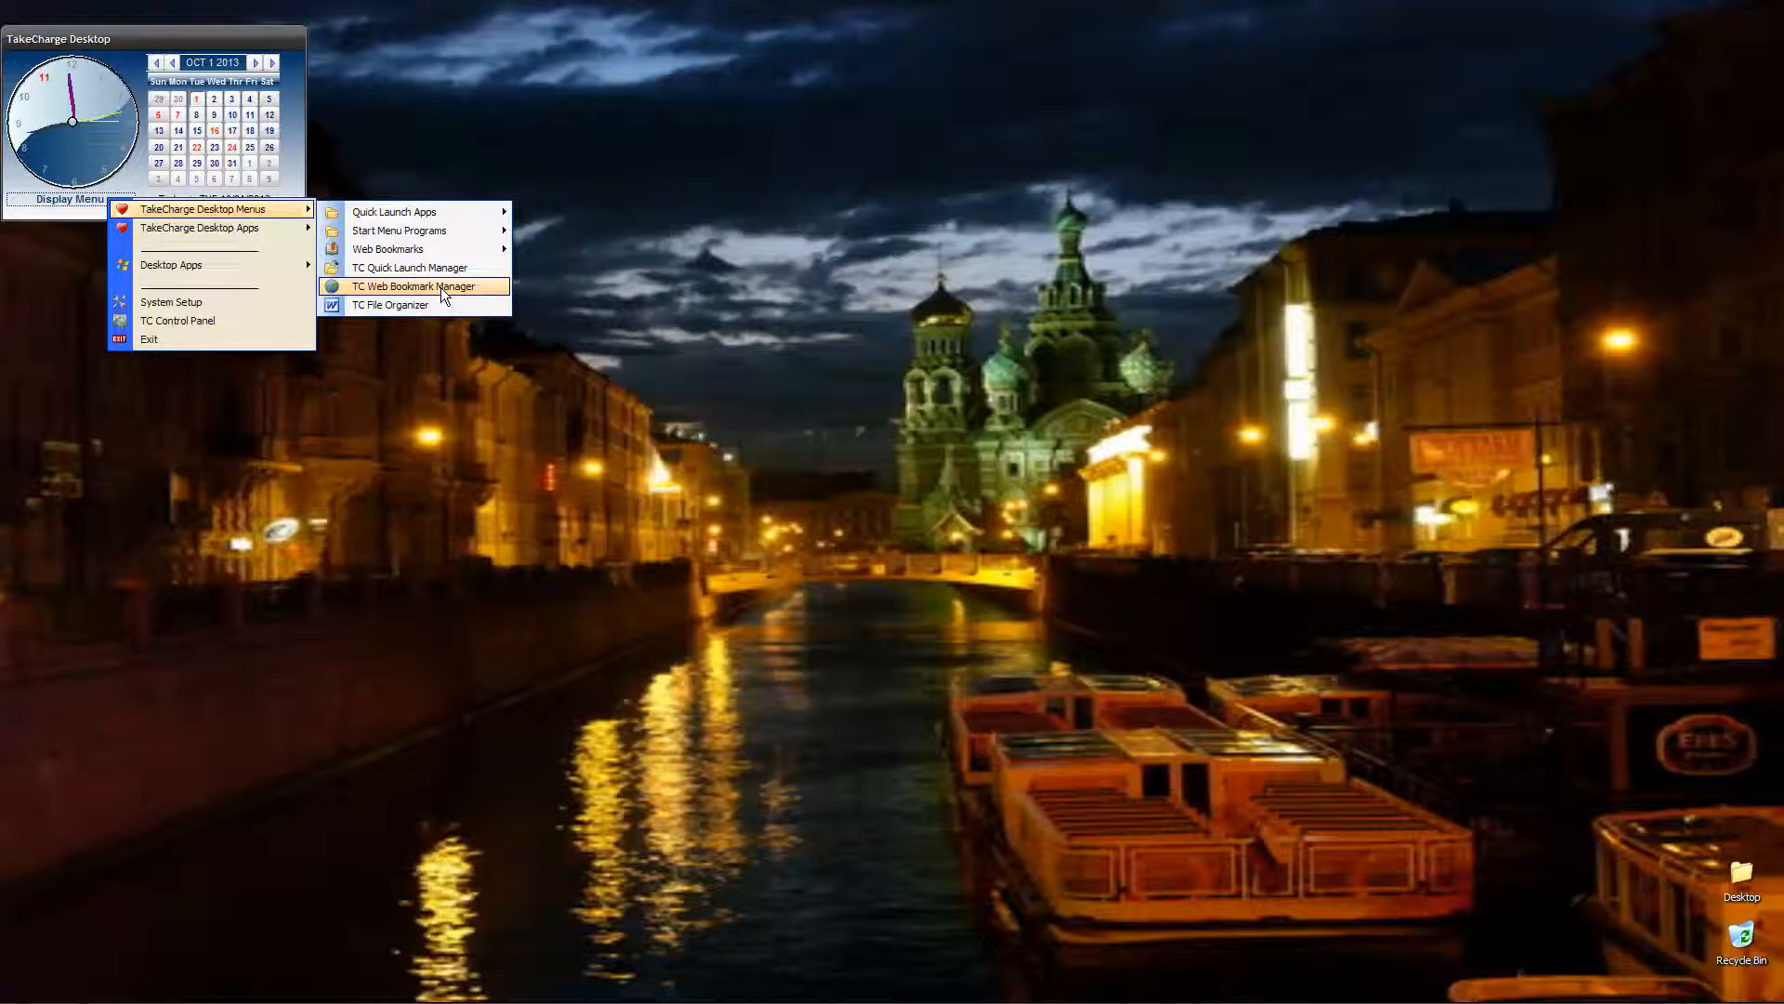
- Launch the TC Web Bookmark Manager and load the Take Charge Site bookmark
click(418, 287)
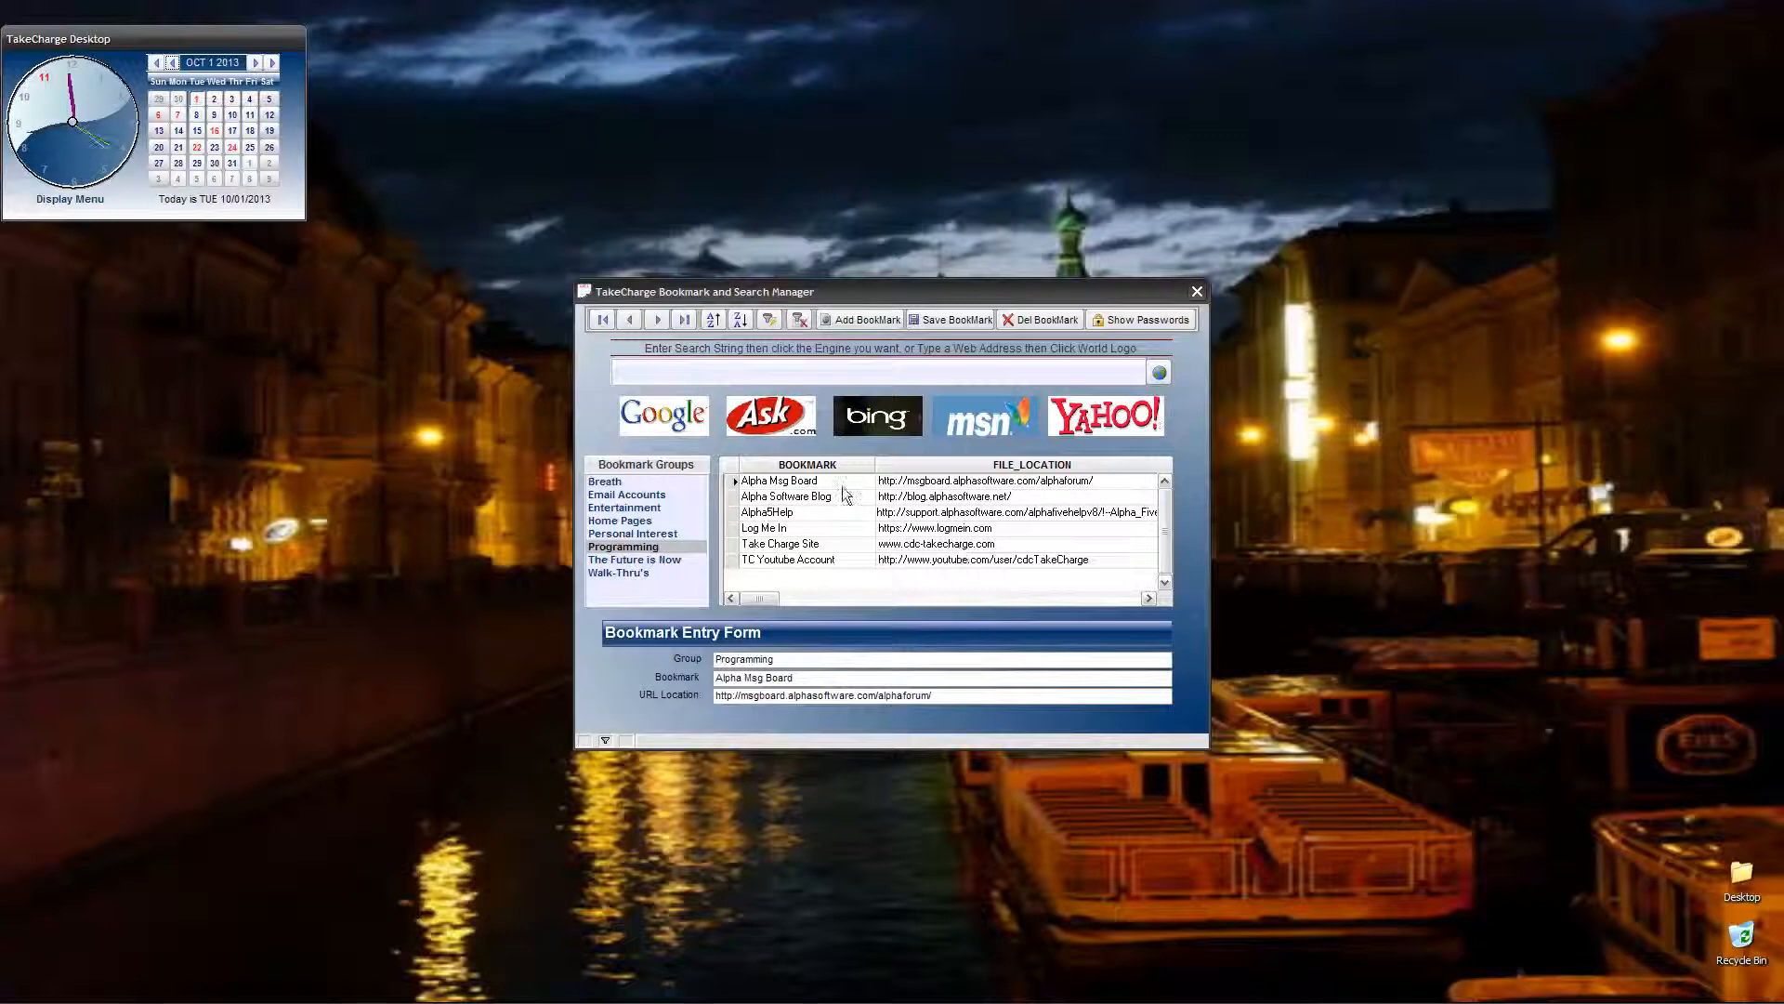
mouse_move(1000, 465)
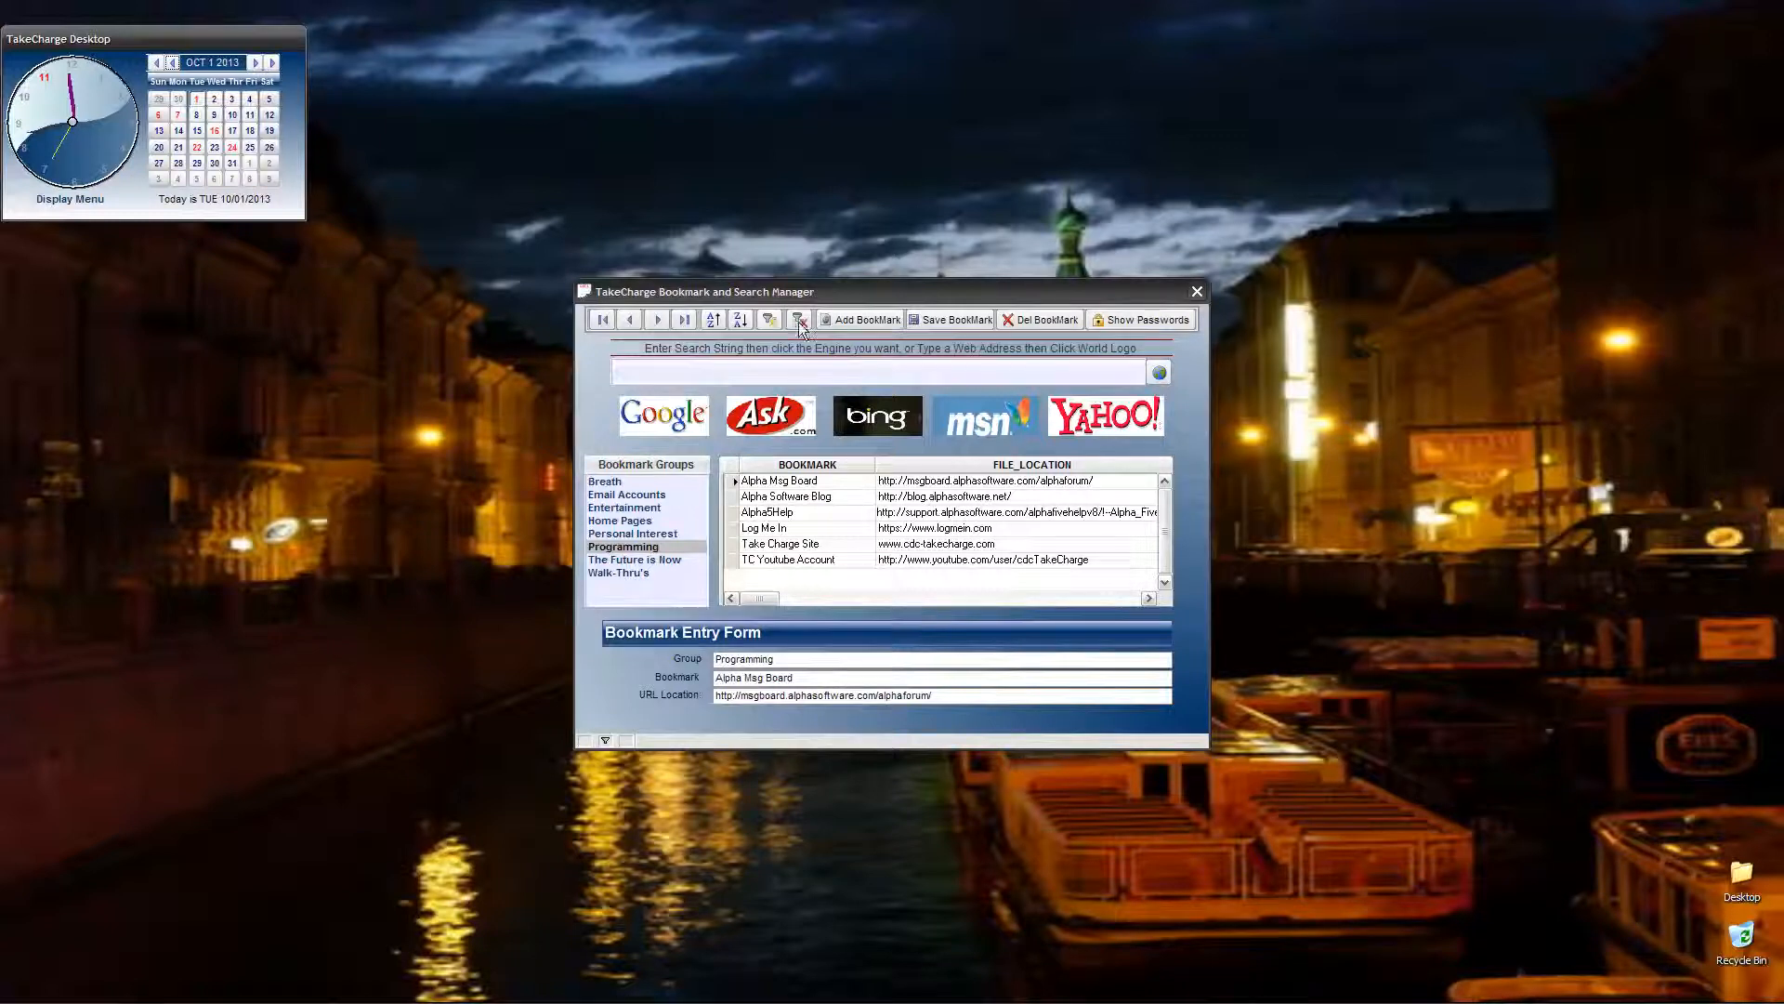
mouse_move(875, 333)
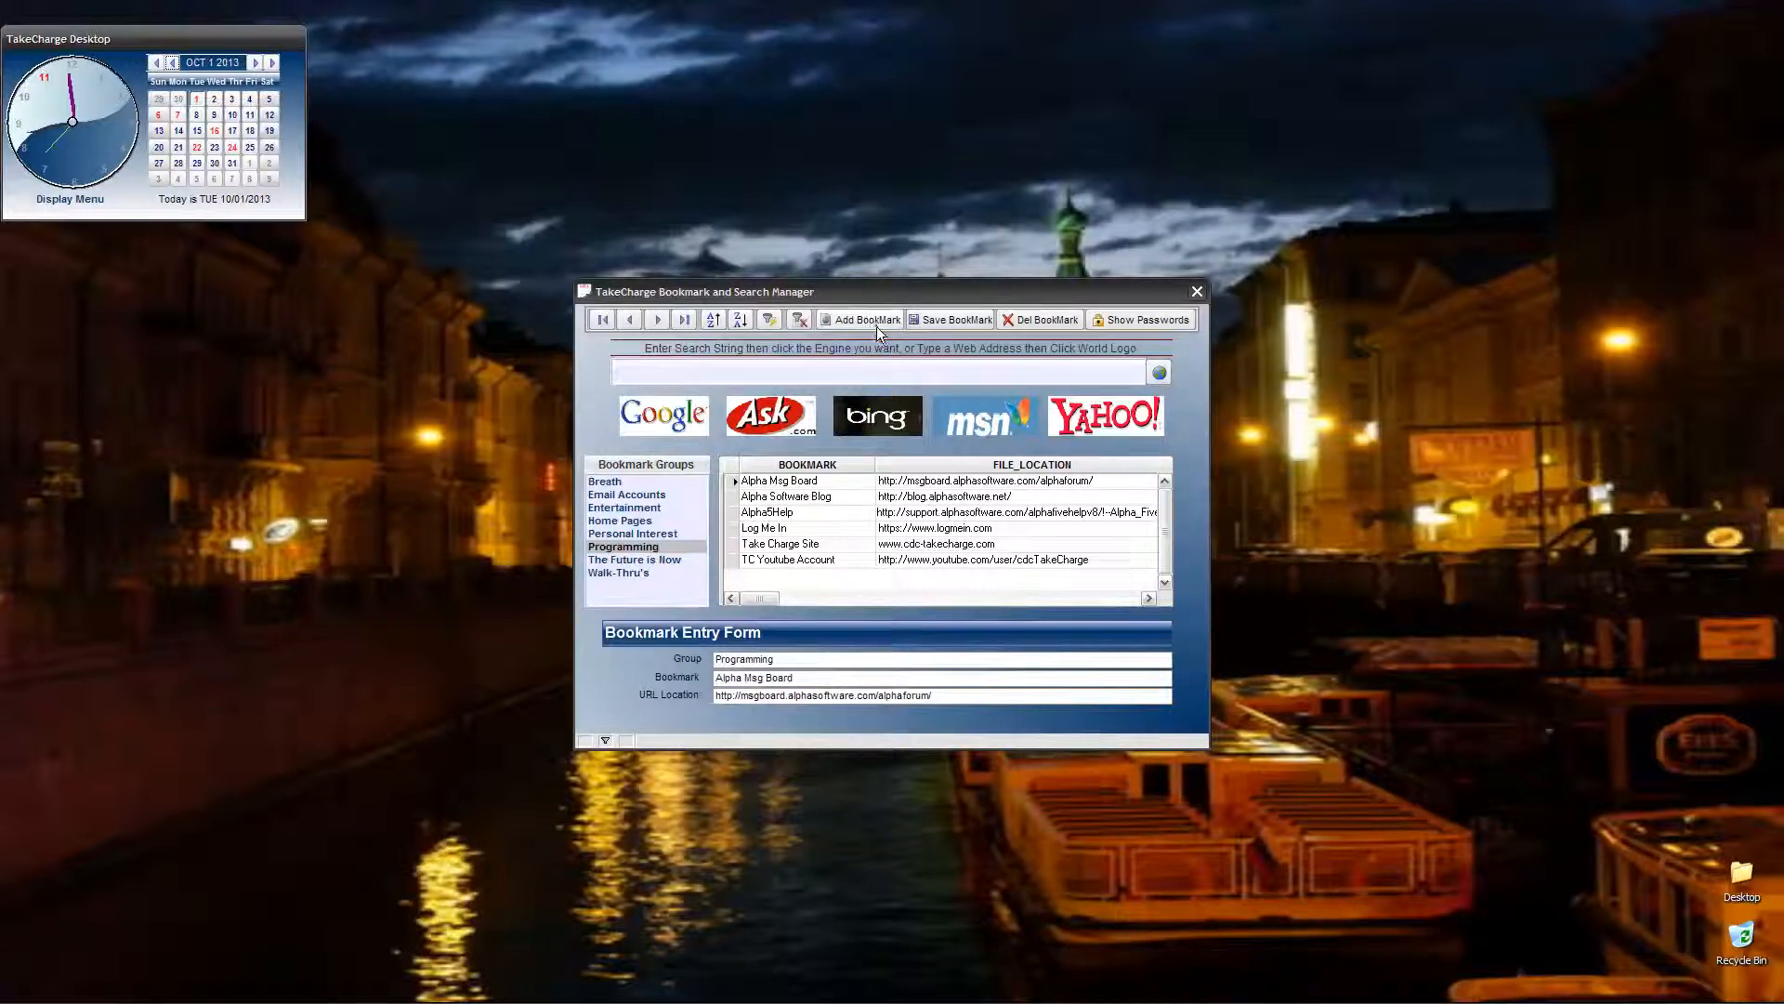
mouse_move(1046, 329)
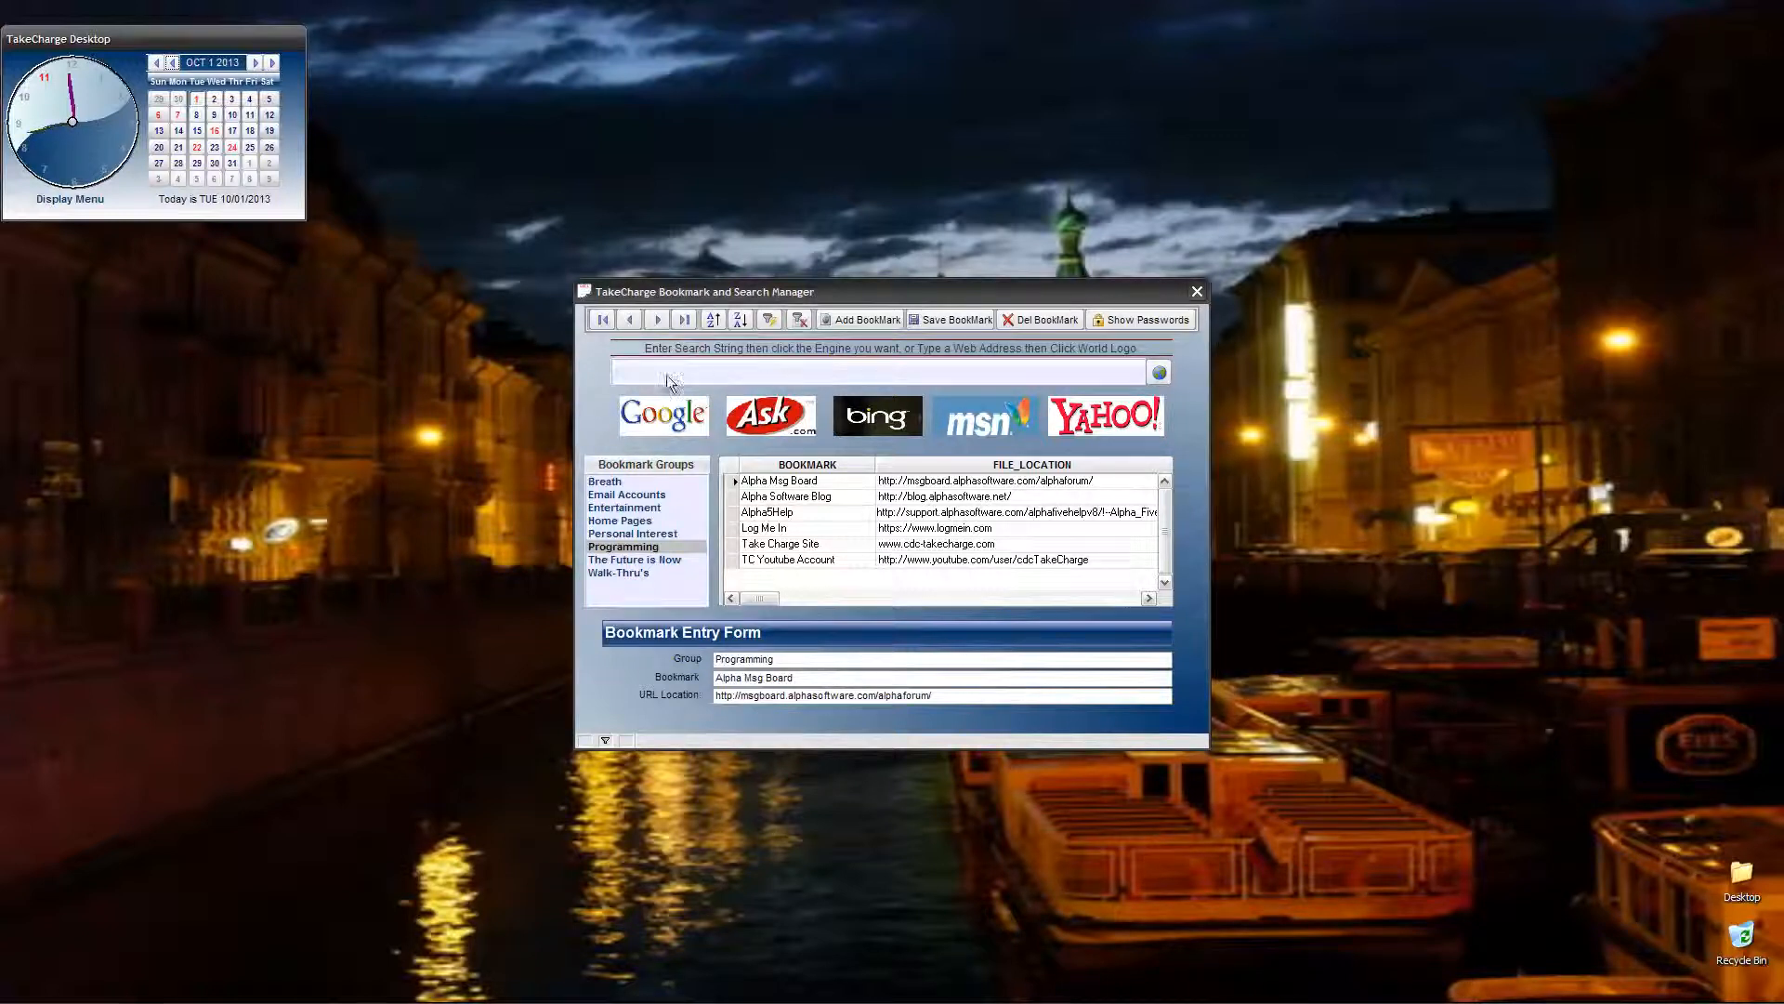
mouse_move(851, 383)
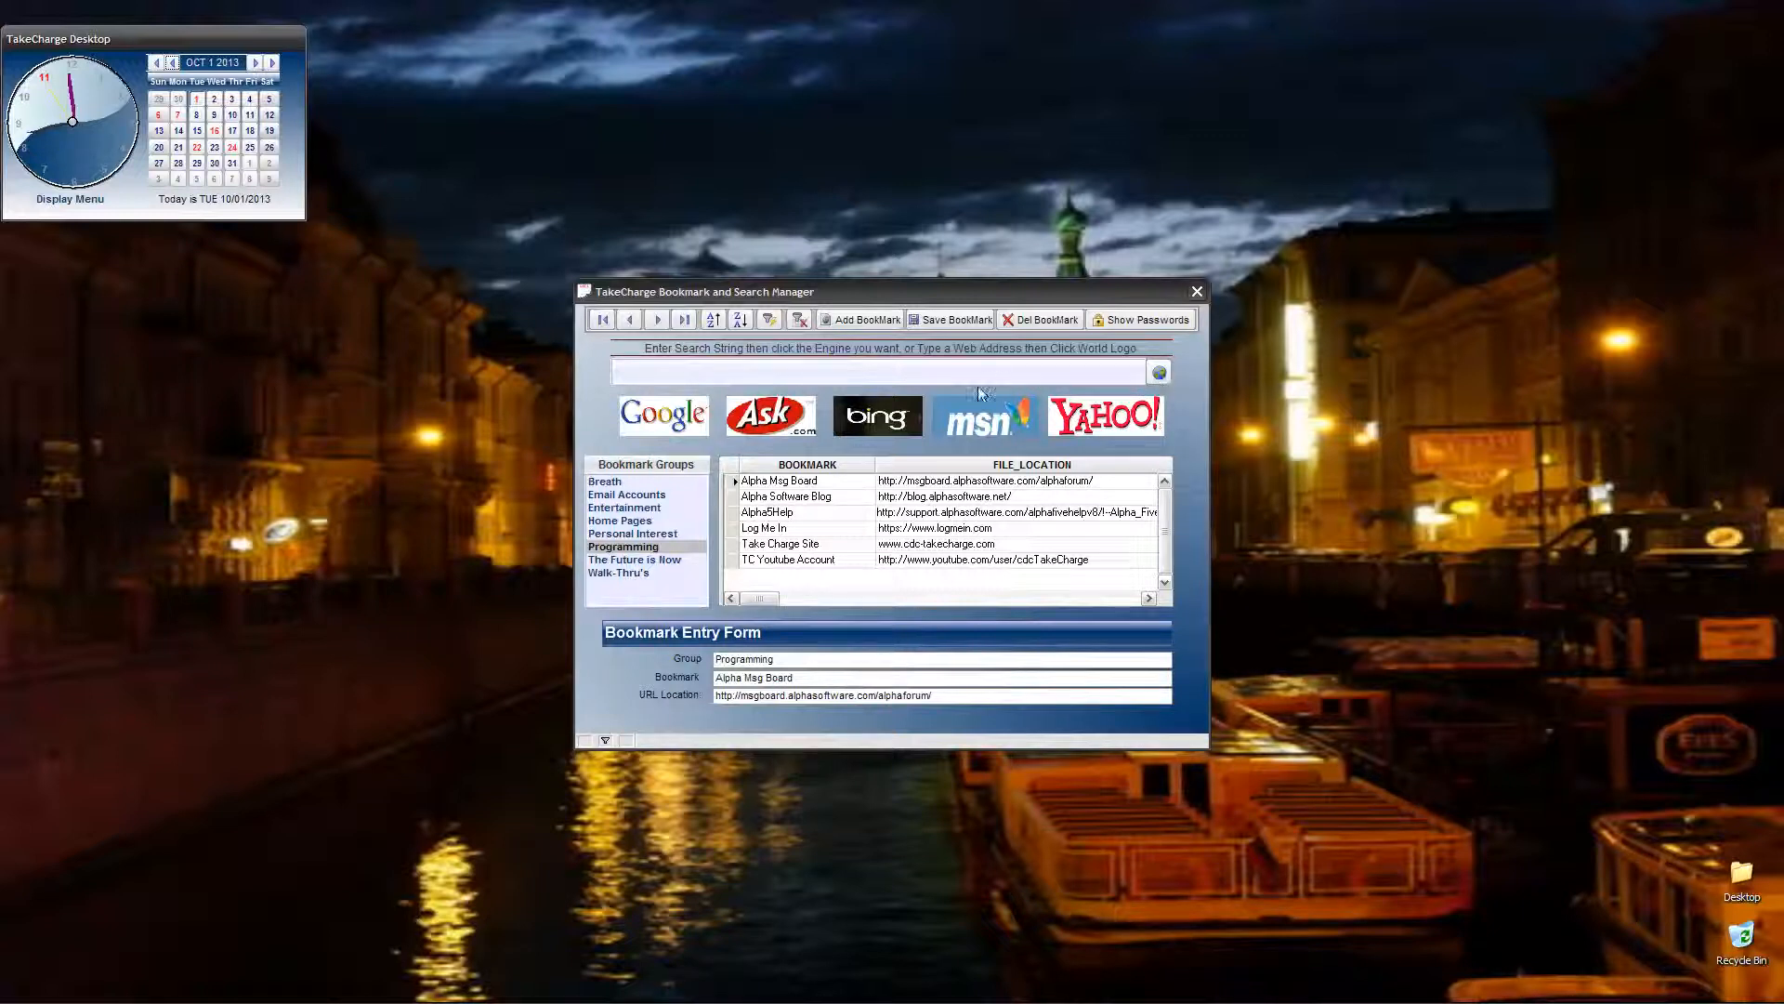
mouse_move(929, 550)
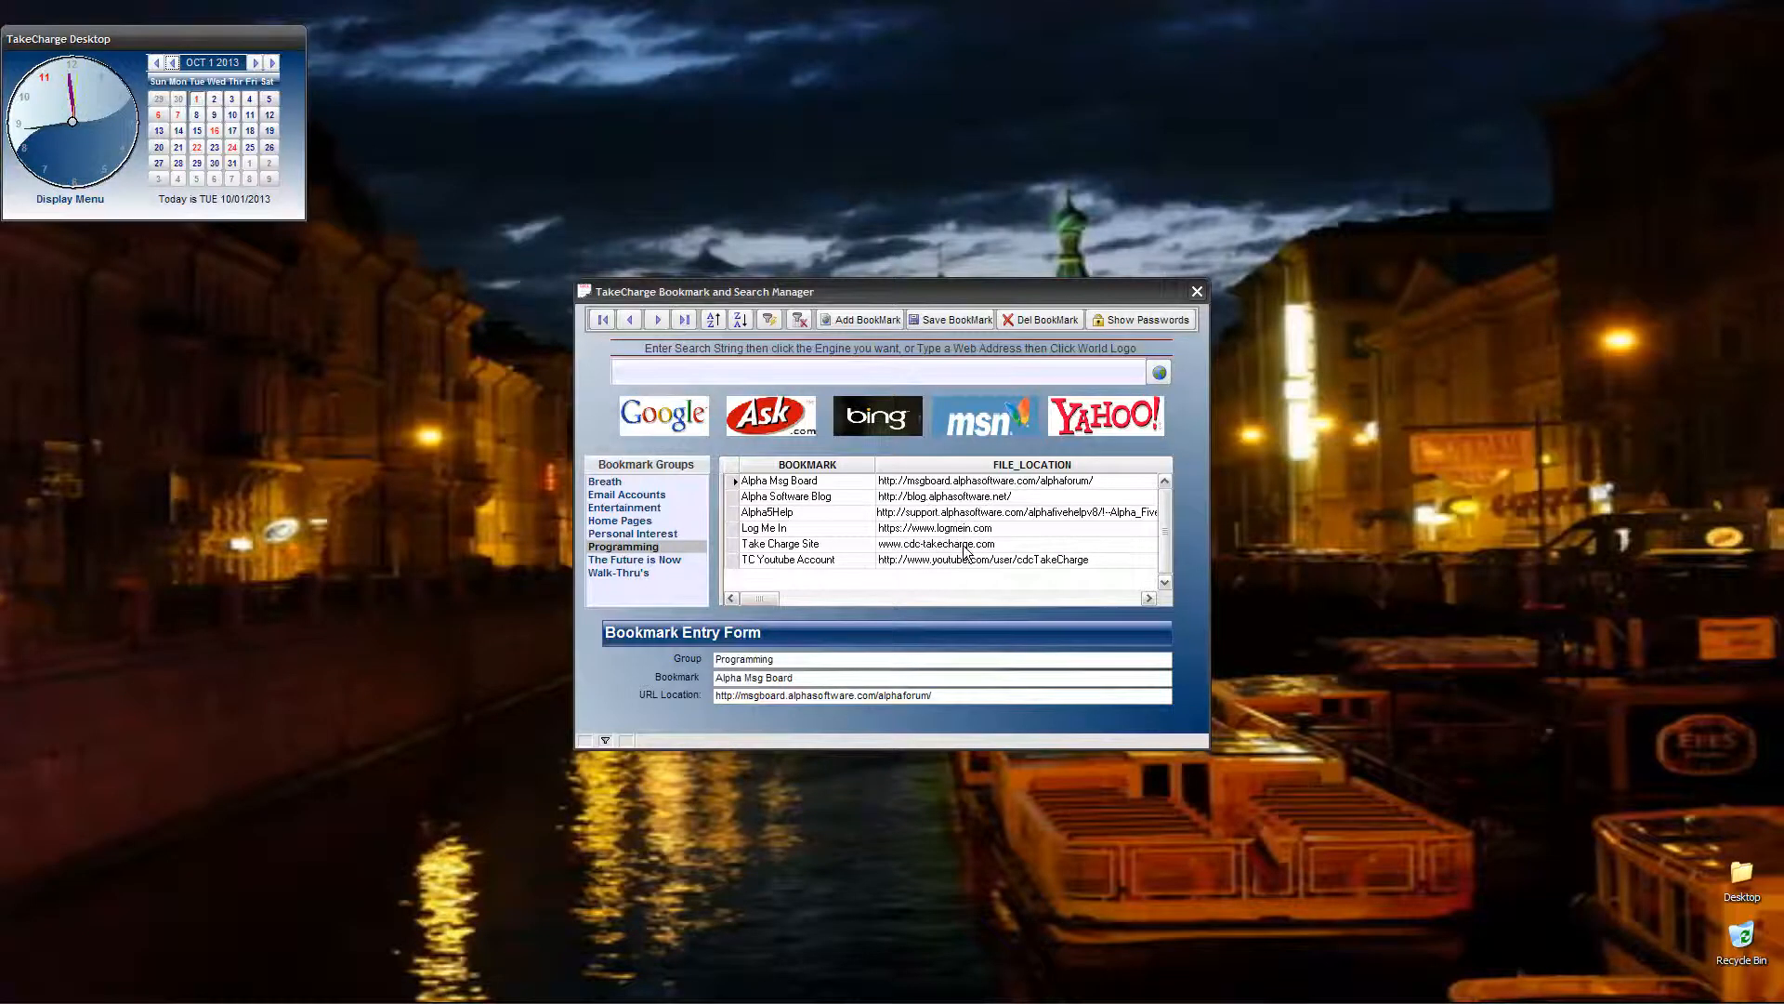
click(782, 543)
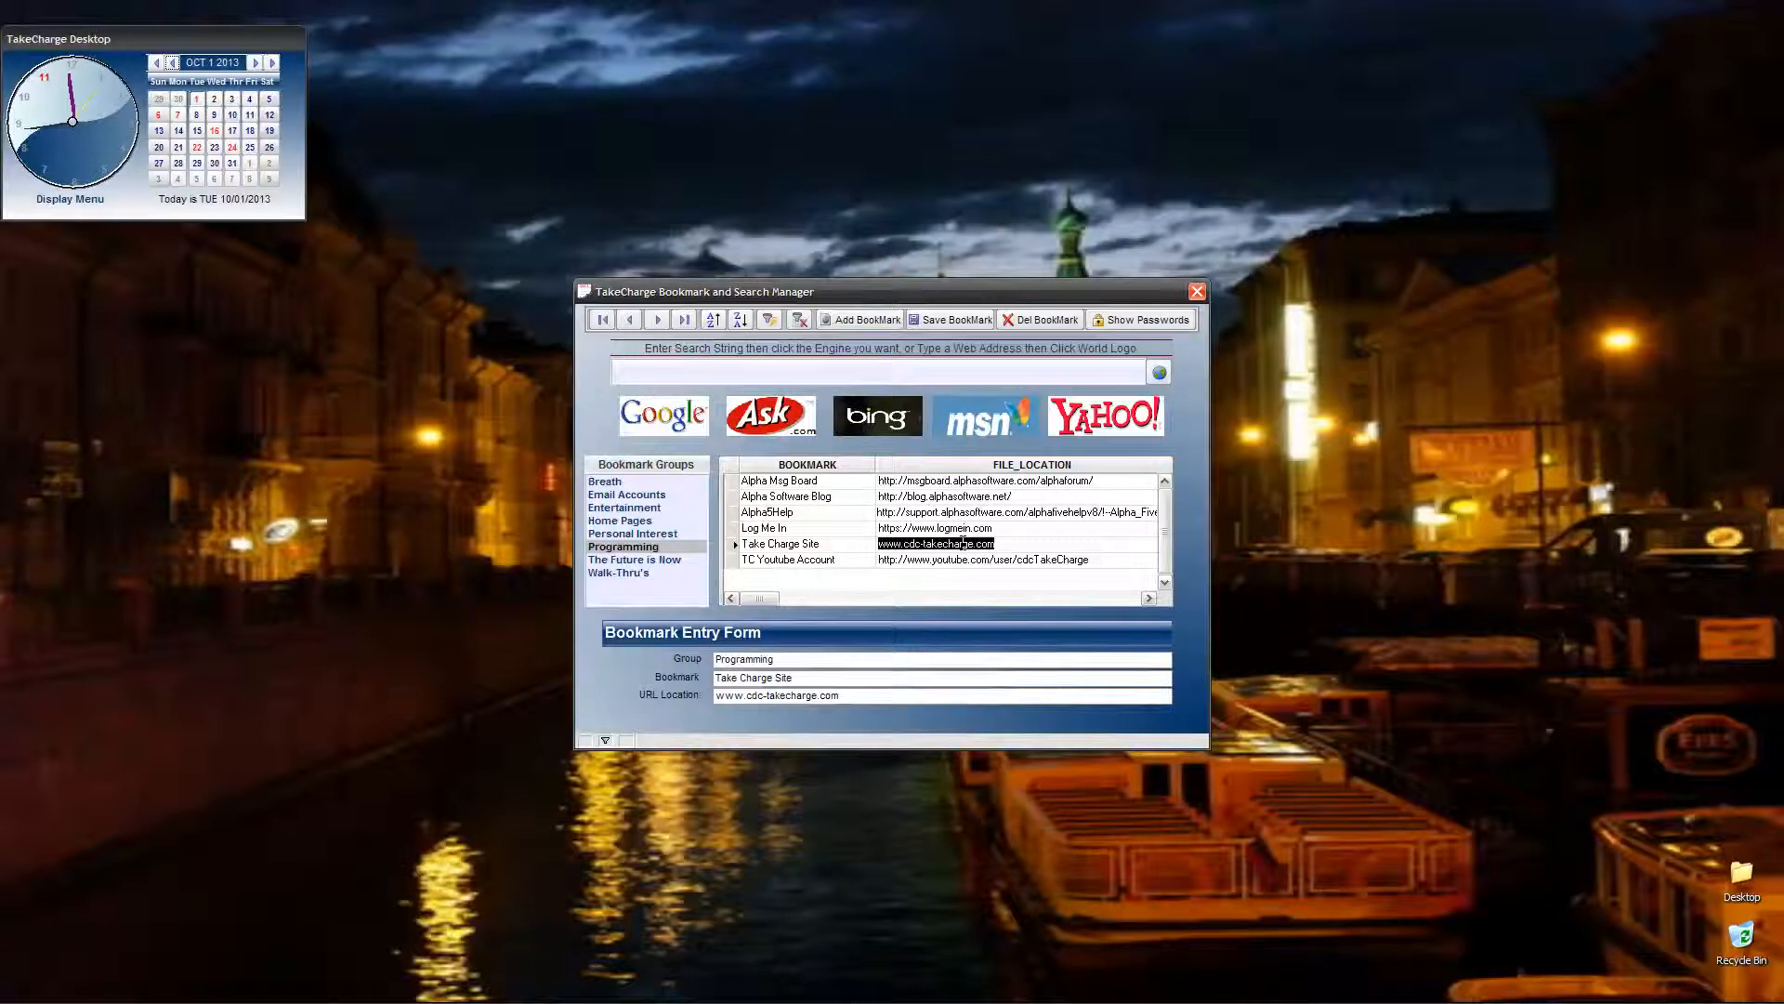
mouse_move(737, 565)
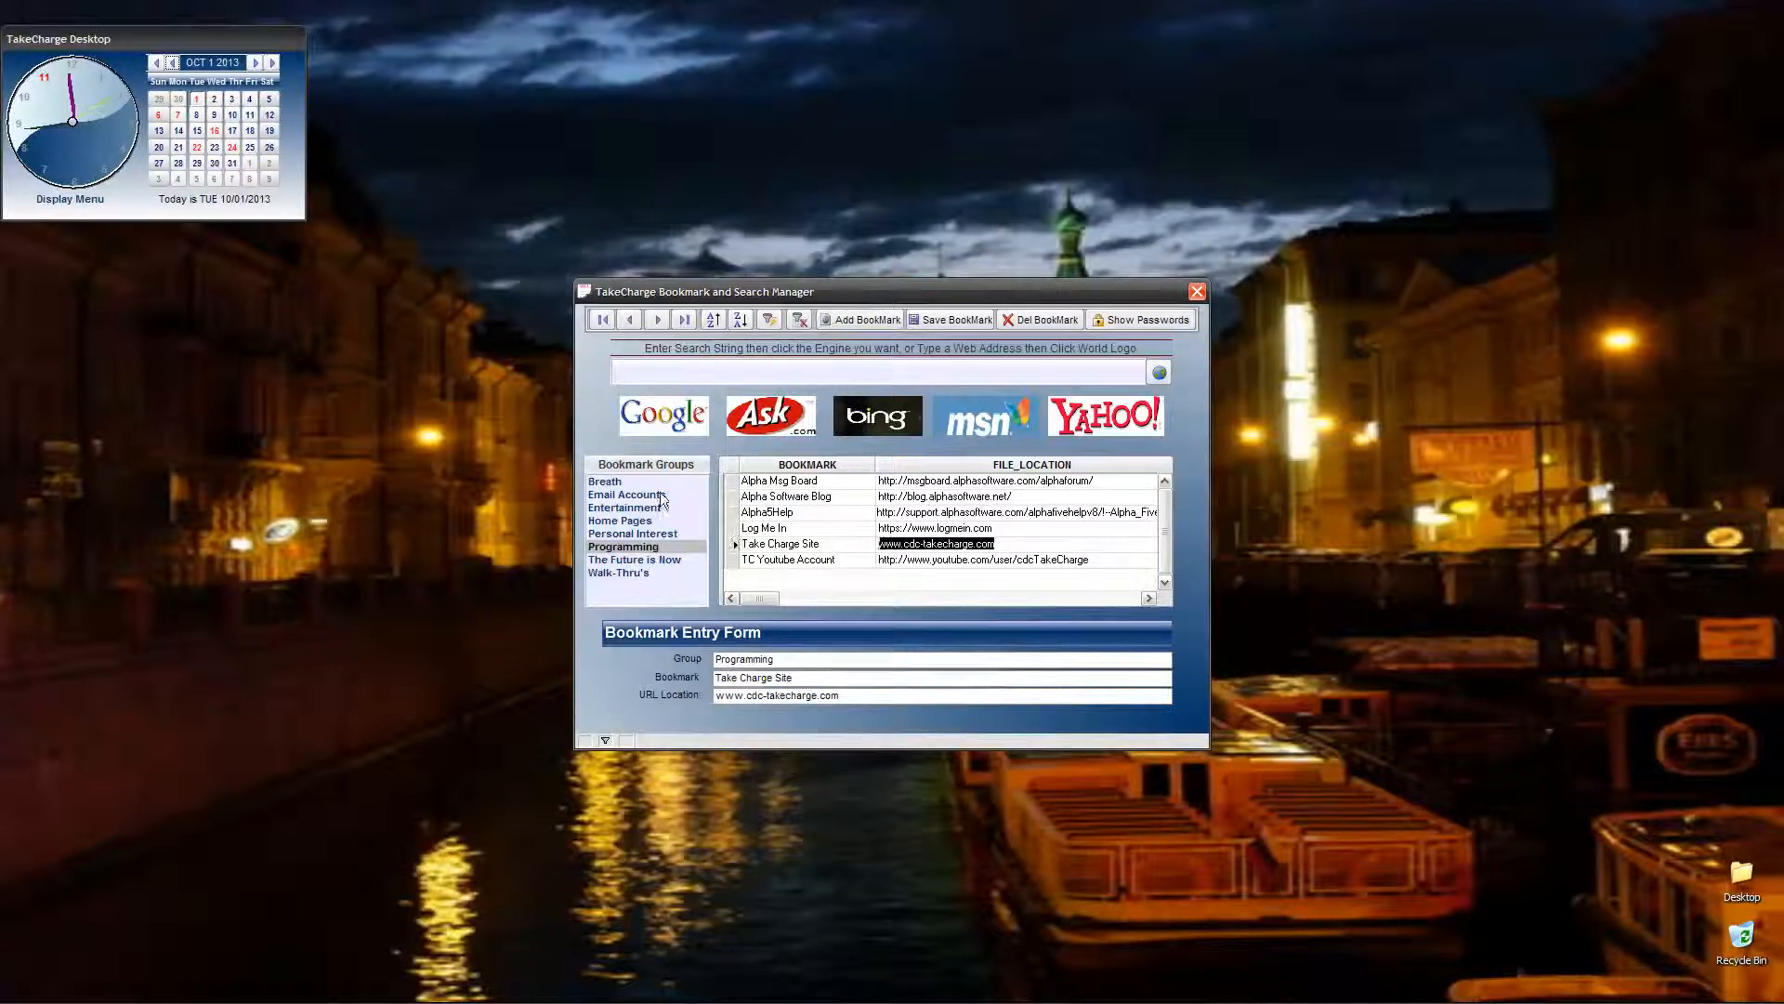
mouse_move(821, 522)
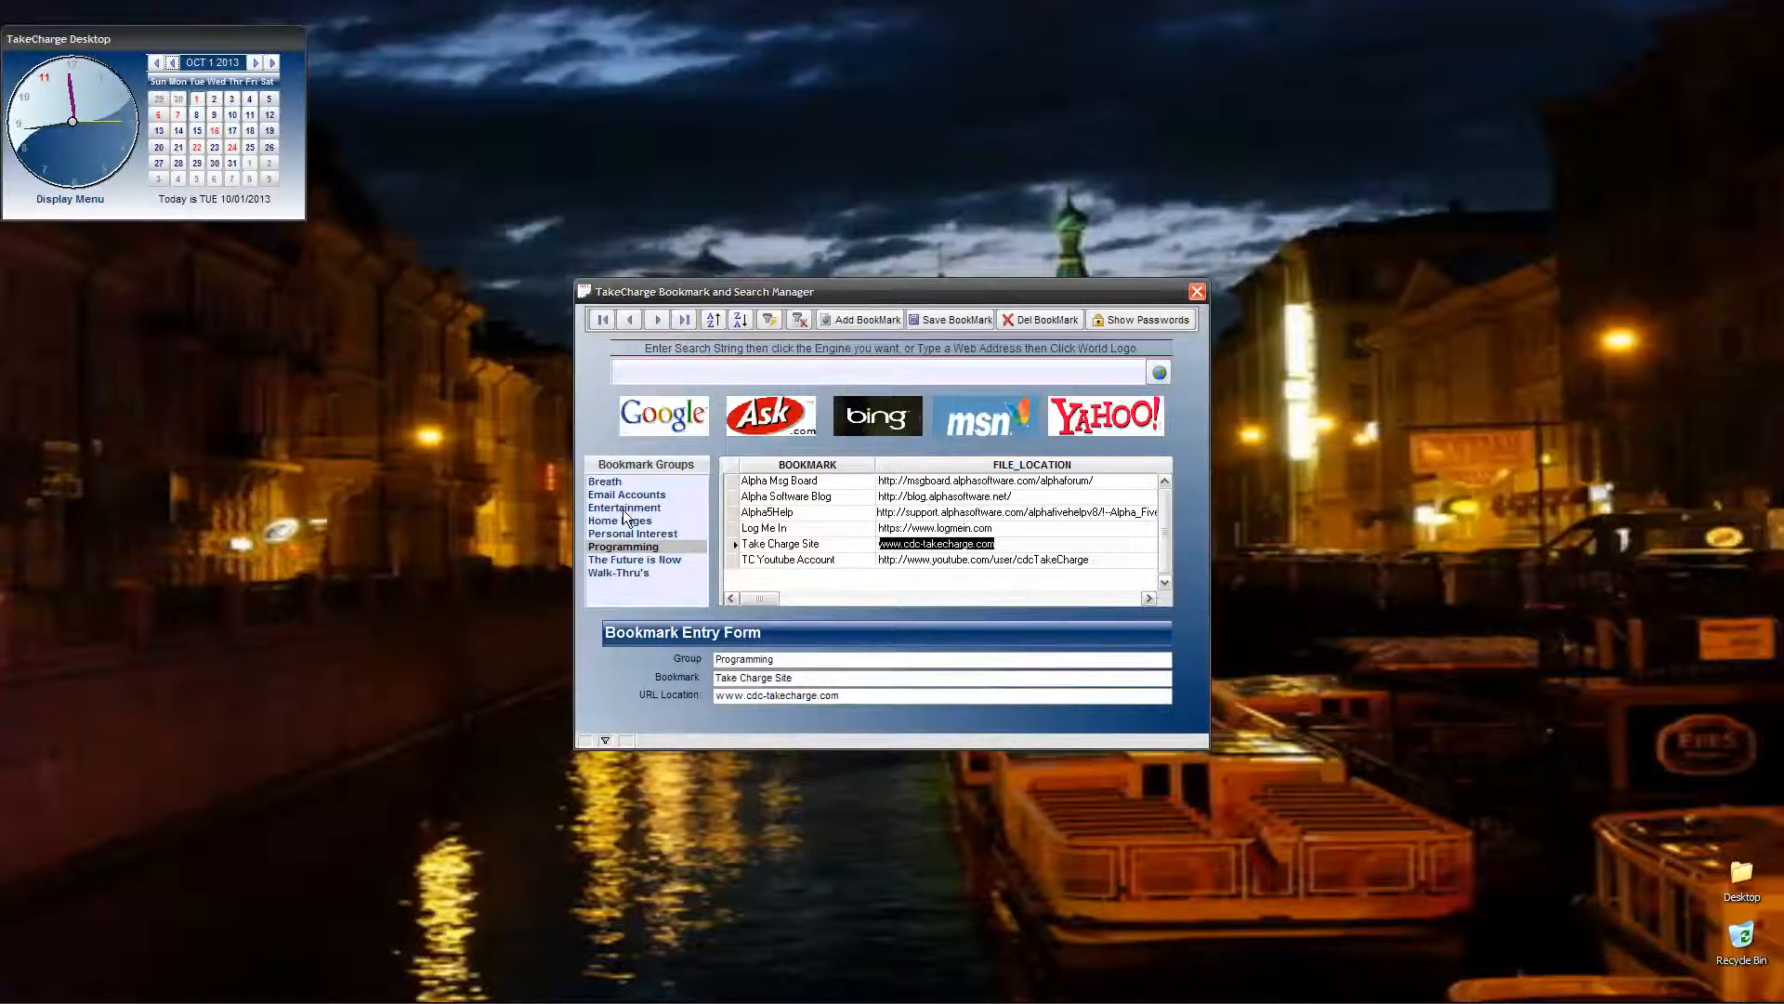
click(632, 533)
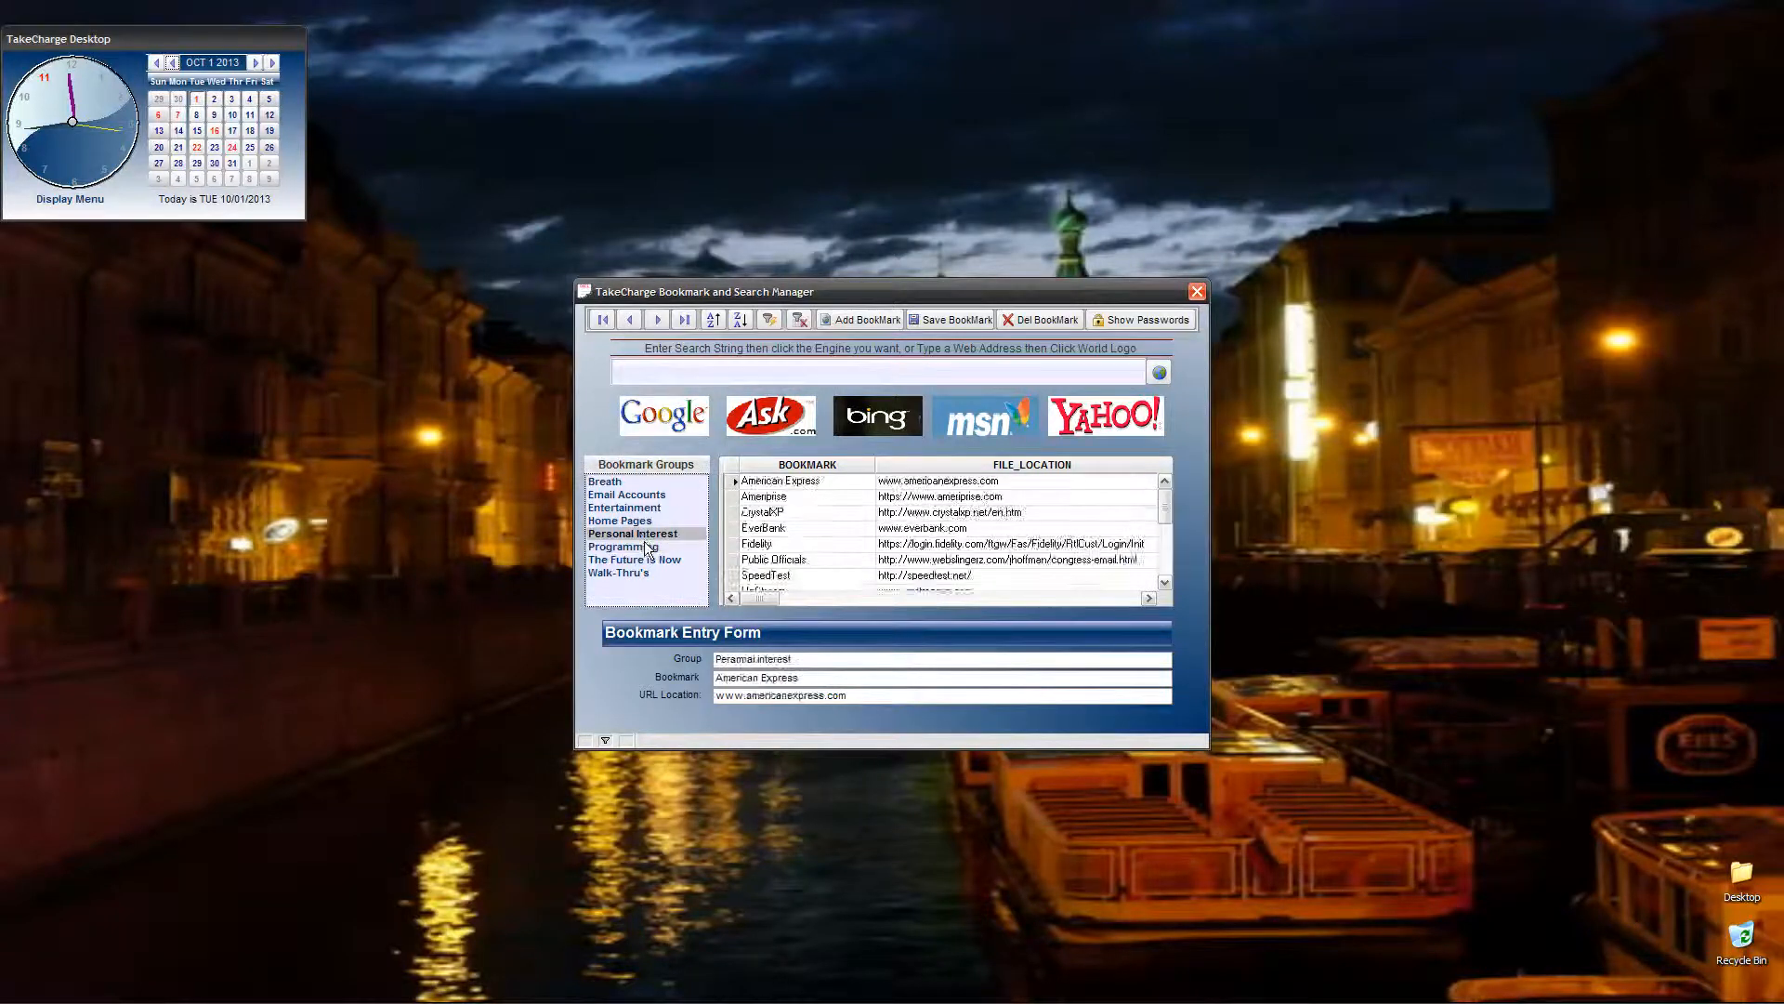
click(623, 546)
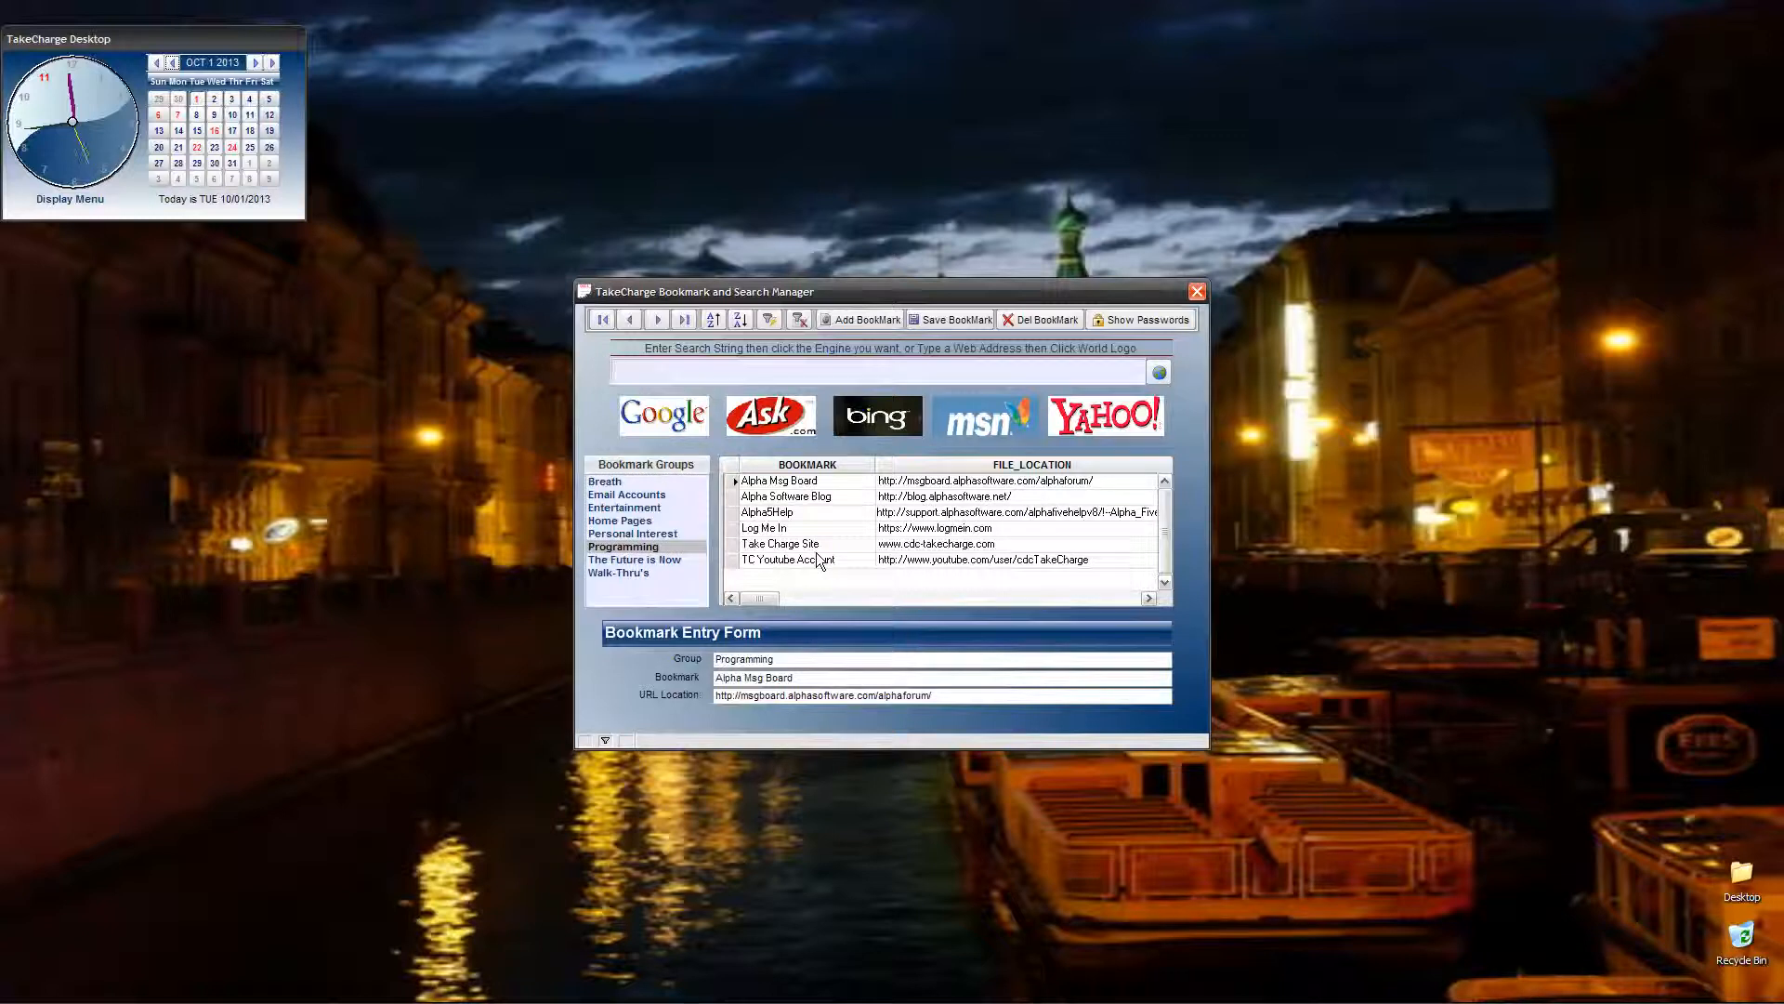
- Search Google for 'TakeCharge Software' from the manager and scroll the results
text(TakeCharge Software)
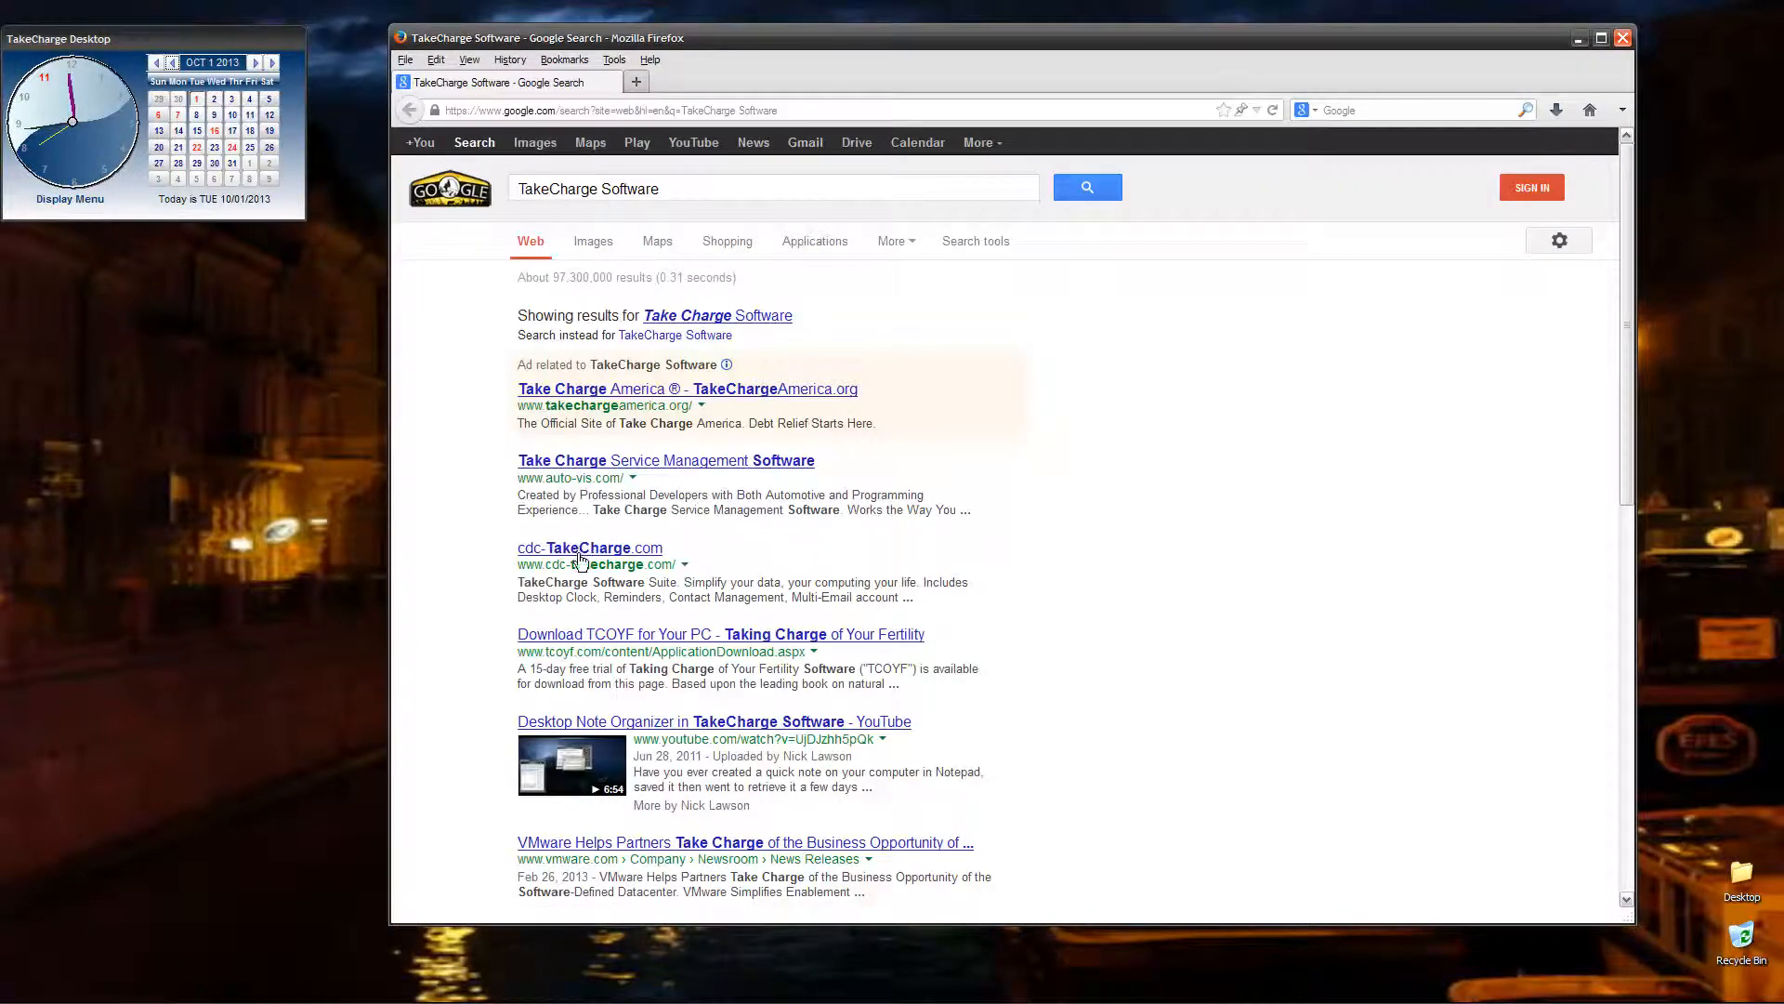
mouse_move(590, 547)
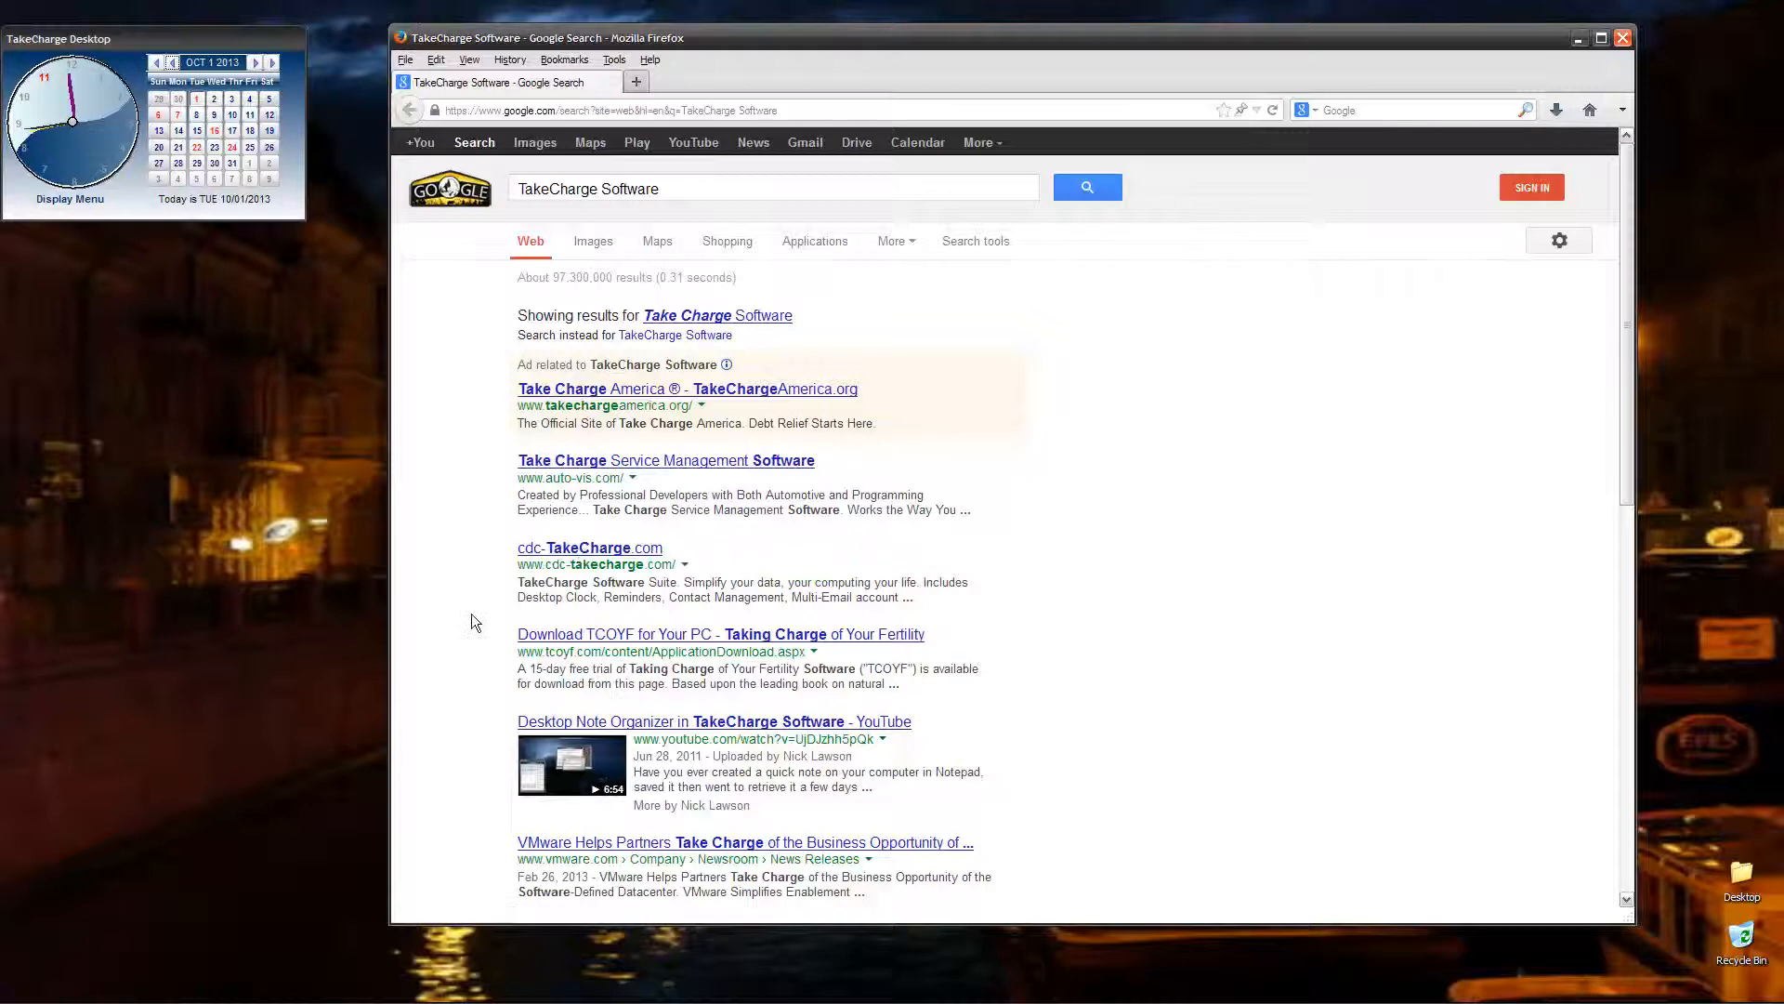
scroll(down, 3)
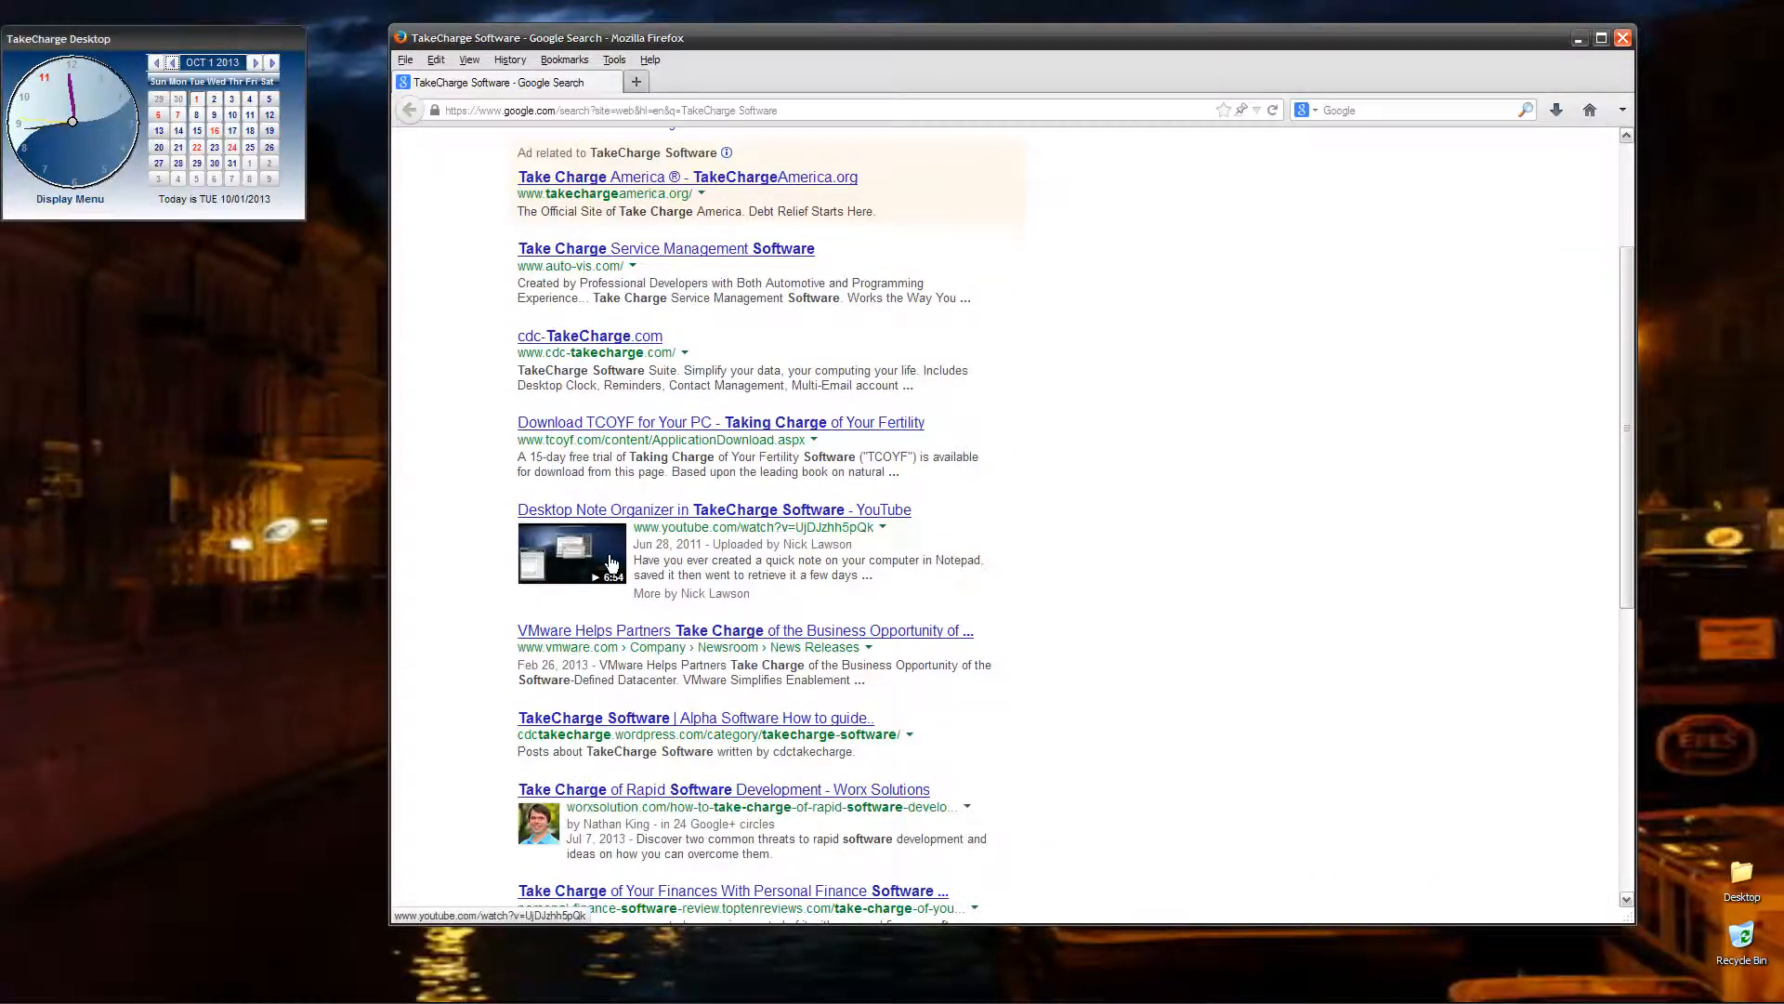
mouse_move(890, 526)
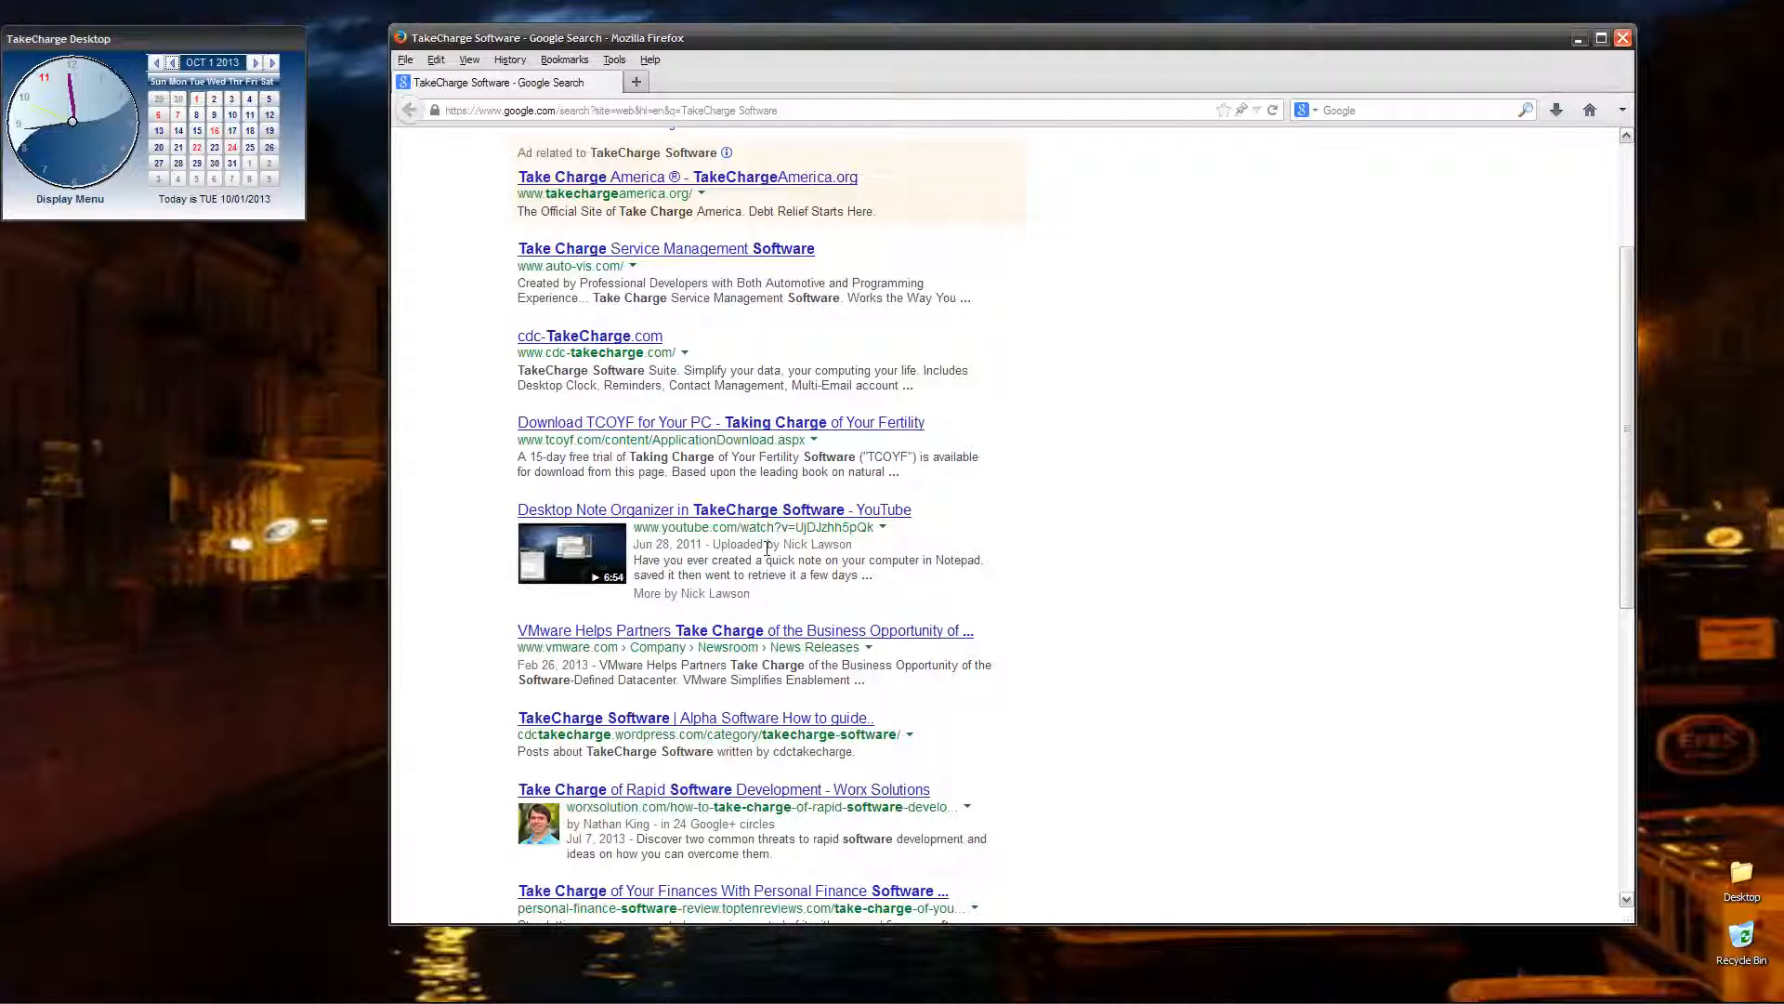
scroll(down, 3)
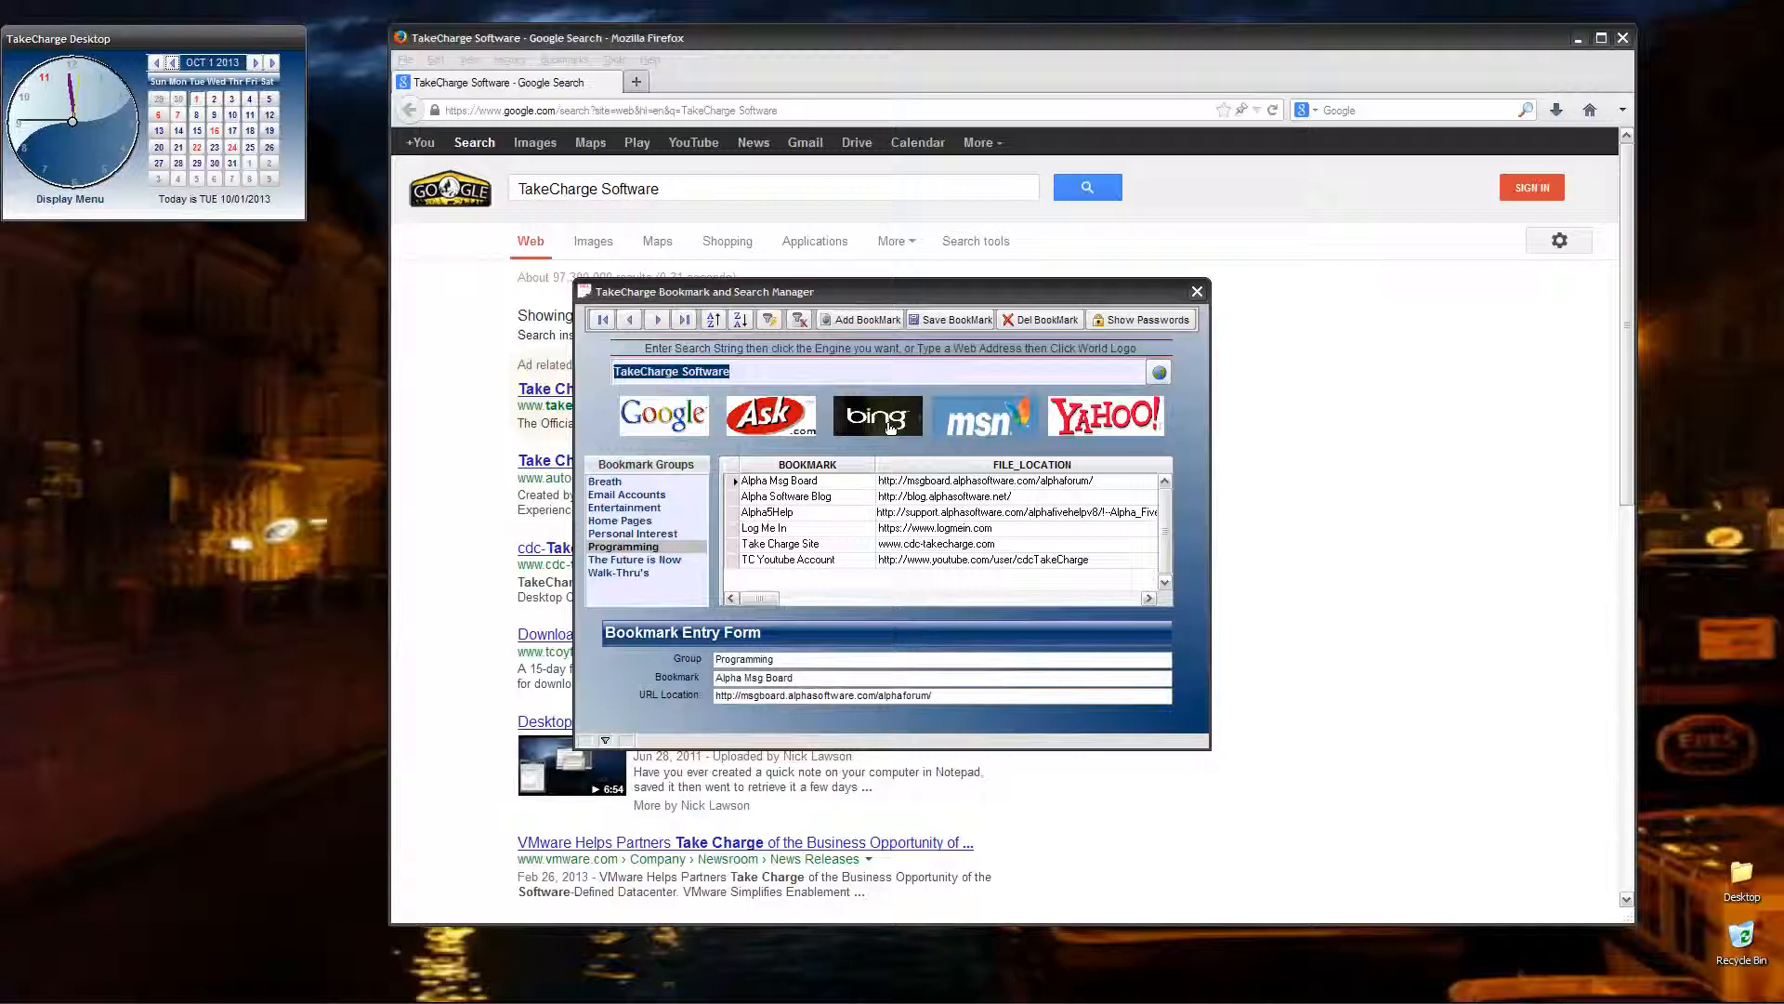
- Run the same 'TakeCharge Software' search on Bing in a second tab
click(875, 412)
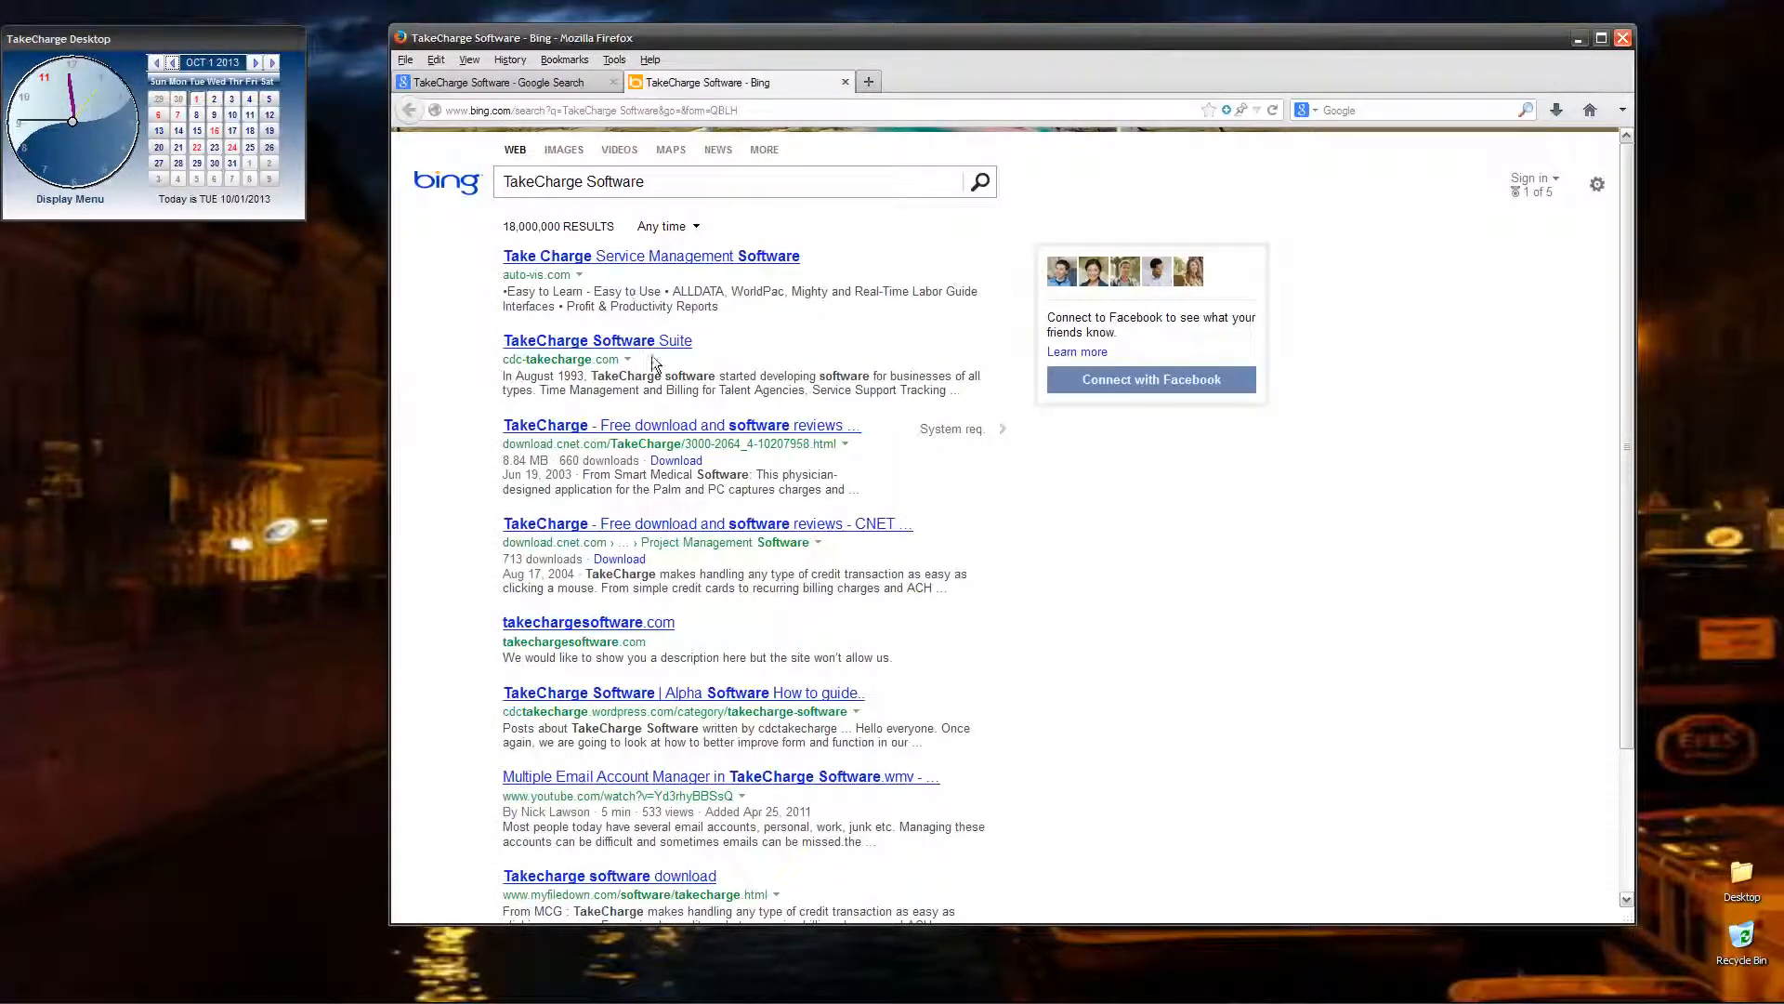
mouse_move(638, 346)
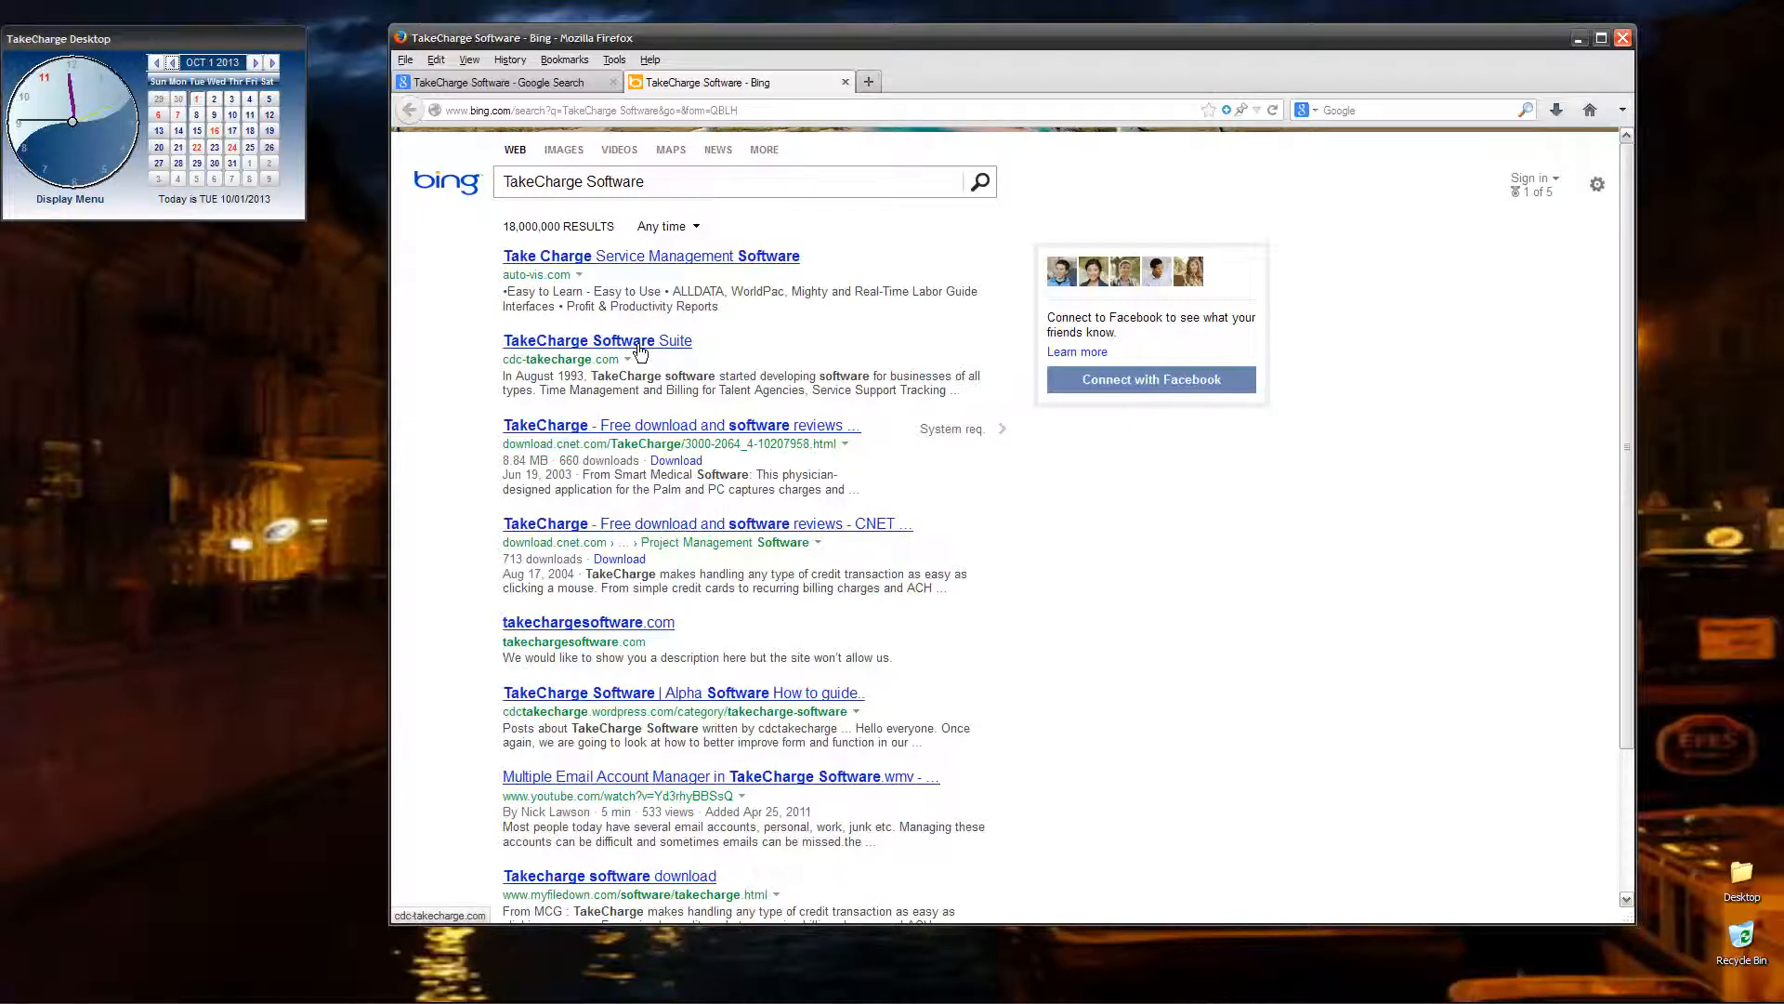
mouse_move(688, 703)
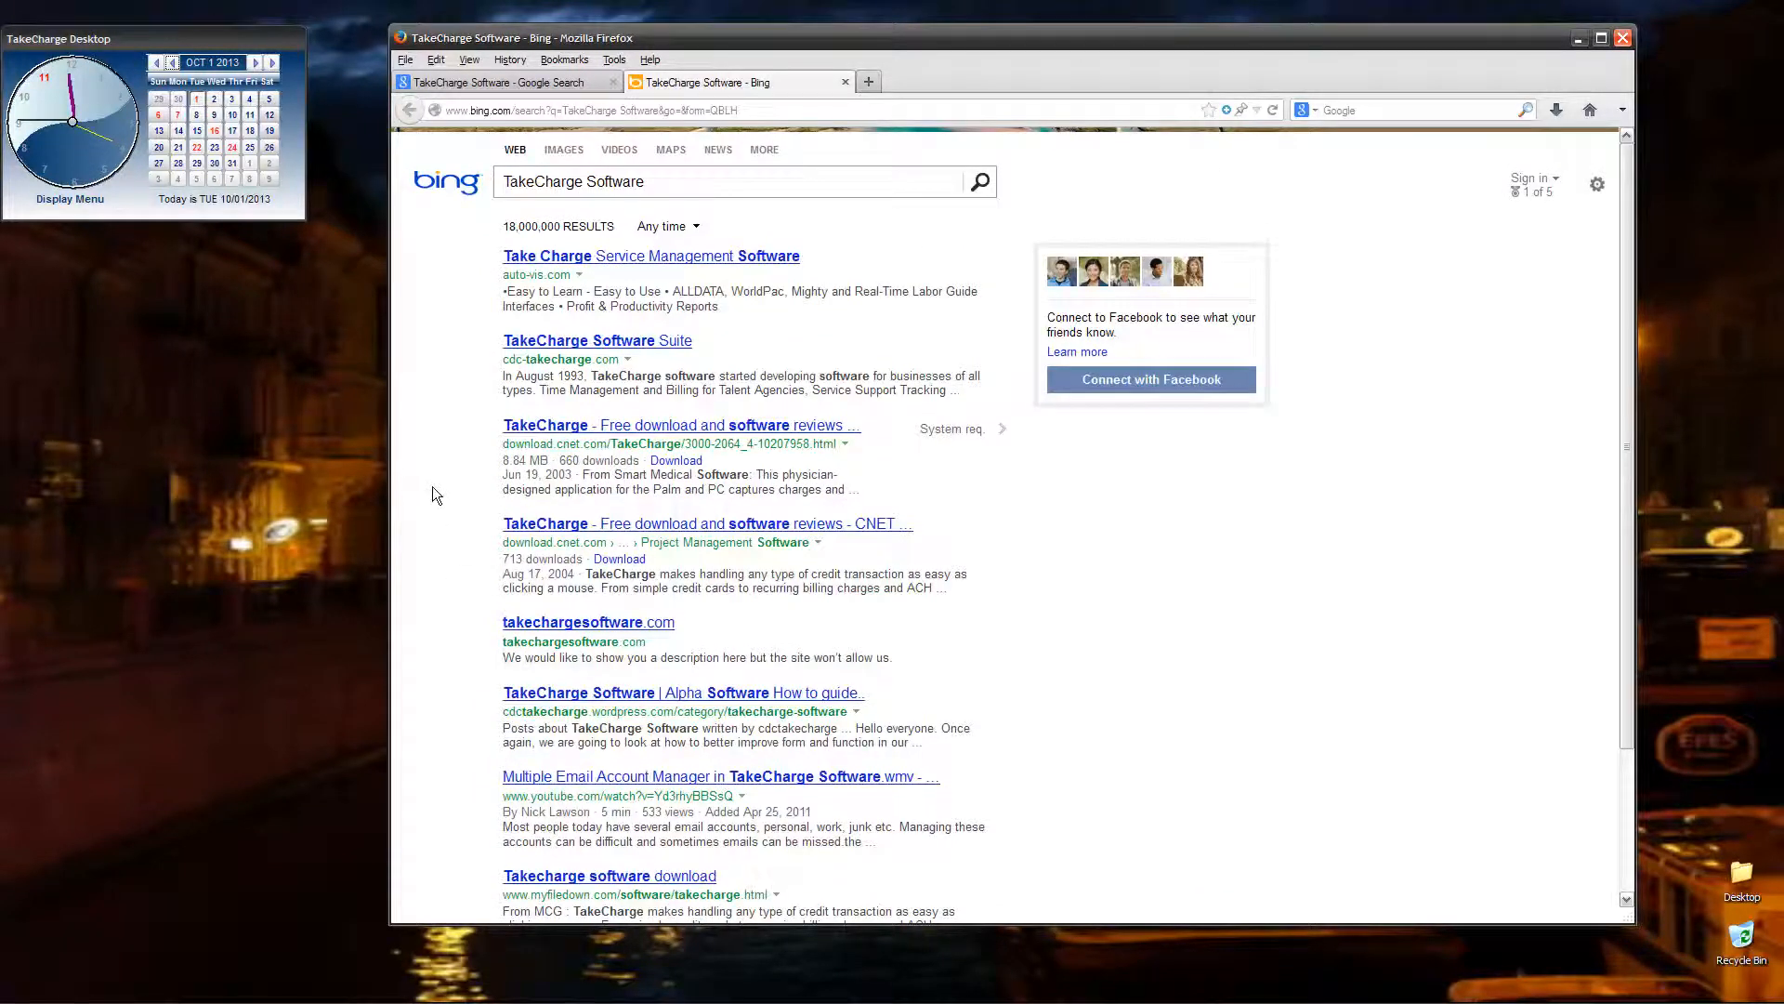
mouse_move(455, 490)
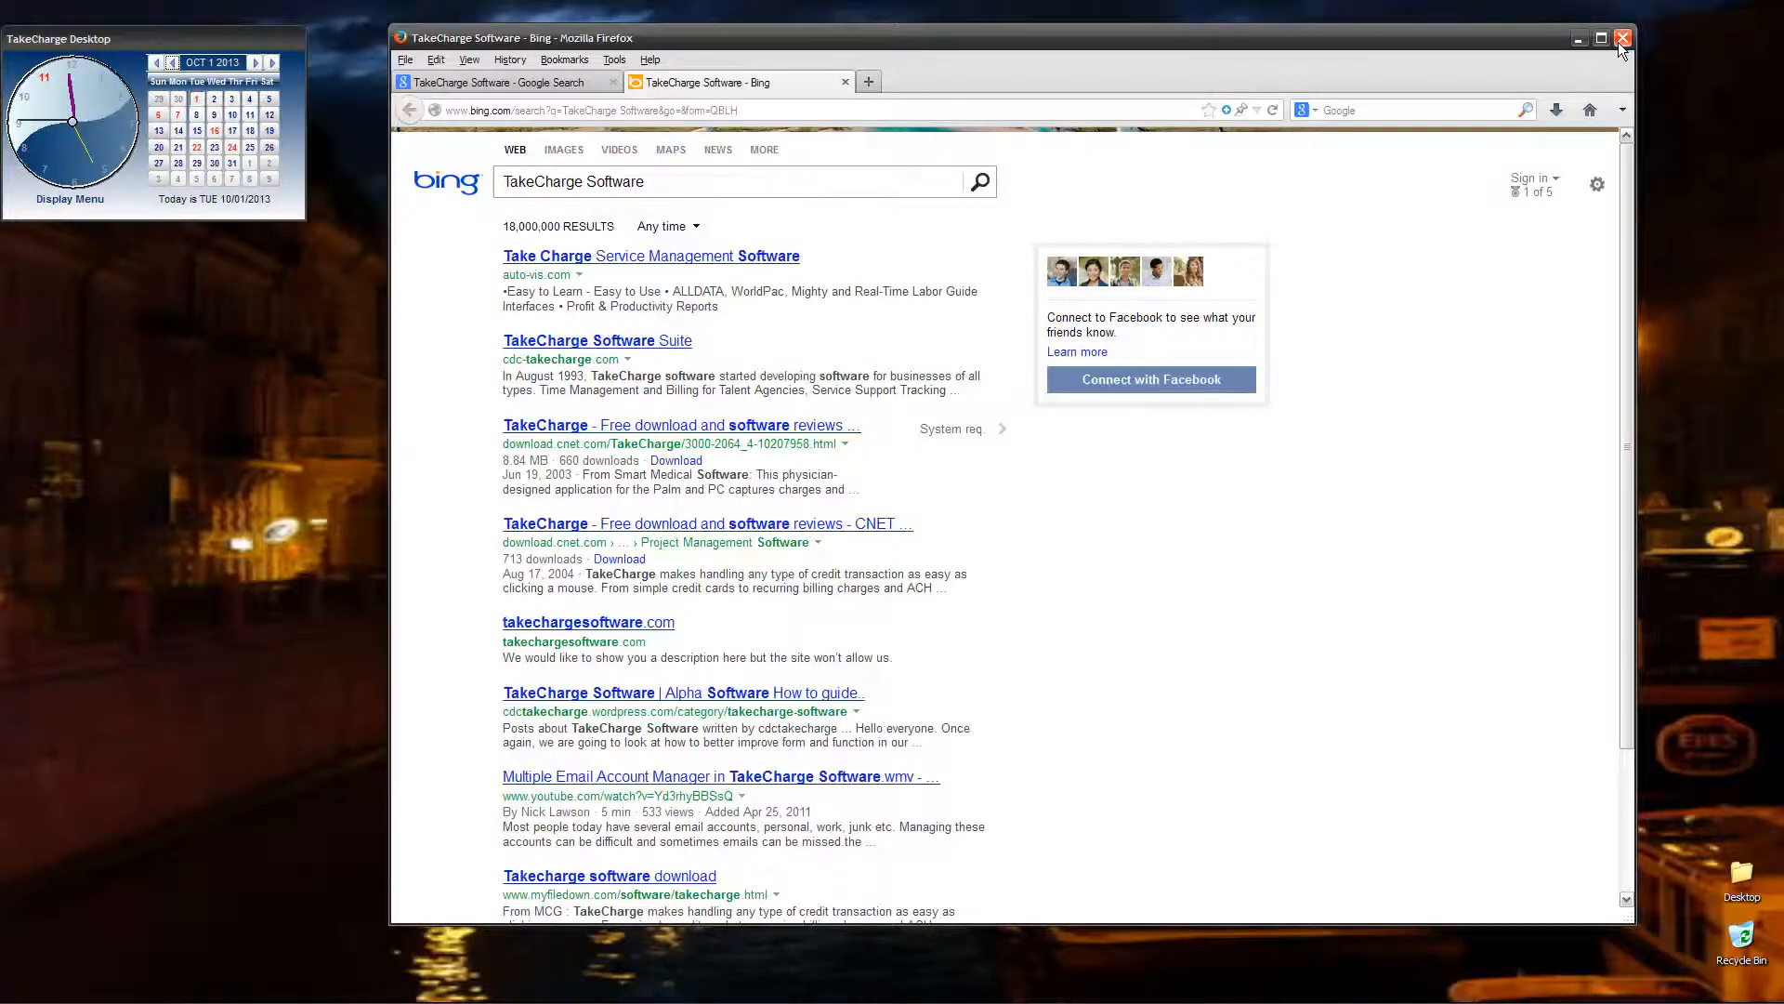
- Close Firefox, confirming that both search tabs close
click(1622, 37)
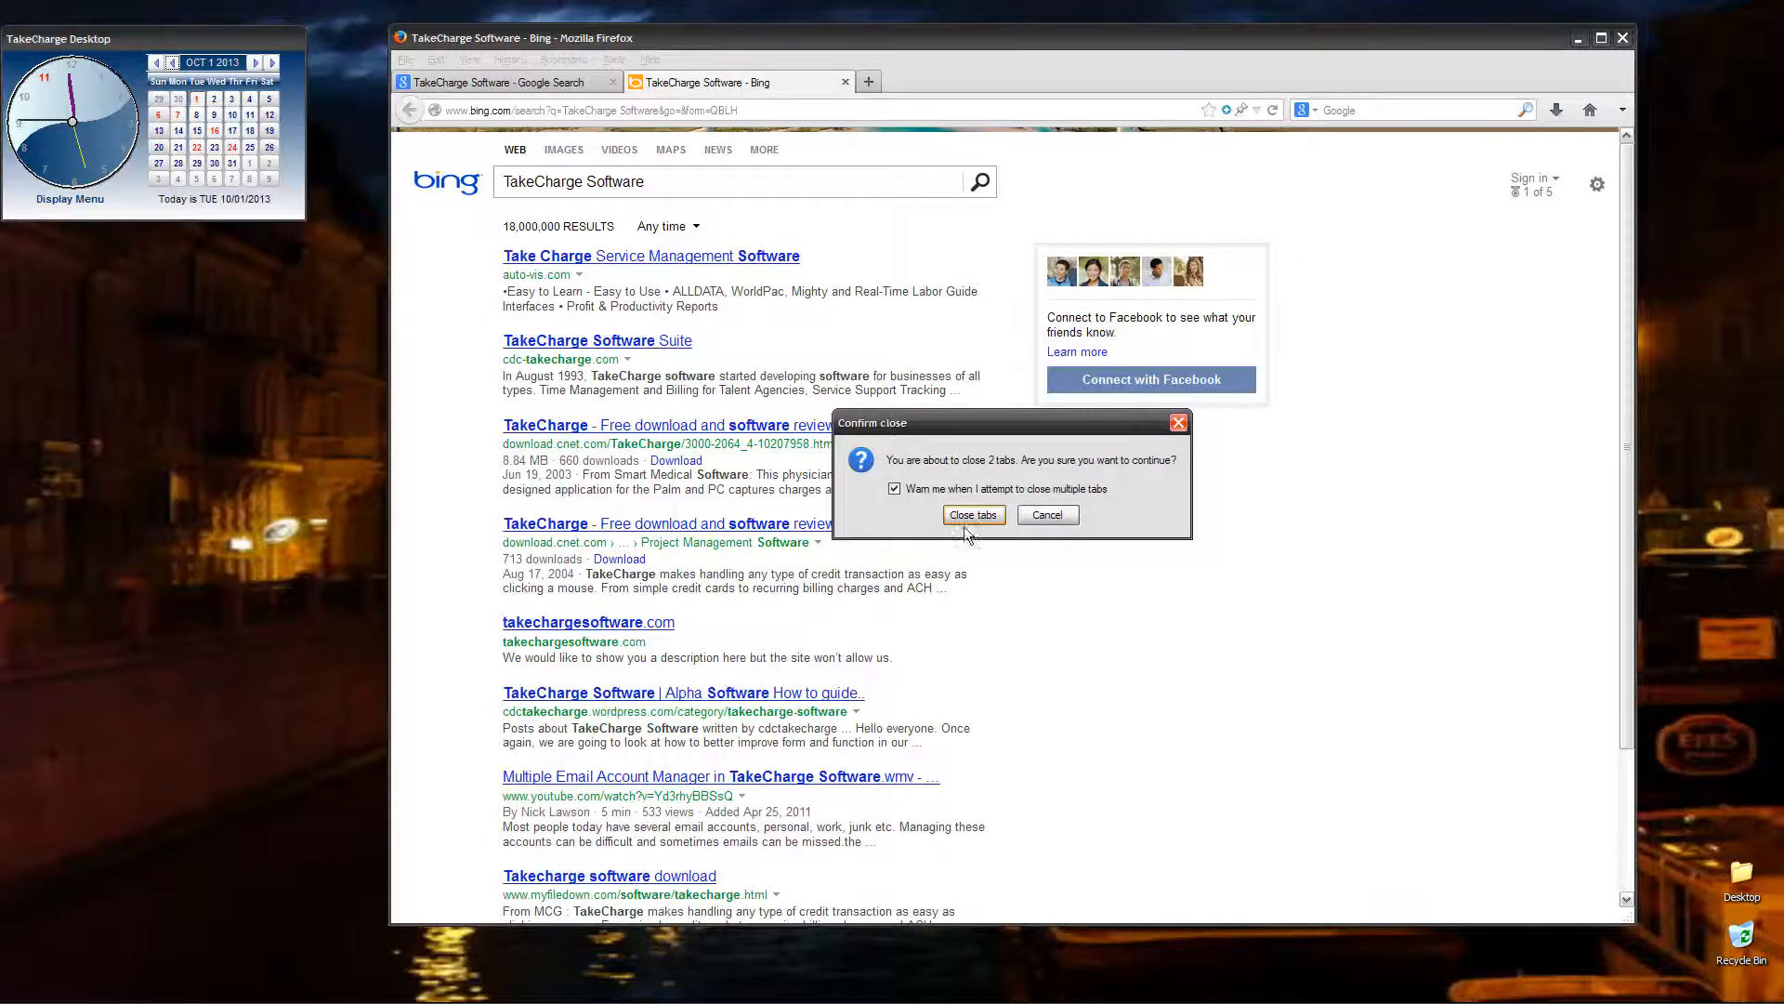
click(972, 515)
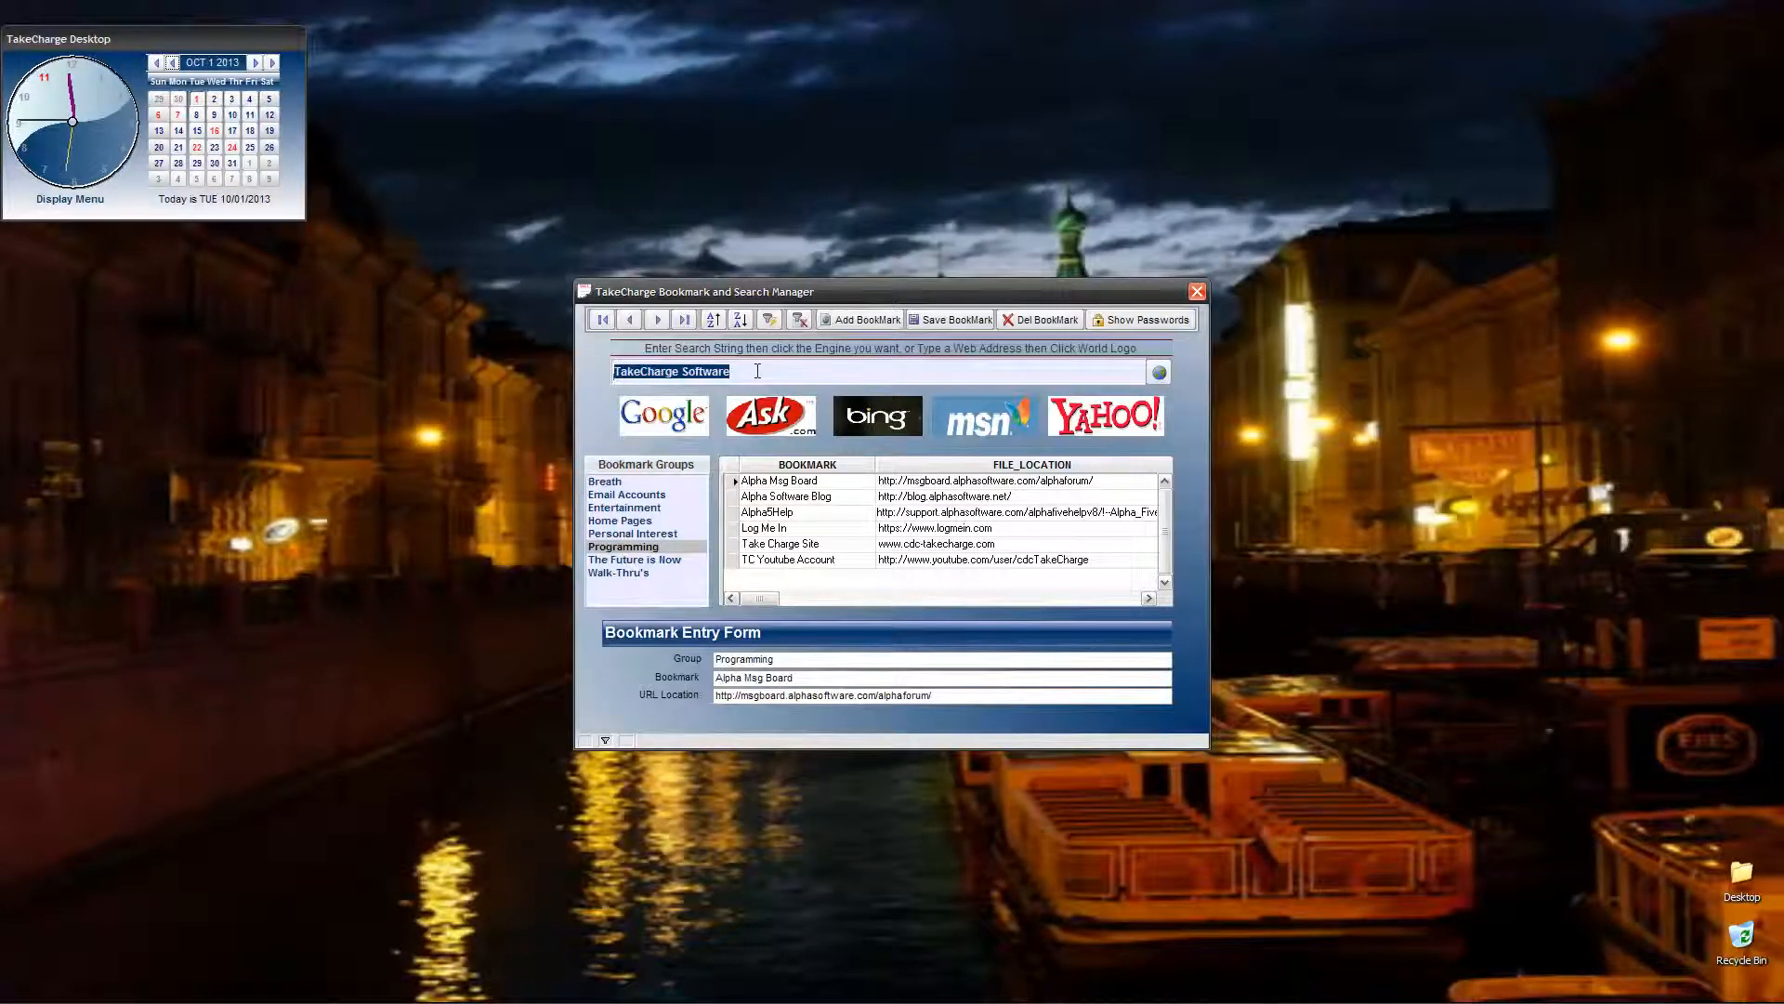
text(www.)
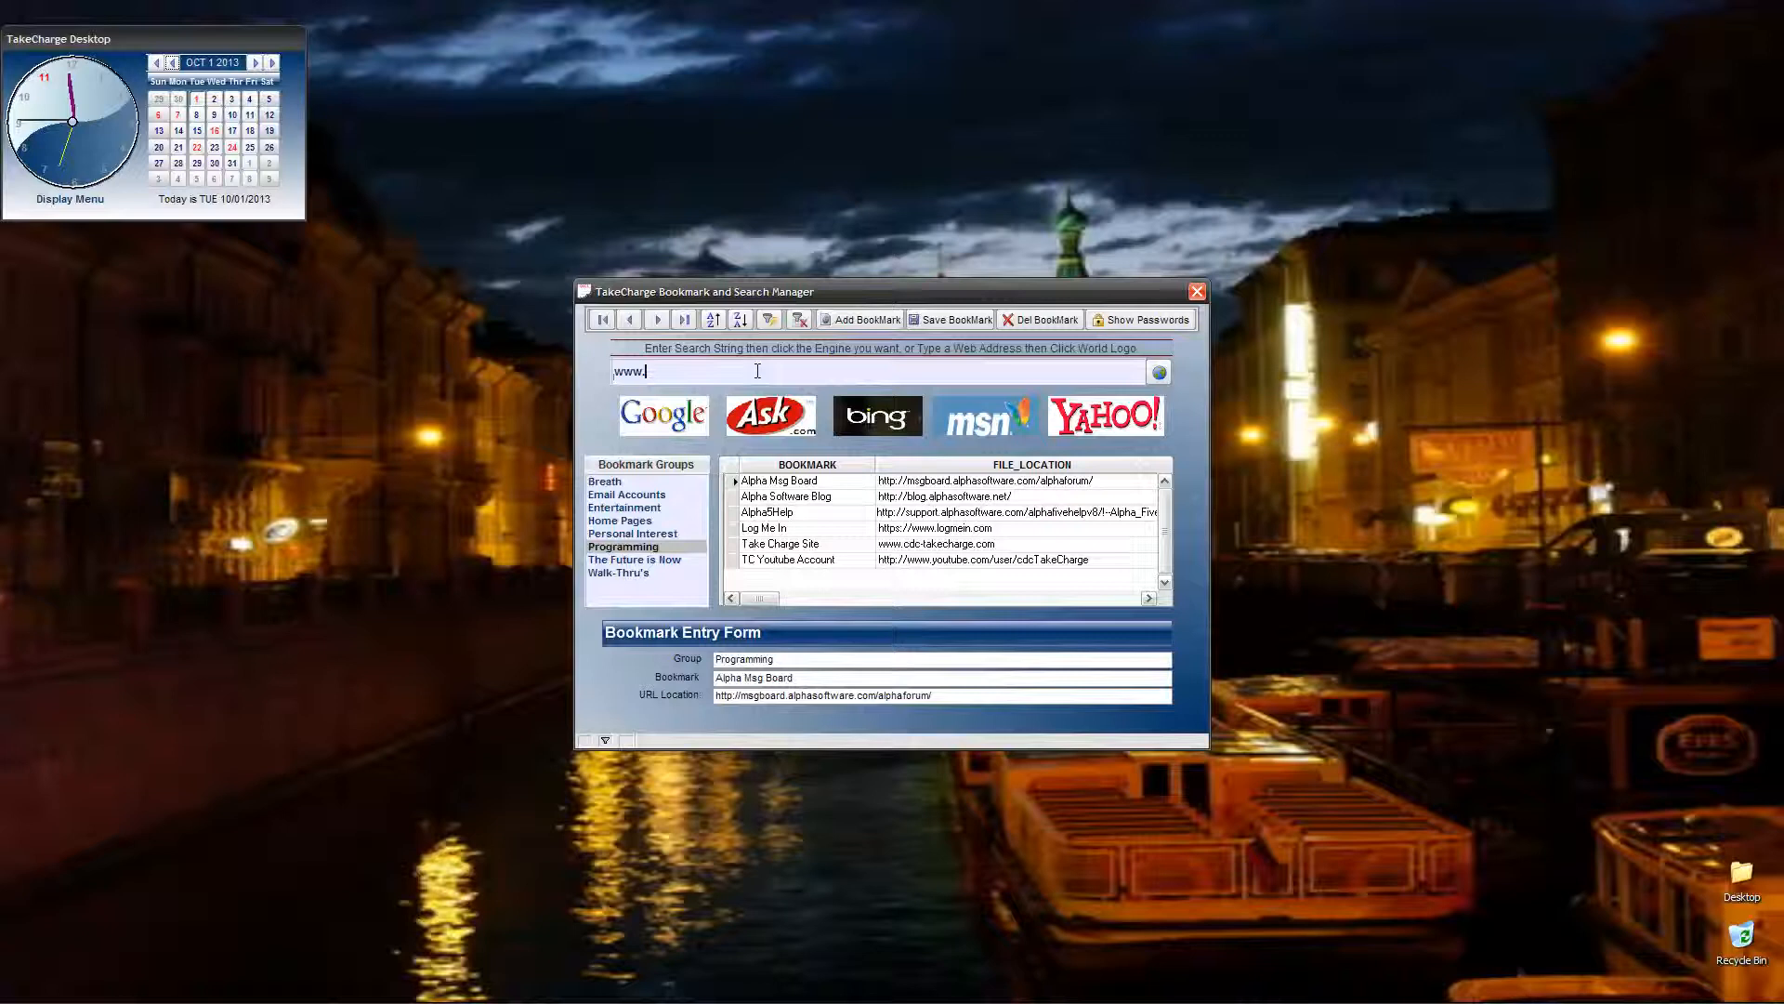
text(cdc-takecharge.com)
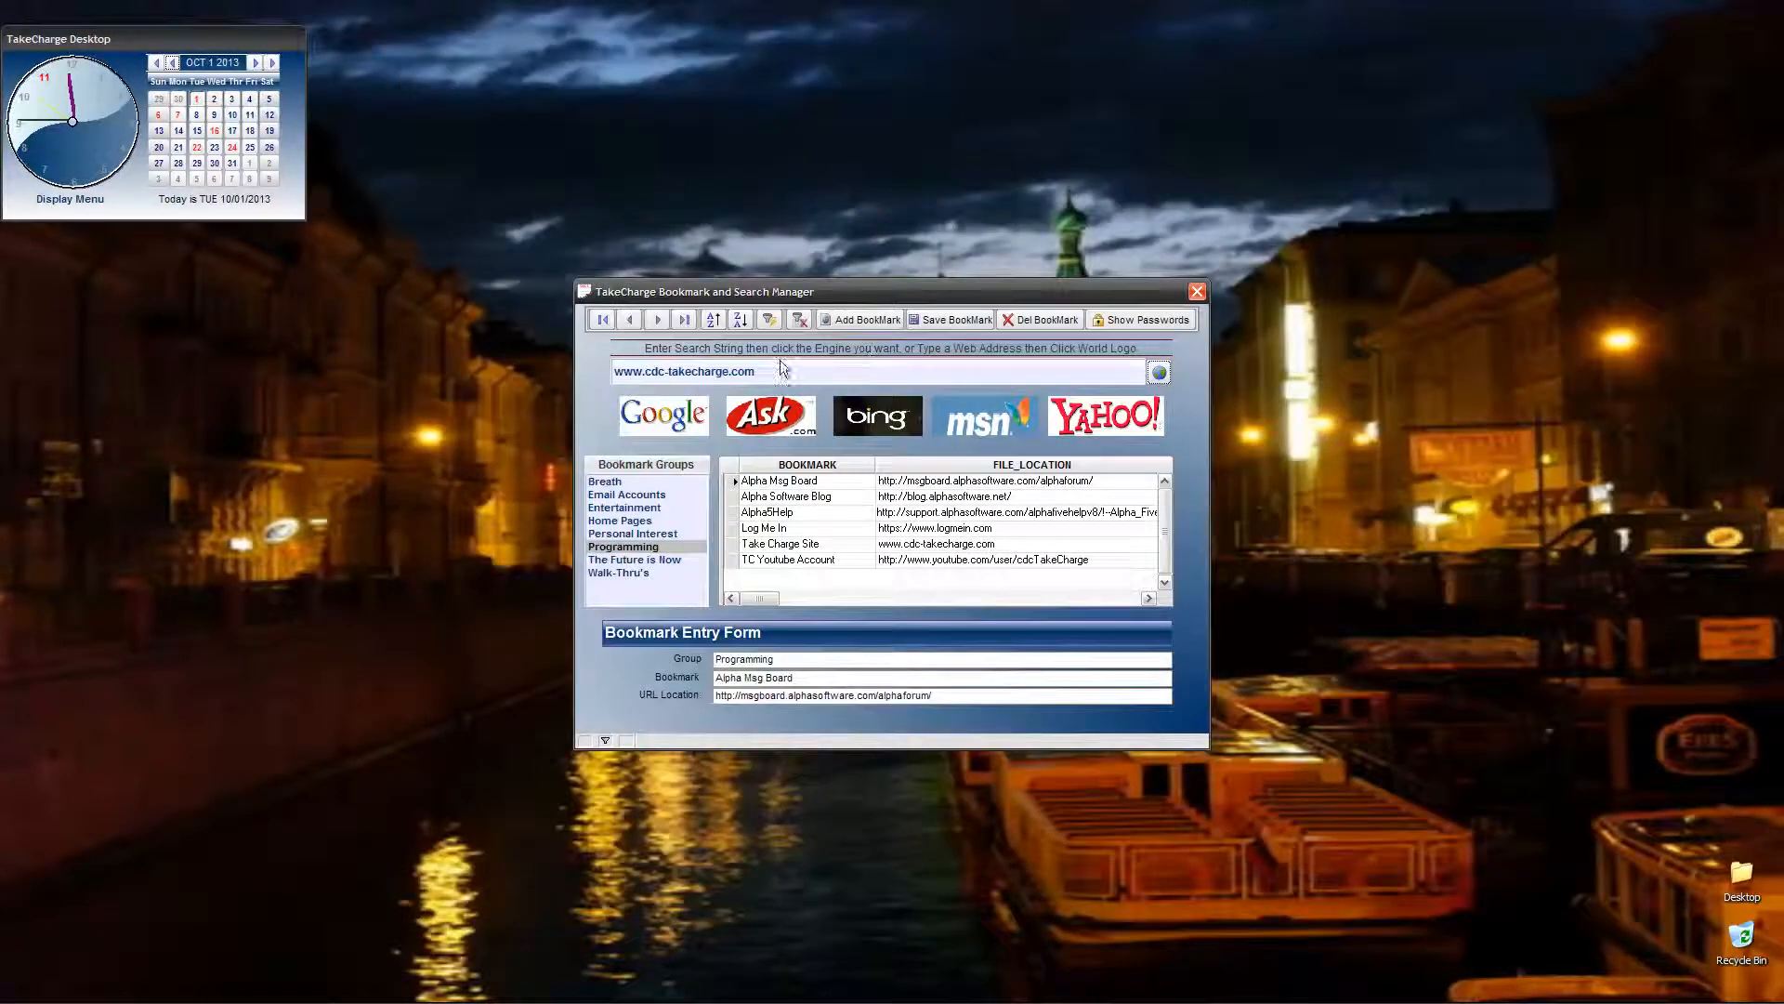
click(797, 372)
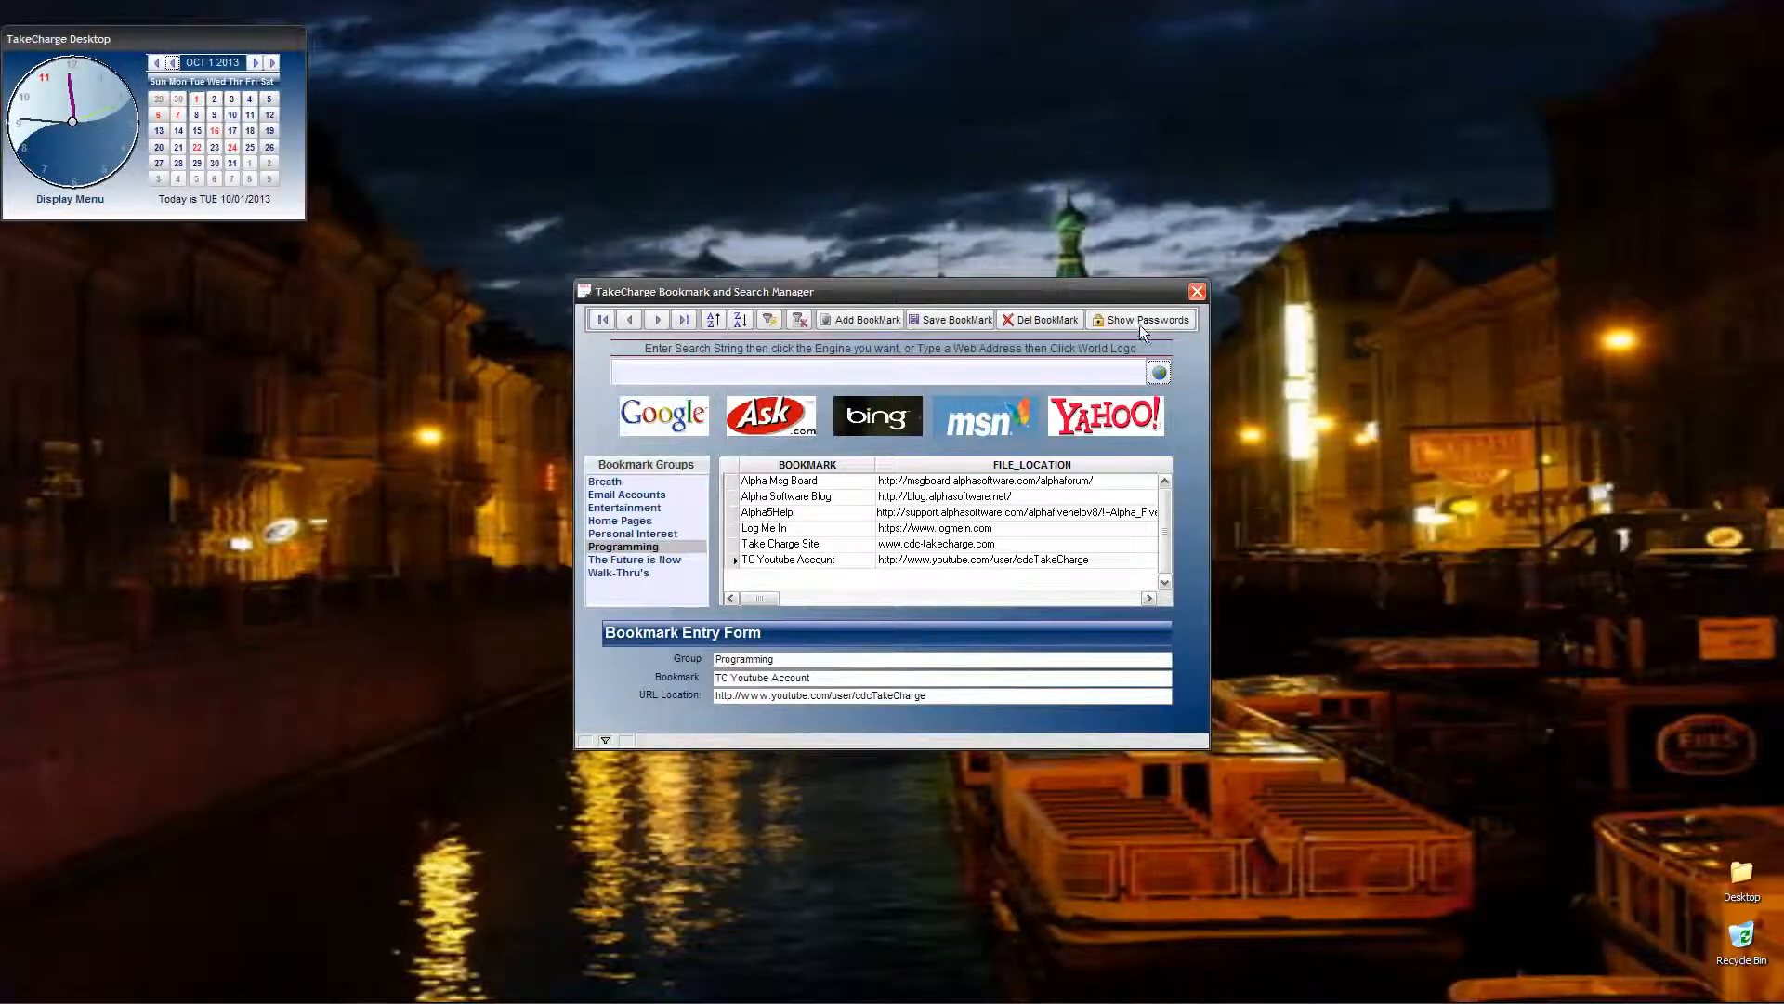
- Unlock the stored URL passwords by entering the manager password
click(1148, 318)
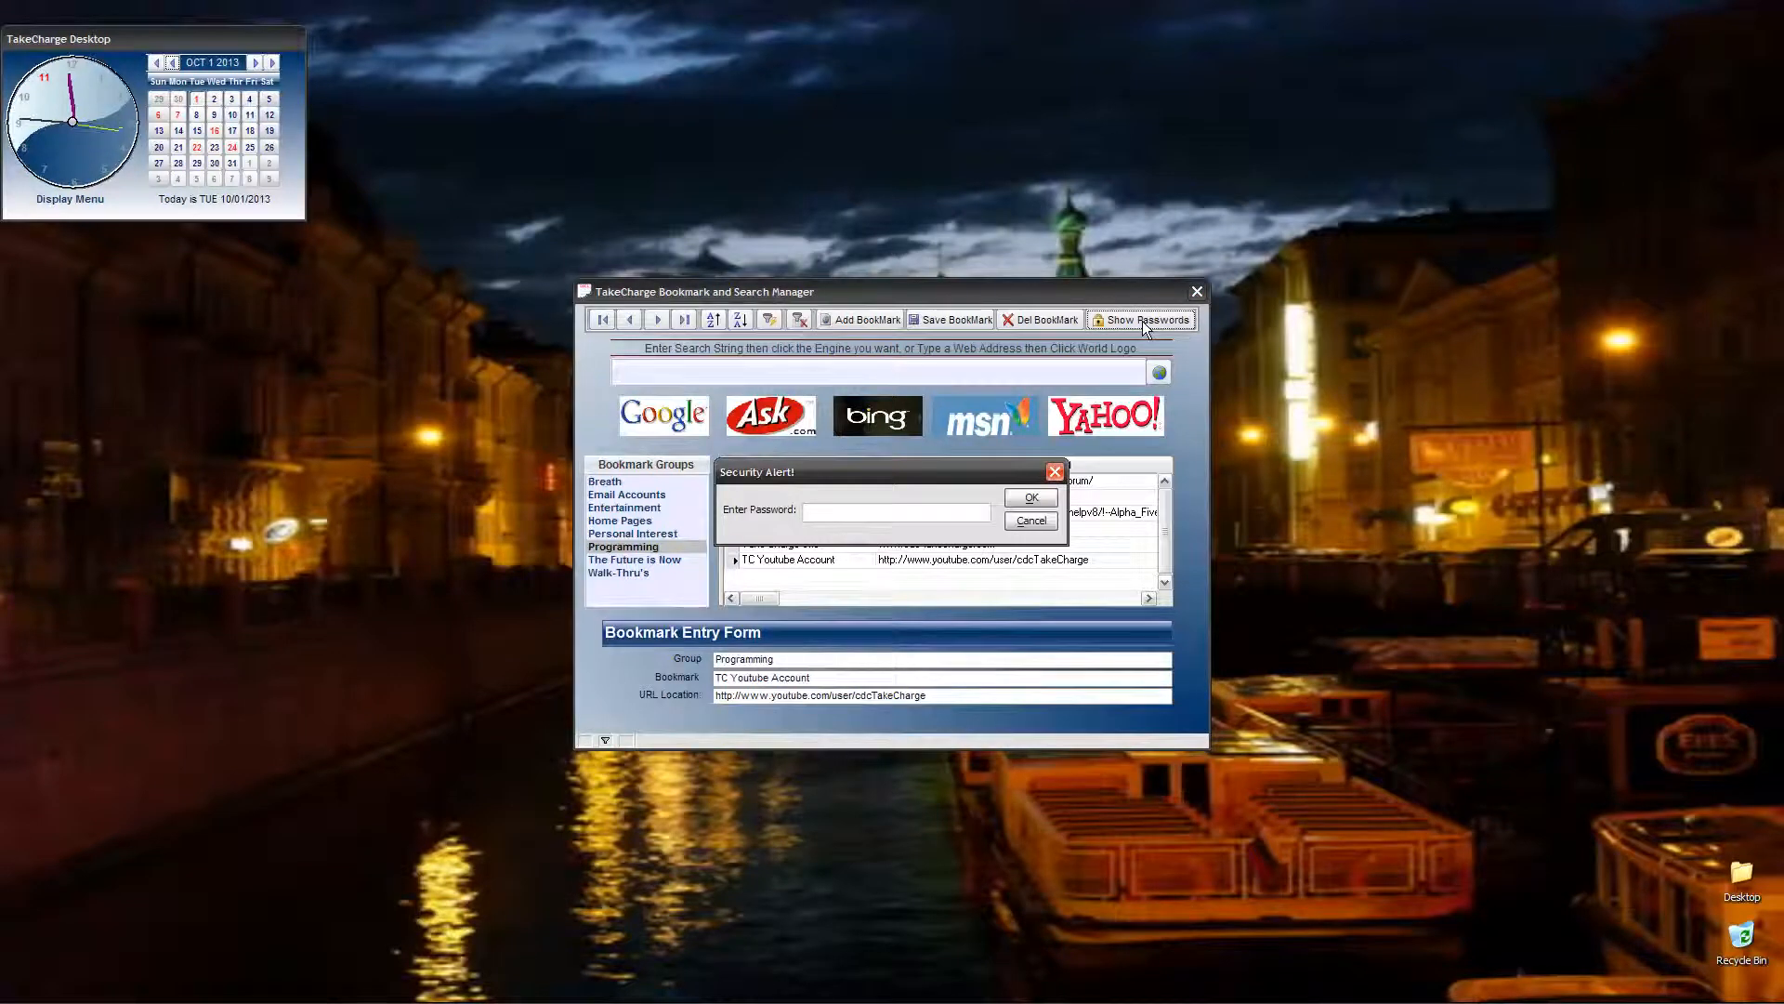
text(***)
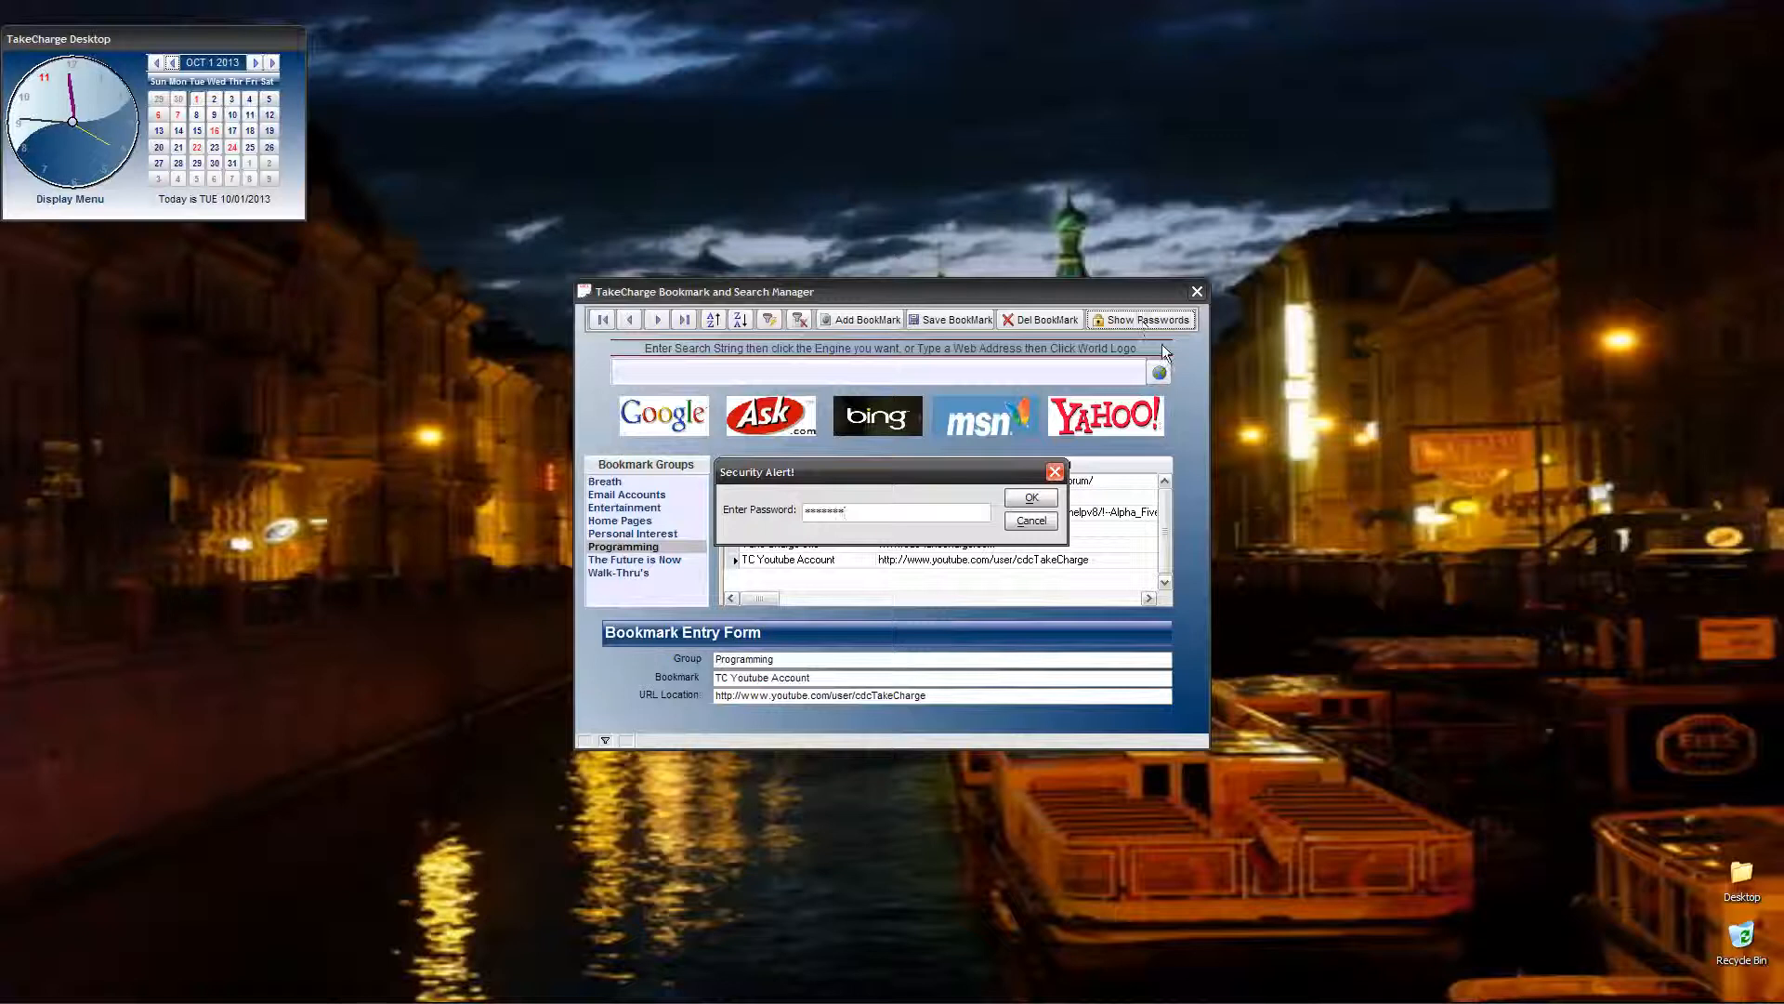
click(1027, 499)
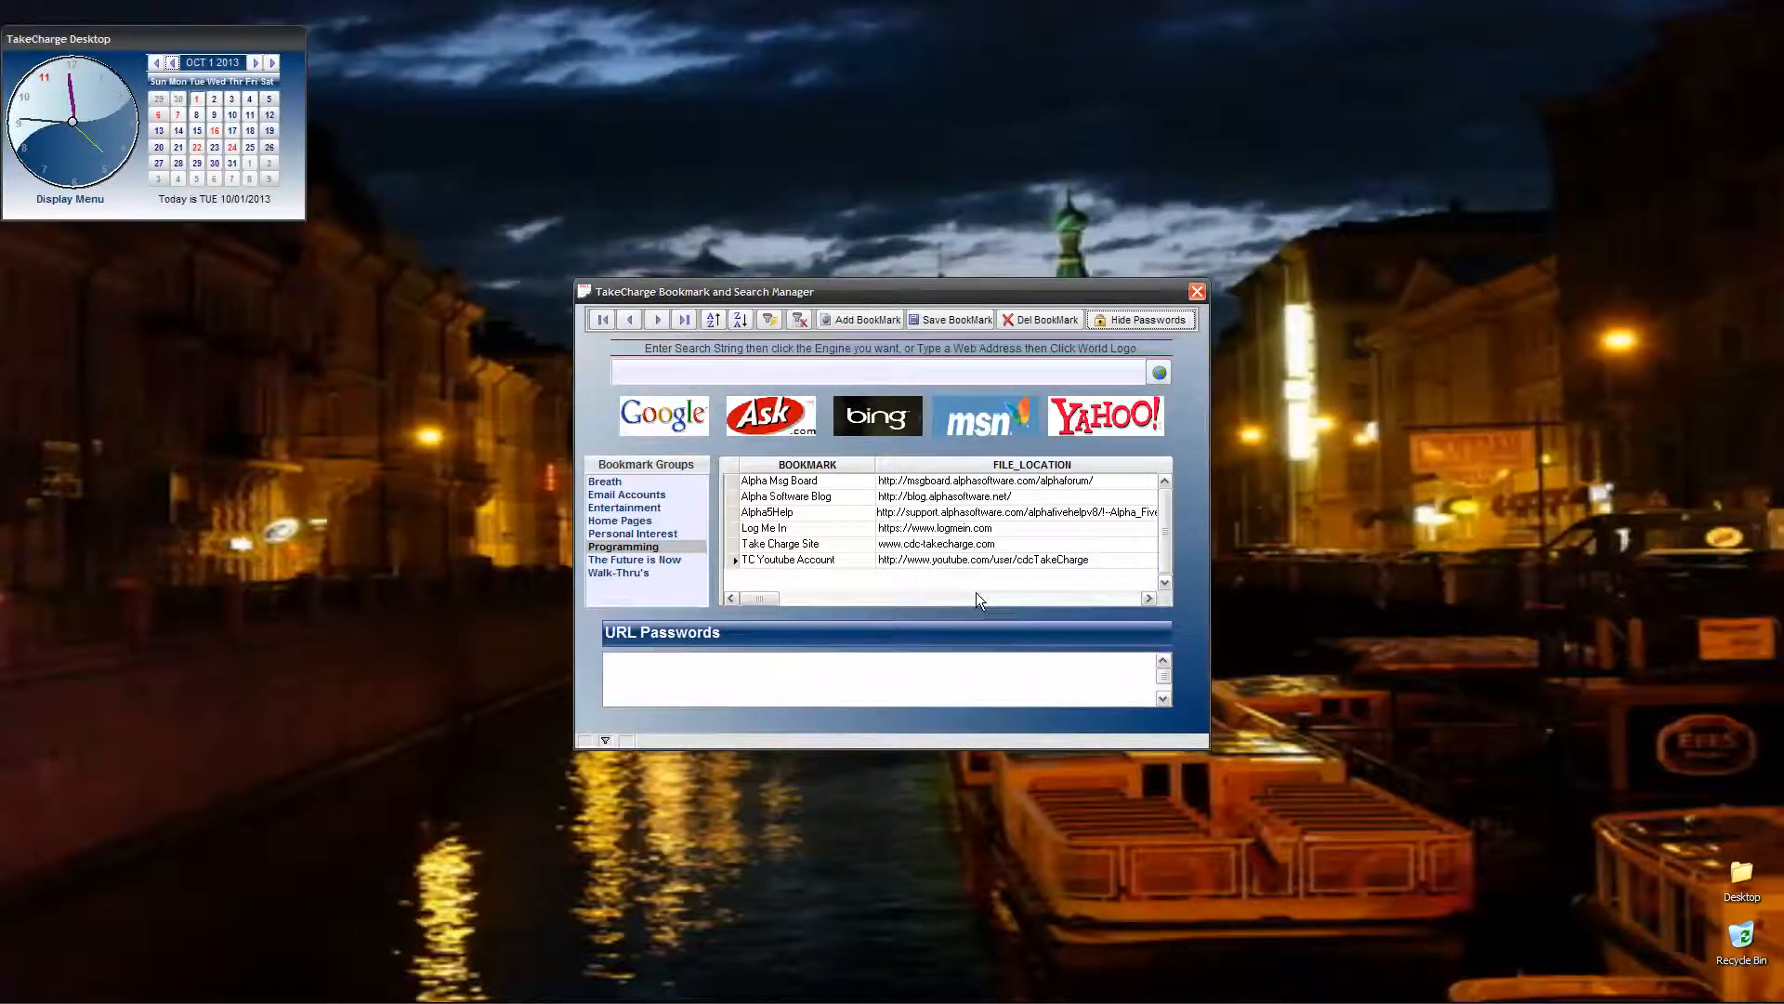
mouse_move(827, 584)
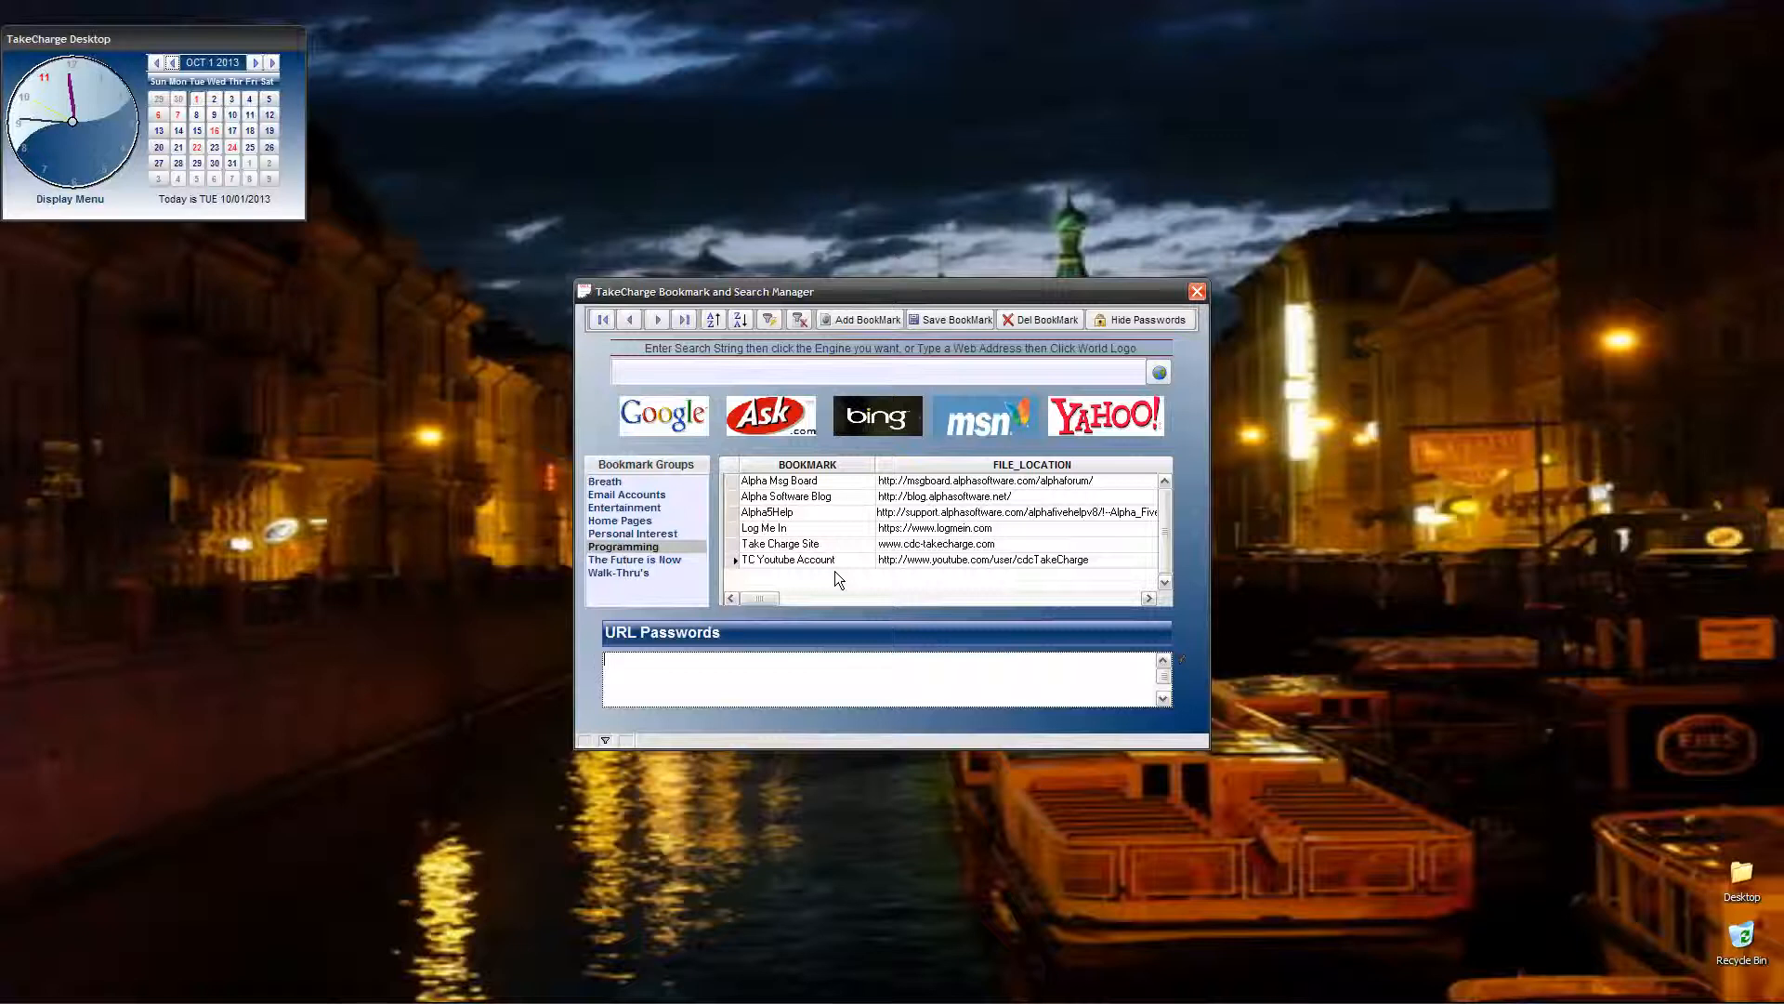
mouse_move(969, 524)
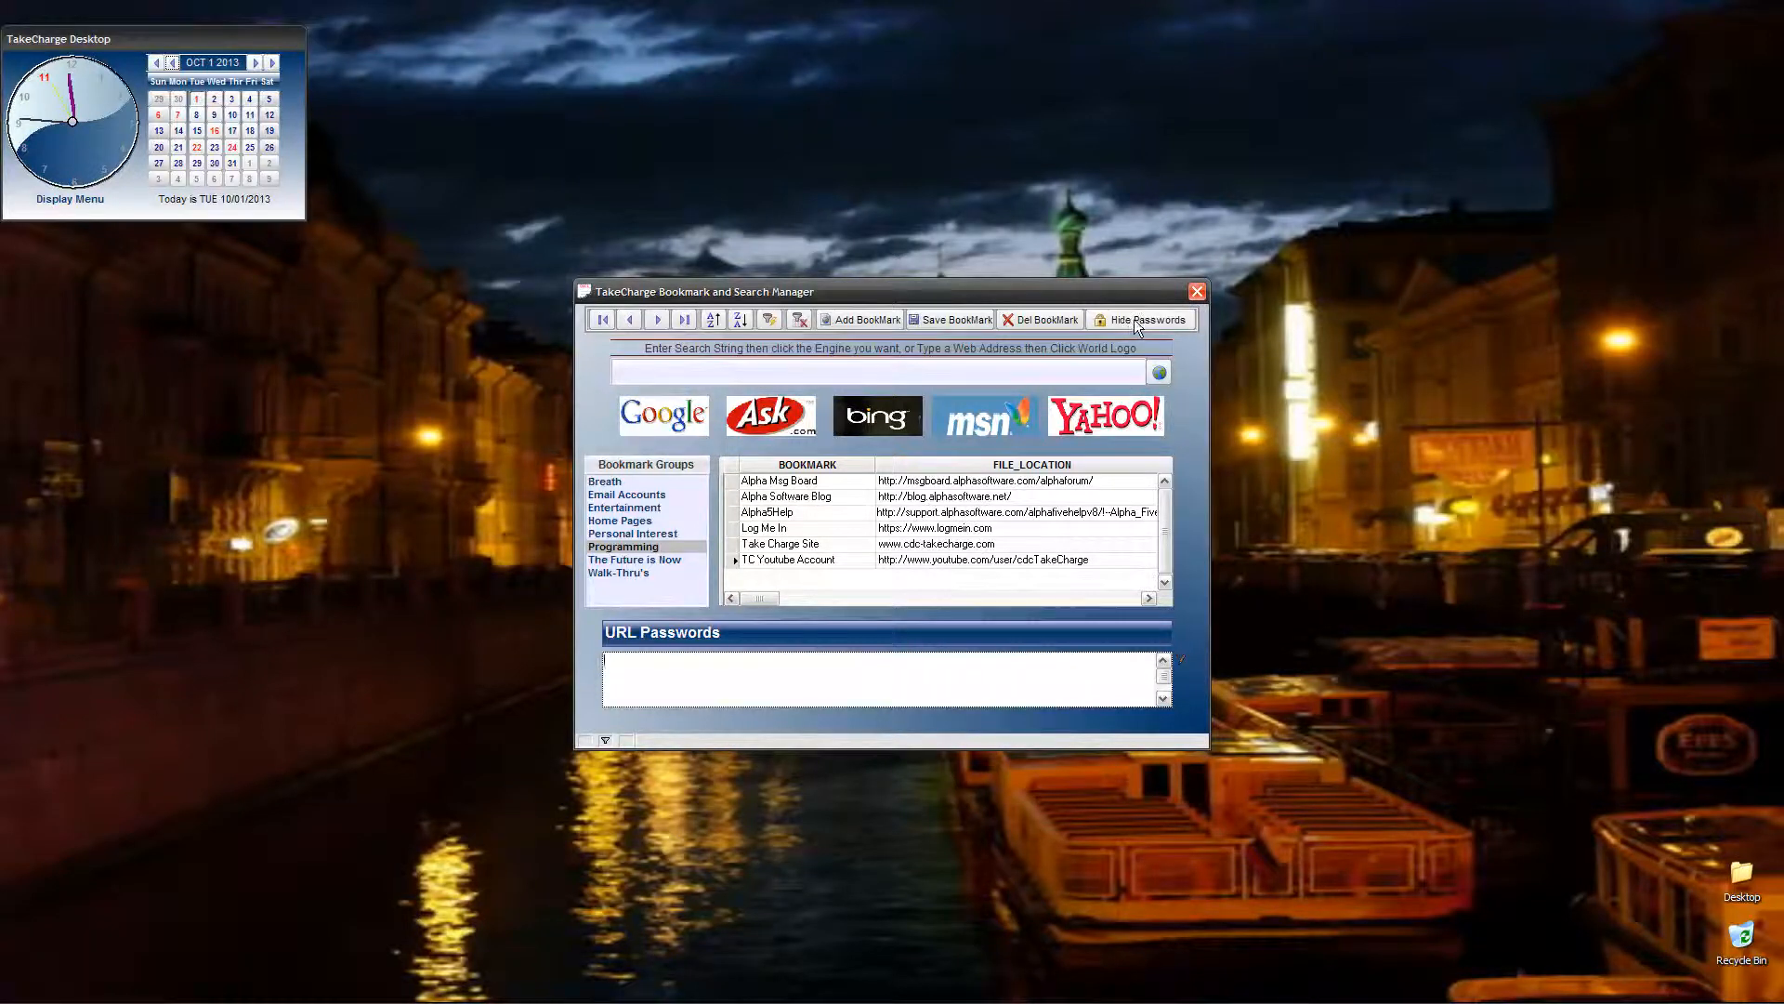
- Hide the URL passwords again and close the Bookmark and Search Manager
click(1143, 318)
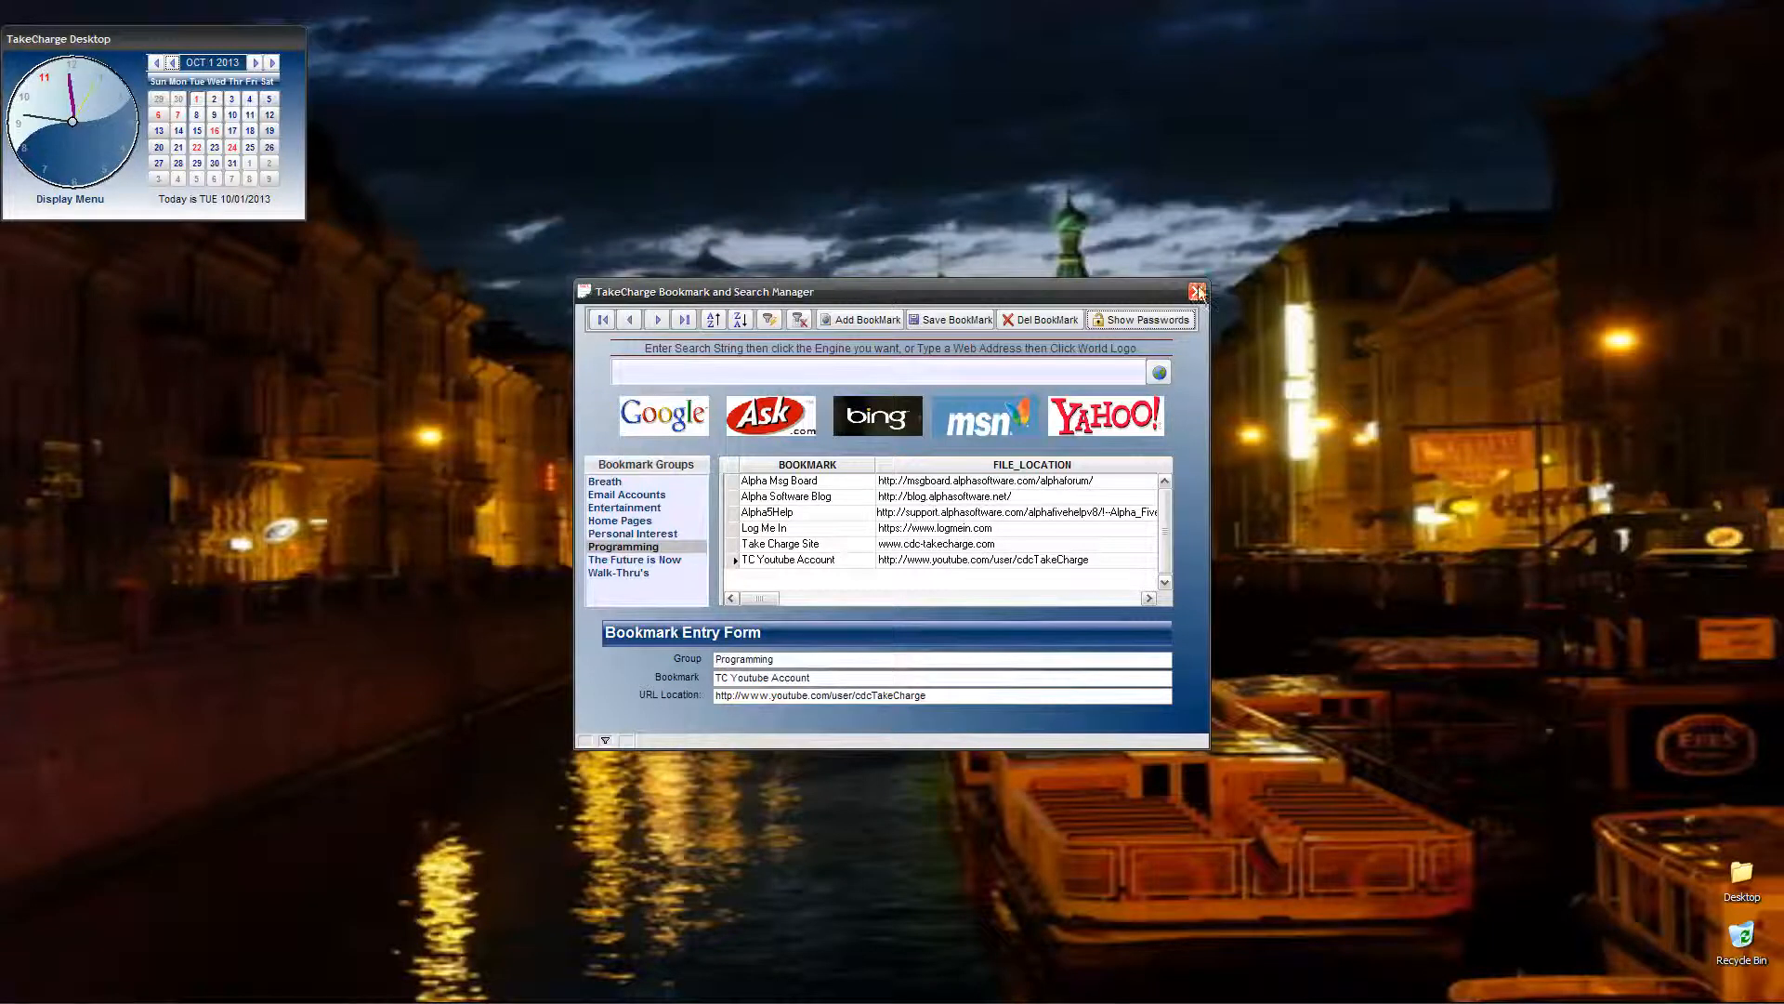
click(1197, 292)
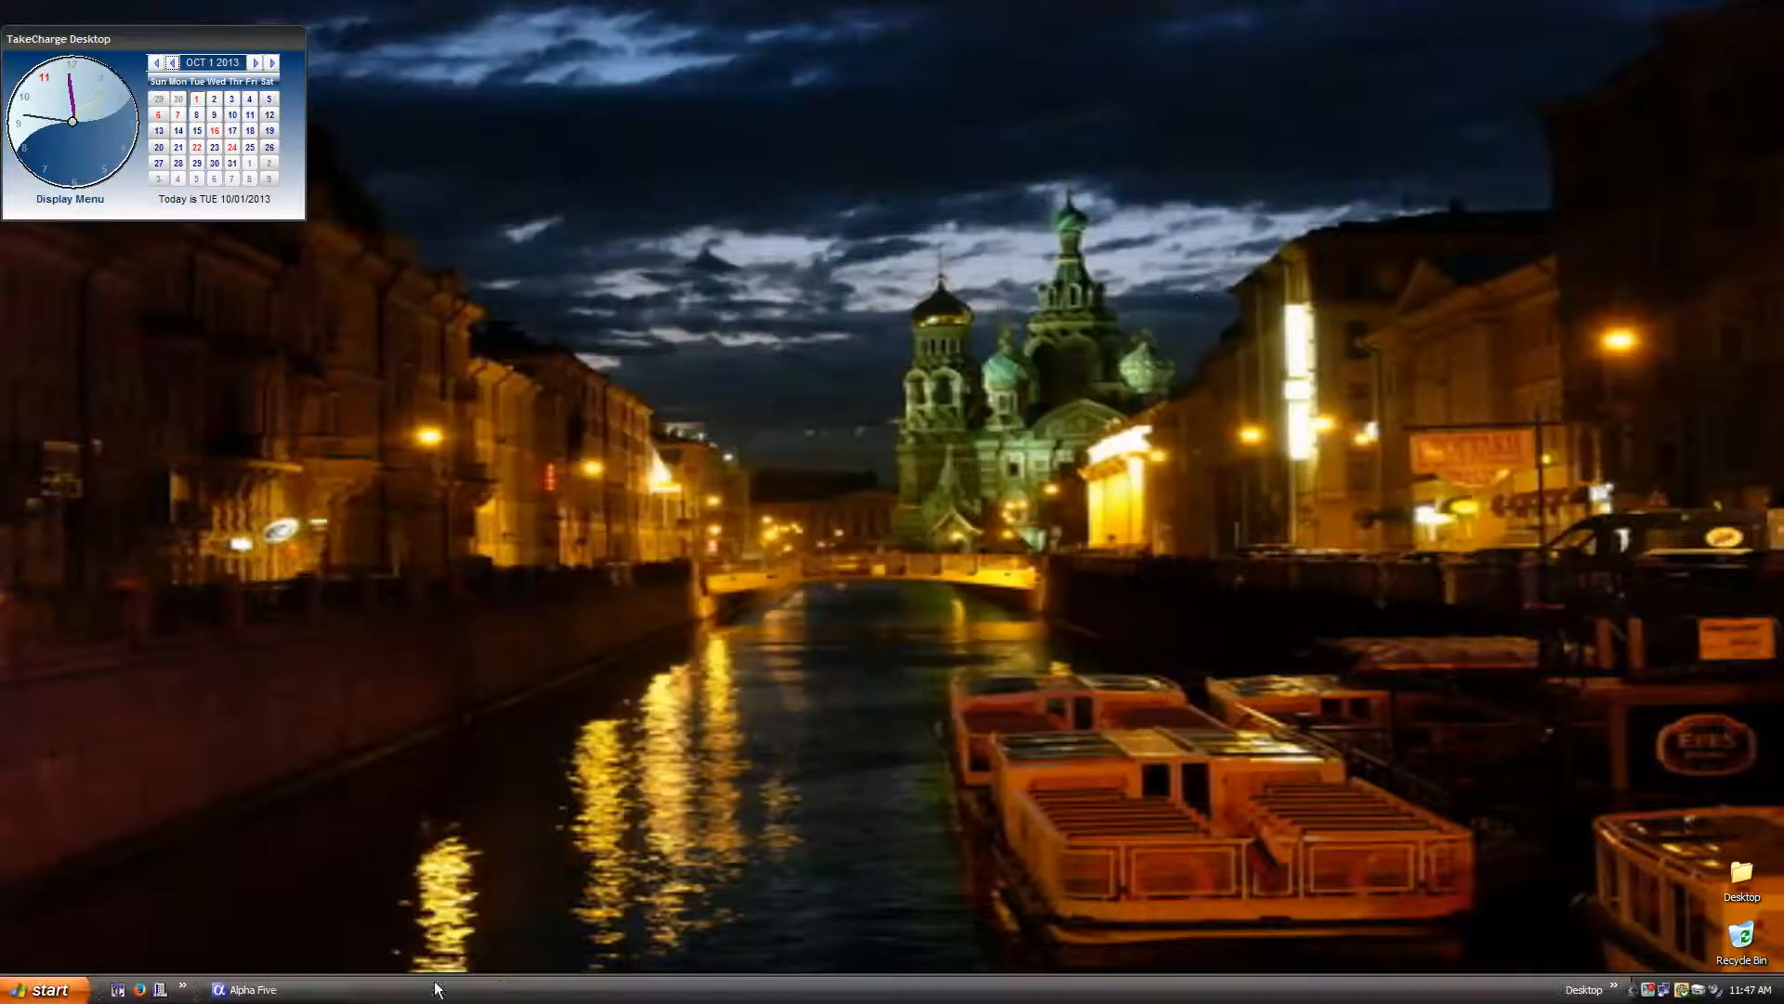
- Bring Alpha Five's Web_Manager form design forward and right-click the first-record button
click(245, 989)
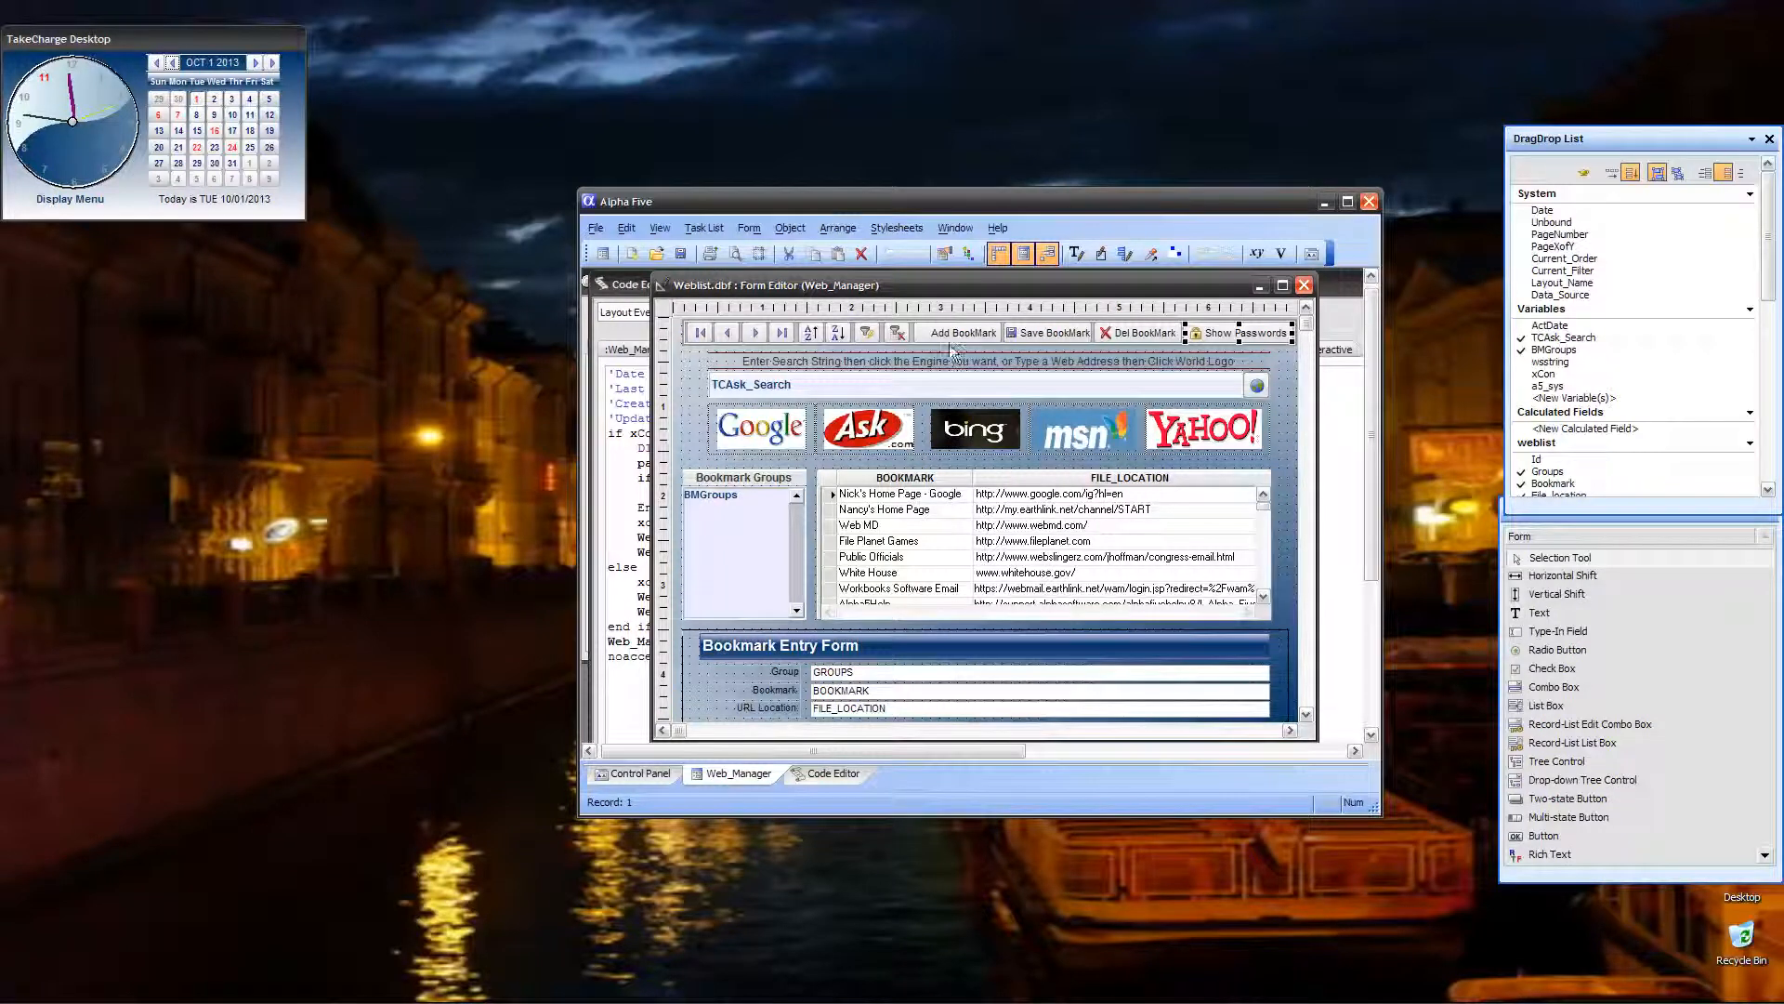
mouse_move(701, 332)
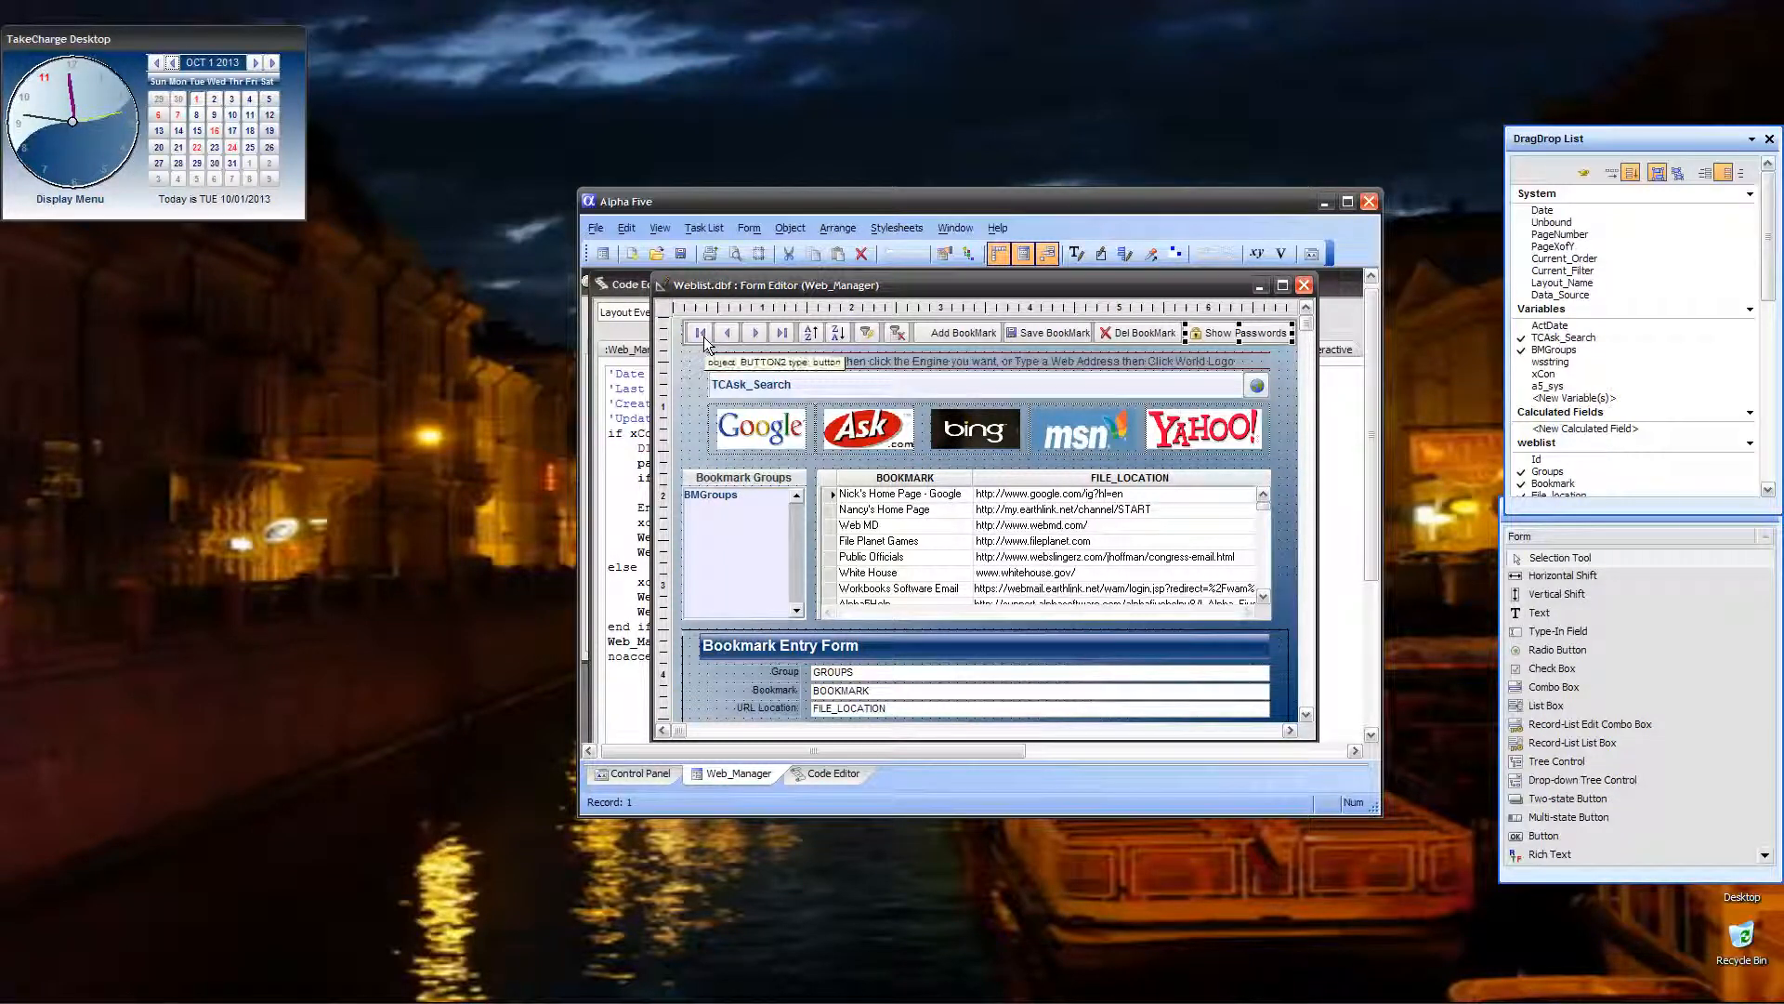
right_click(739, 353)
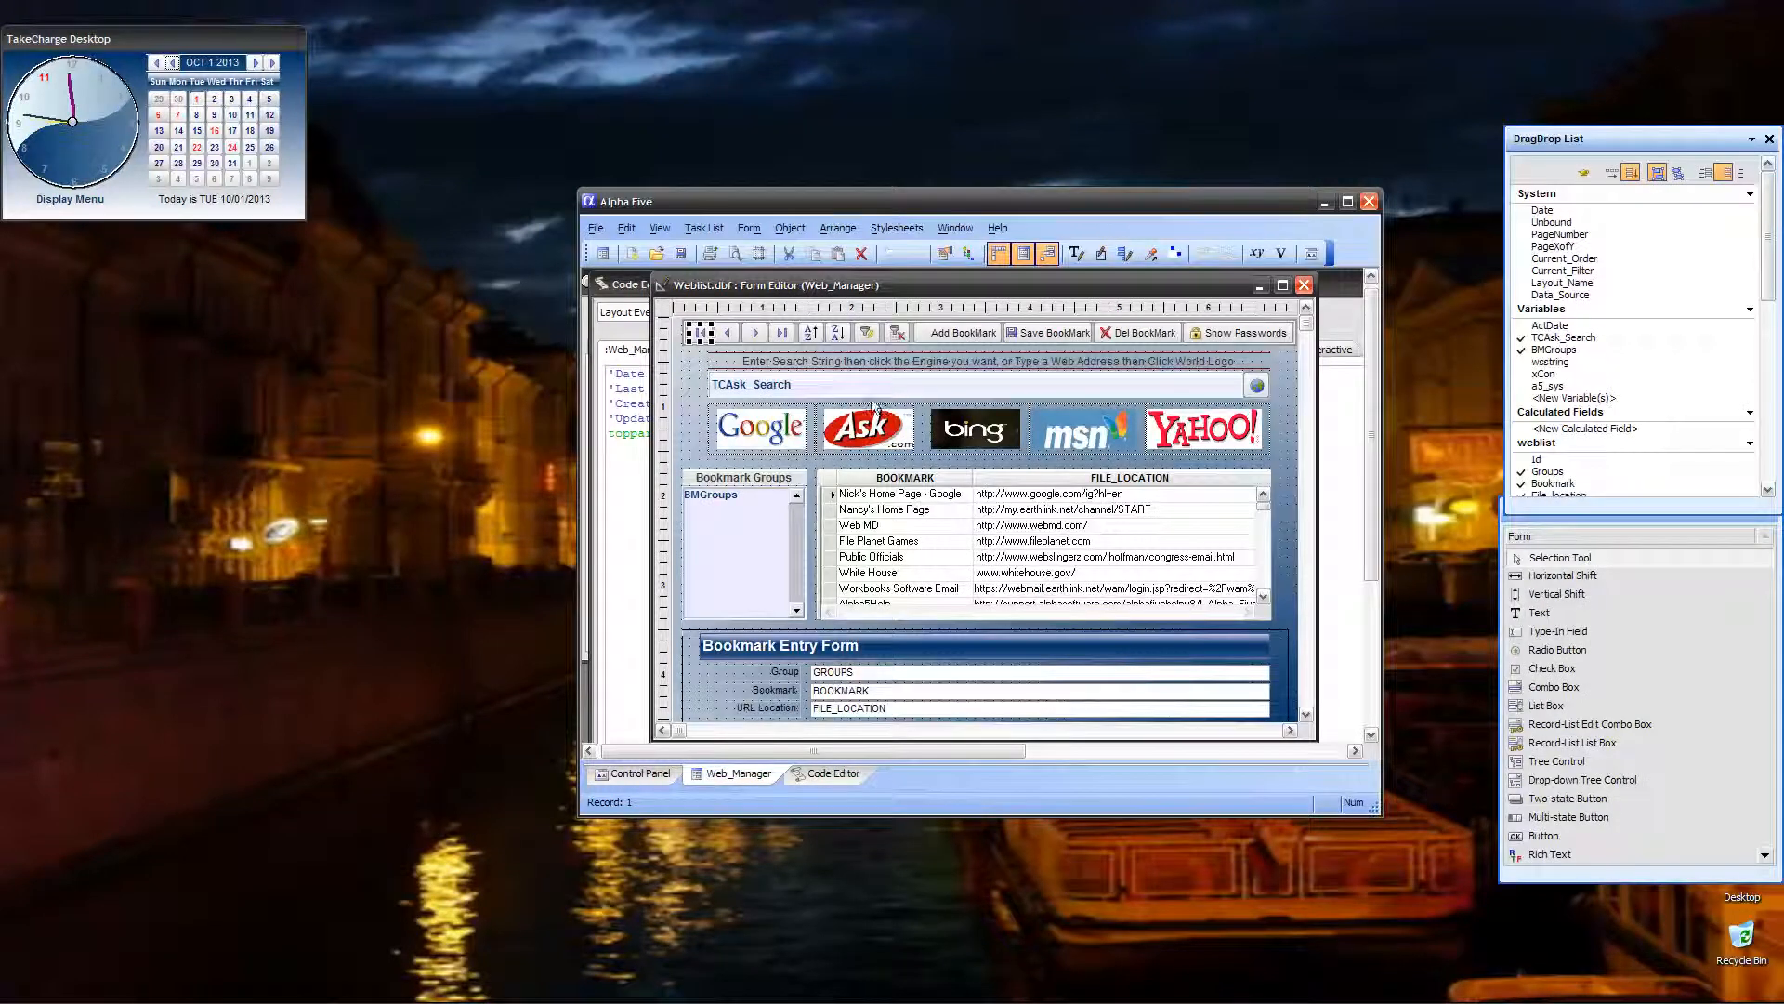
mouse_move(868, 332)
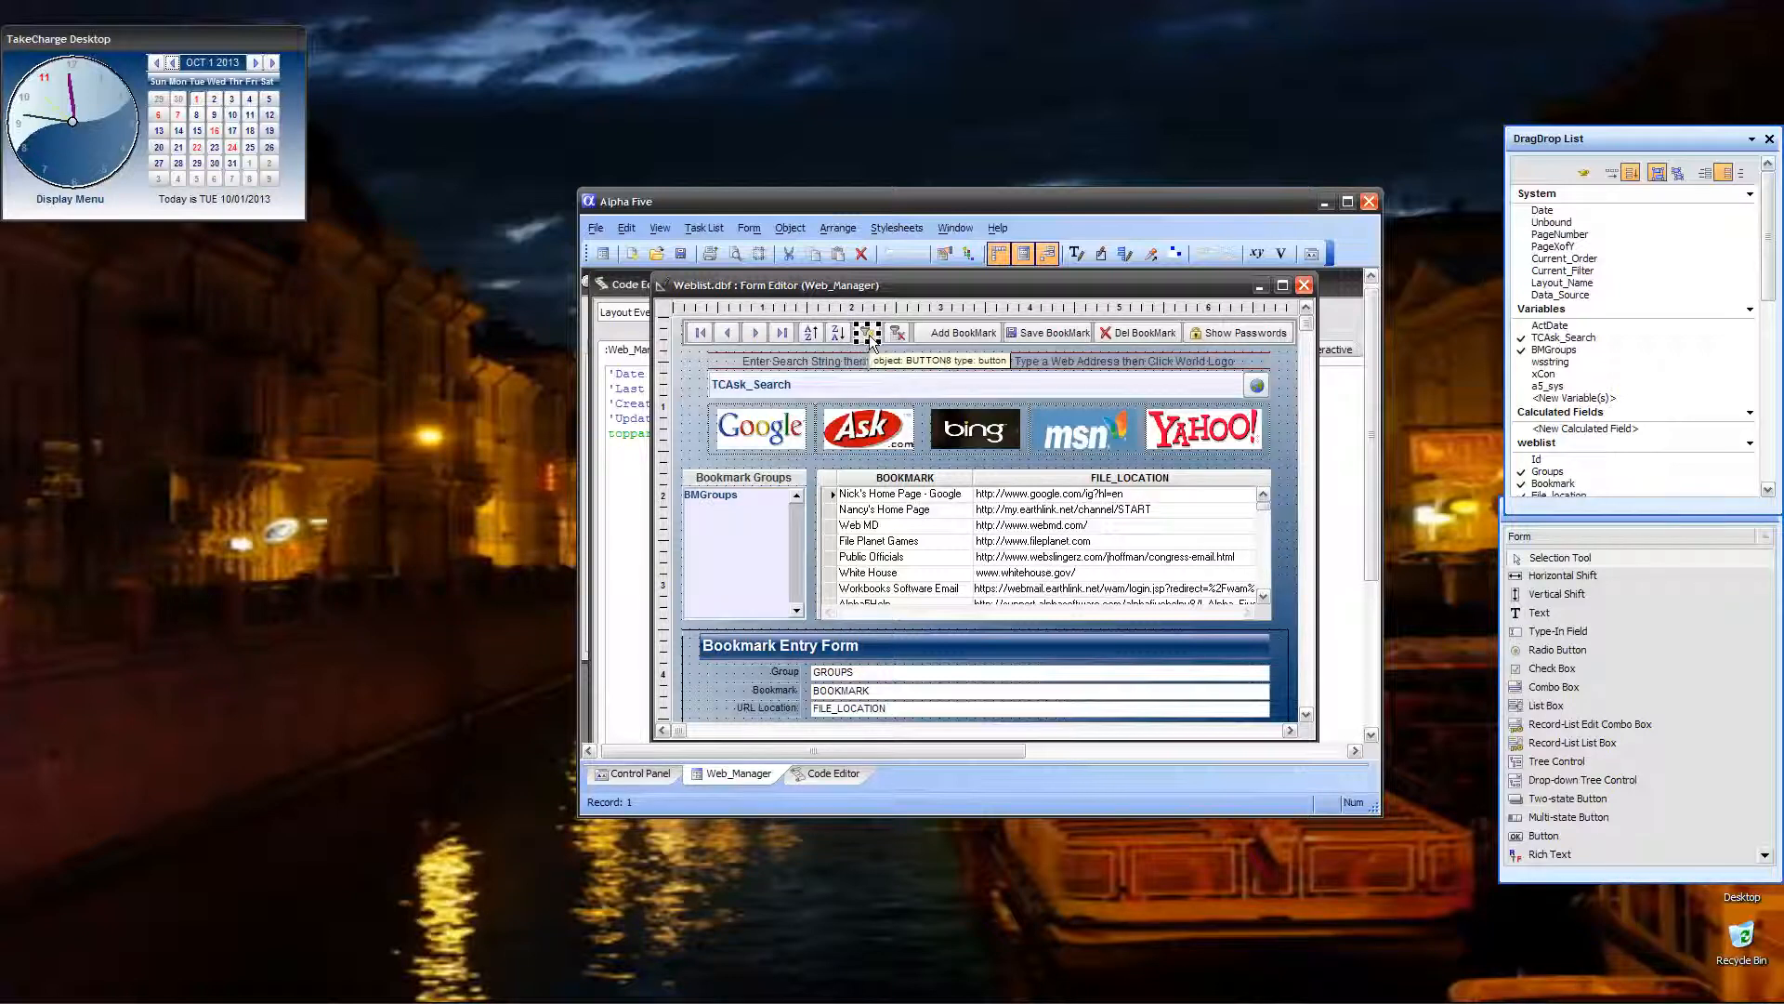
right_click(868, 336)
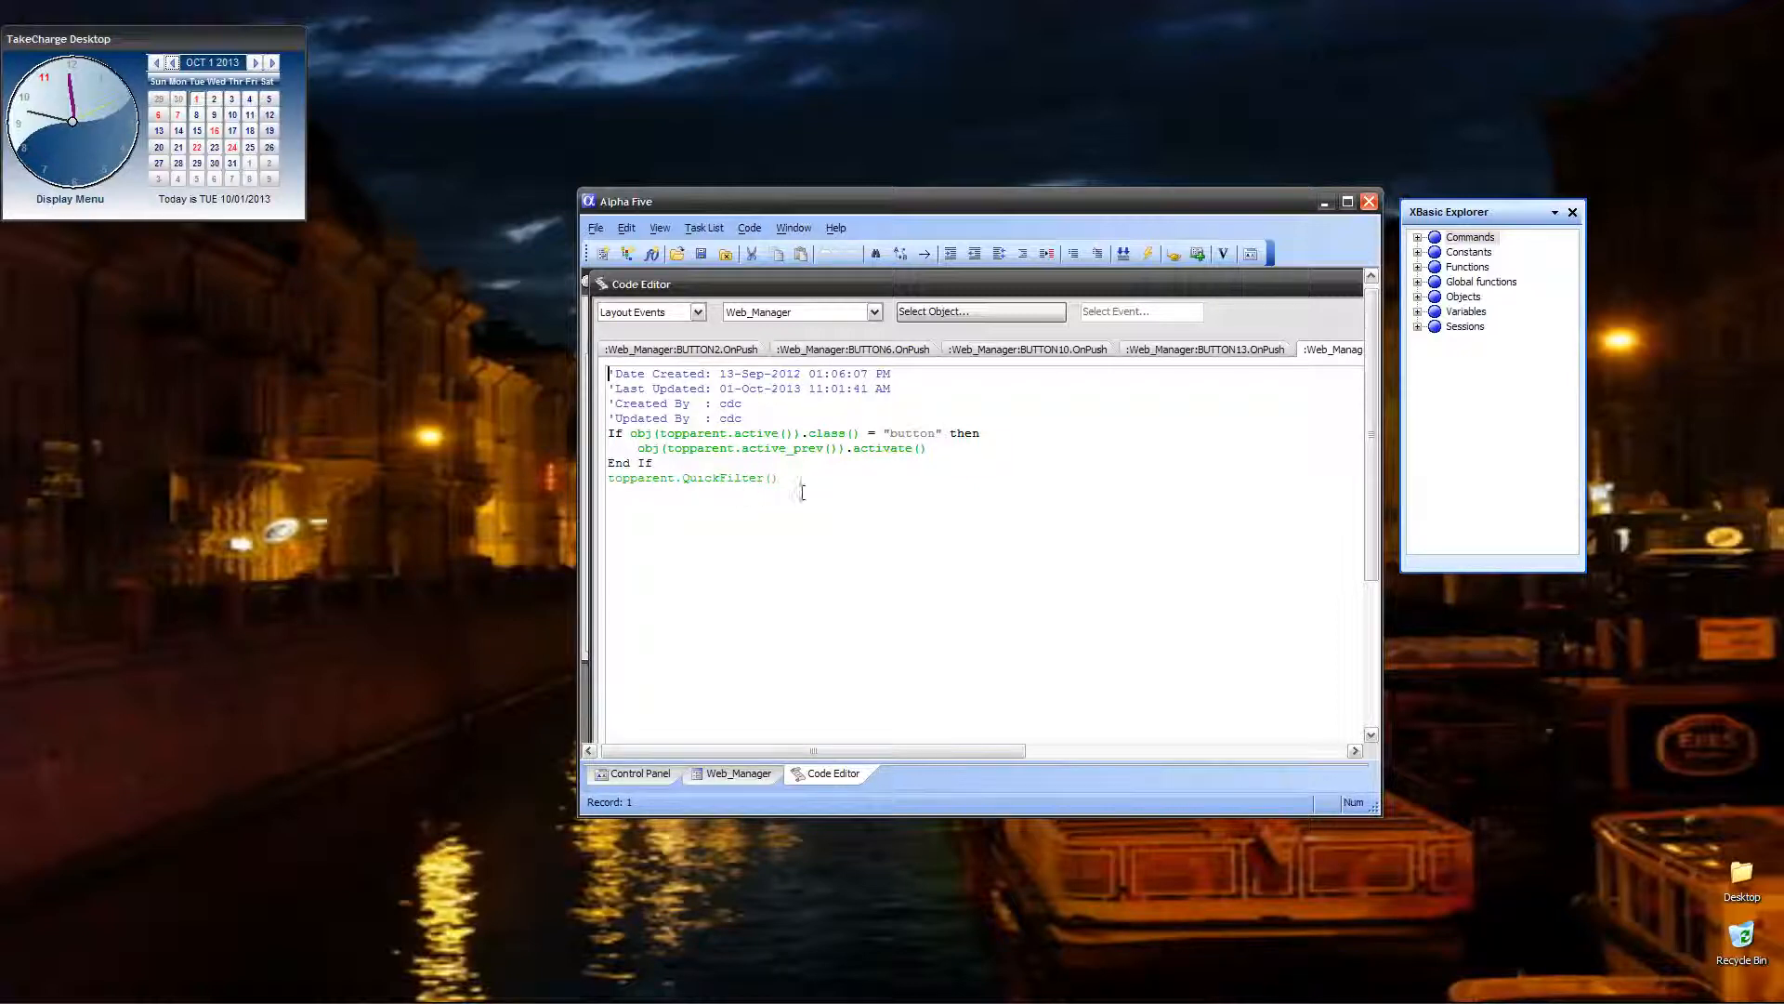
mouse_move(799, 526)
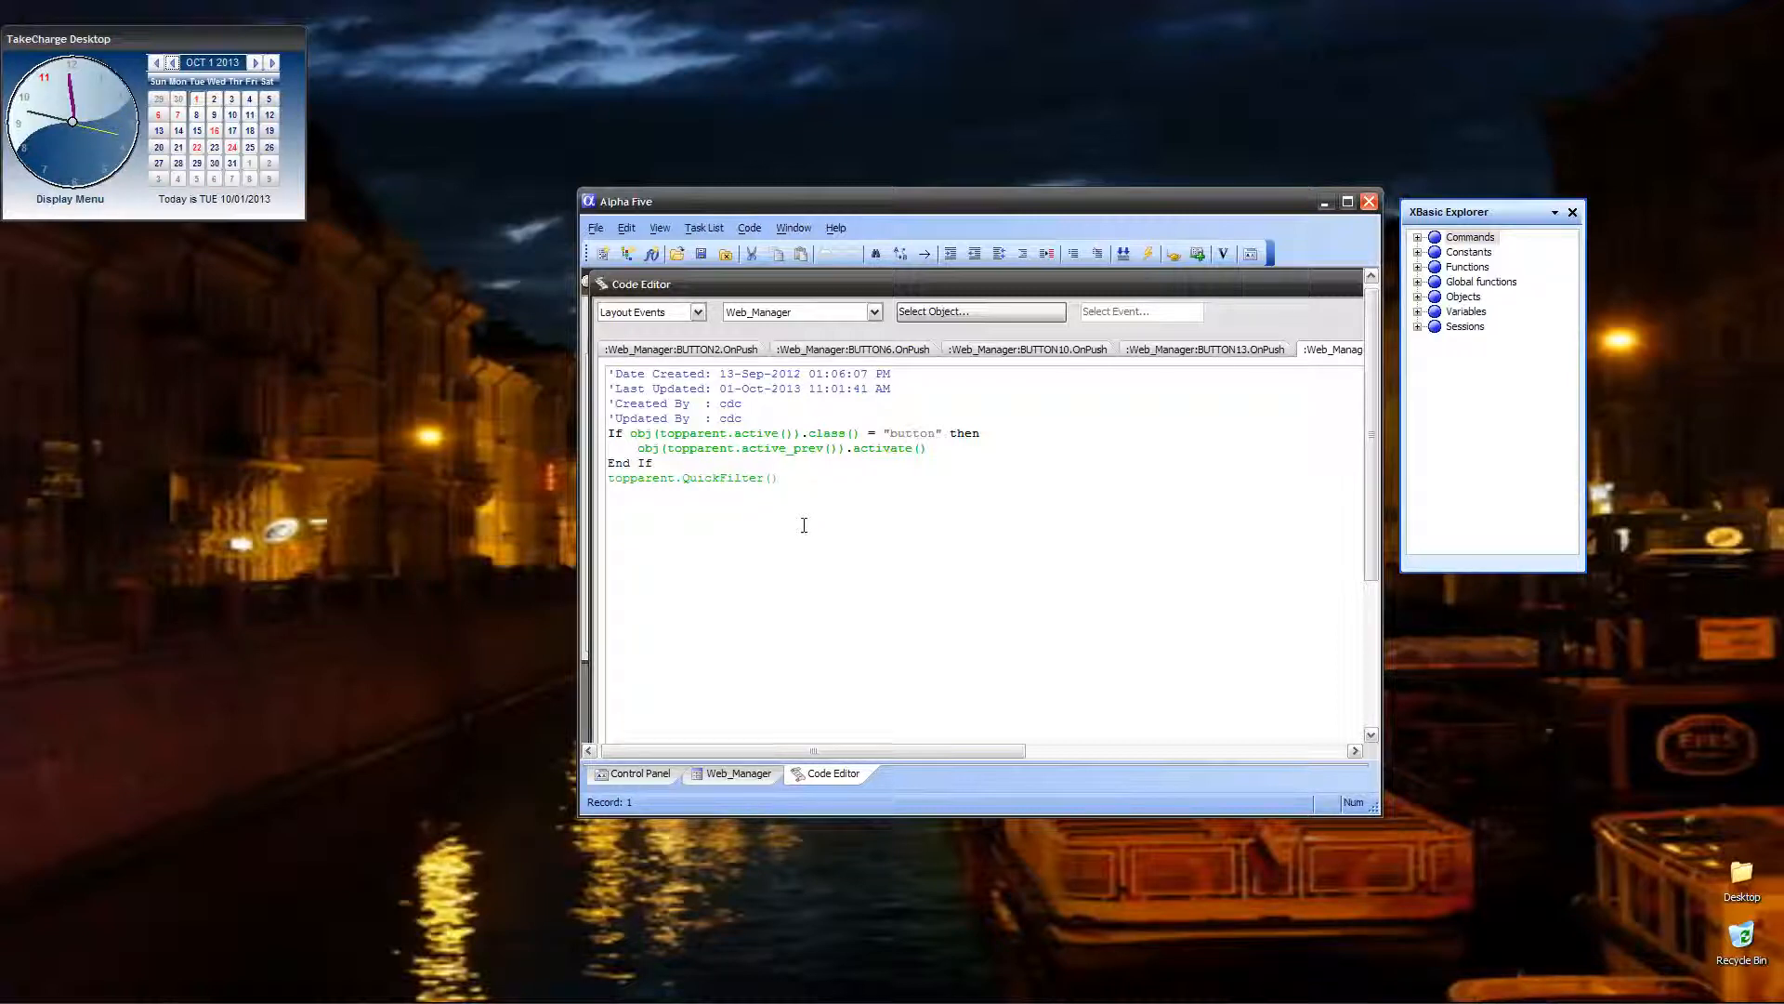
mouse_move(791, 539)
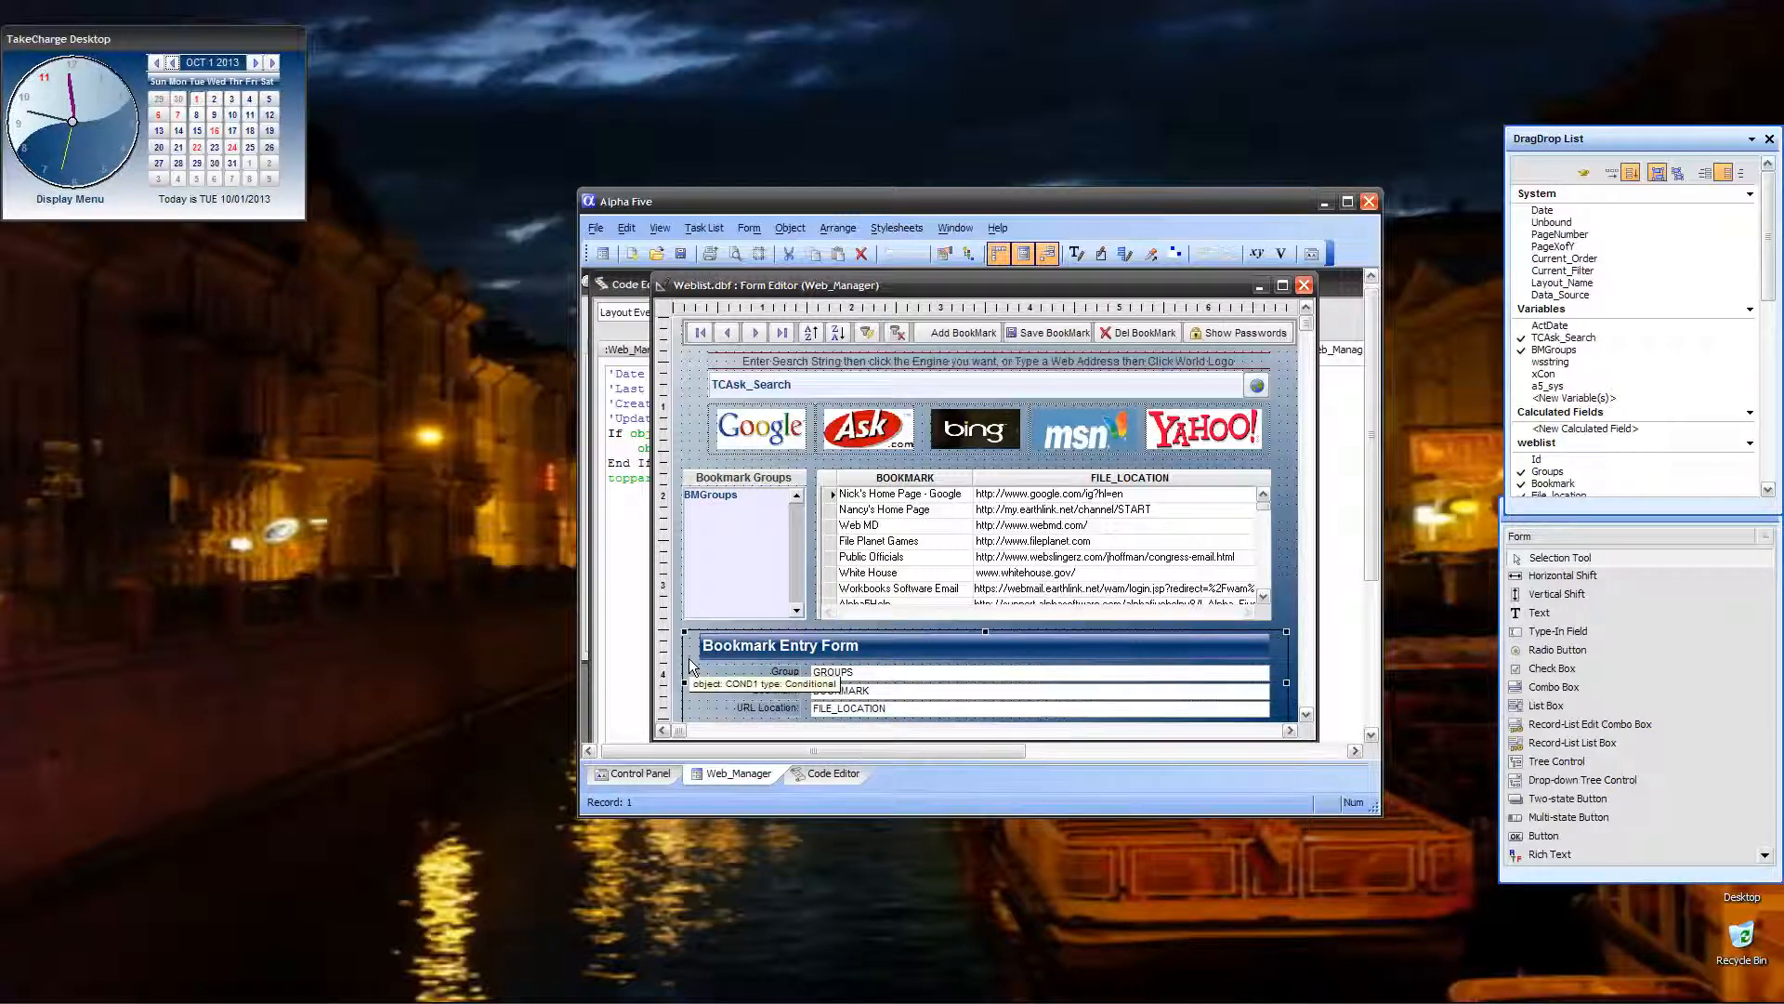
right_click(809, 666)
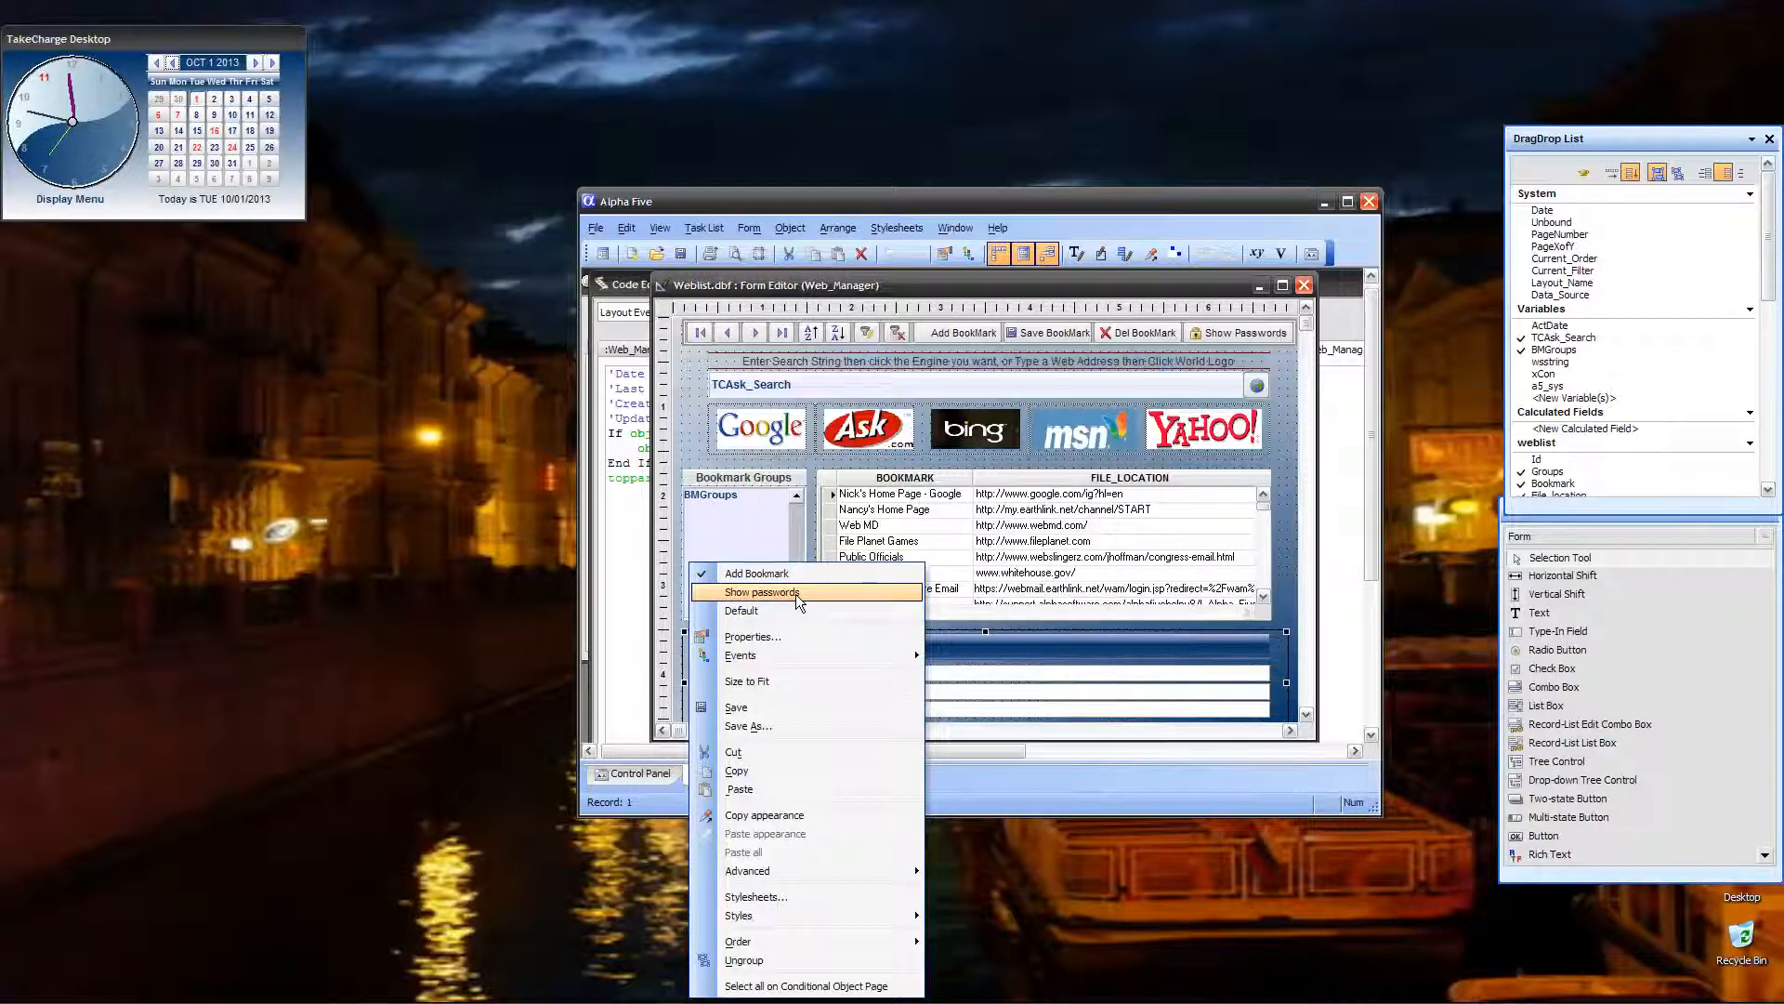
mouse_move(751, 636)
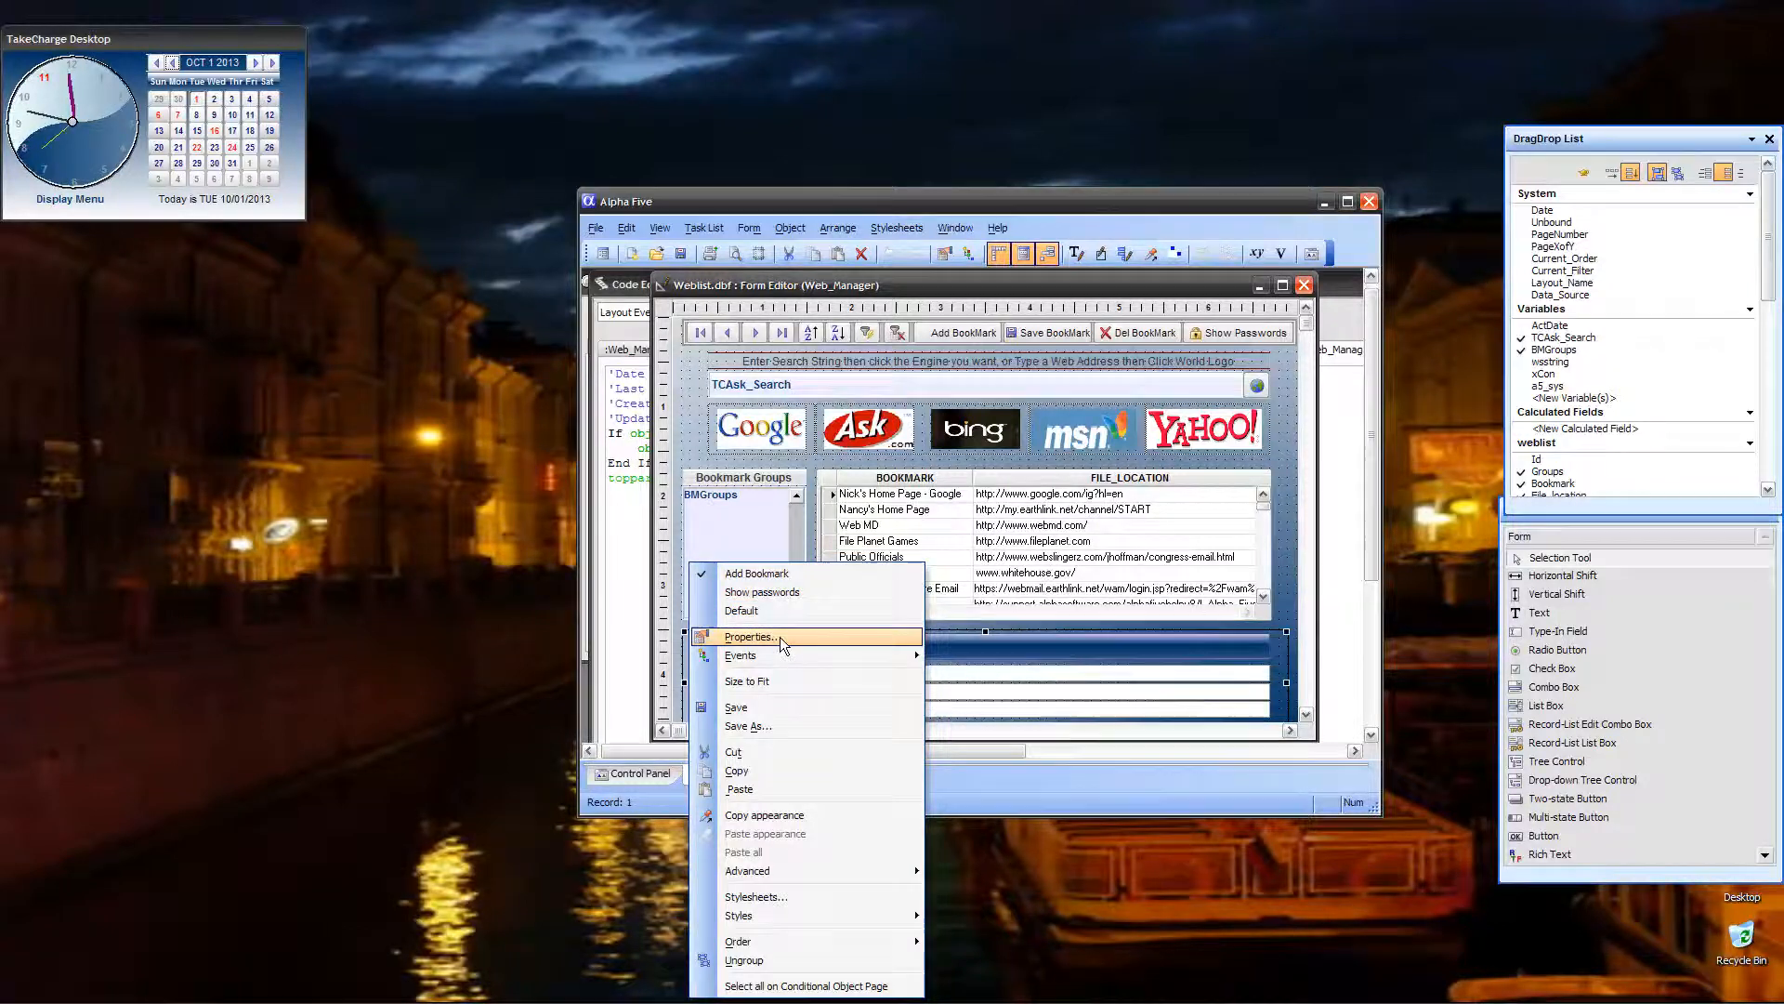
click(749, 635)
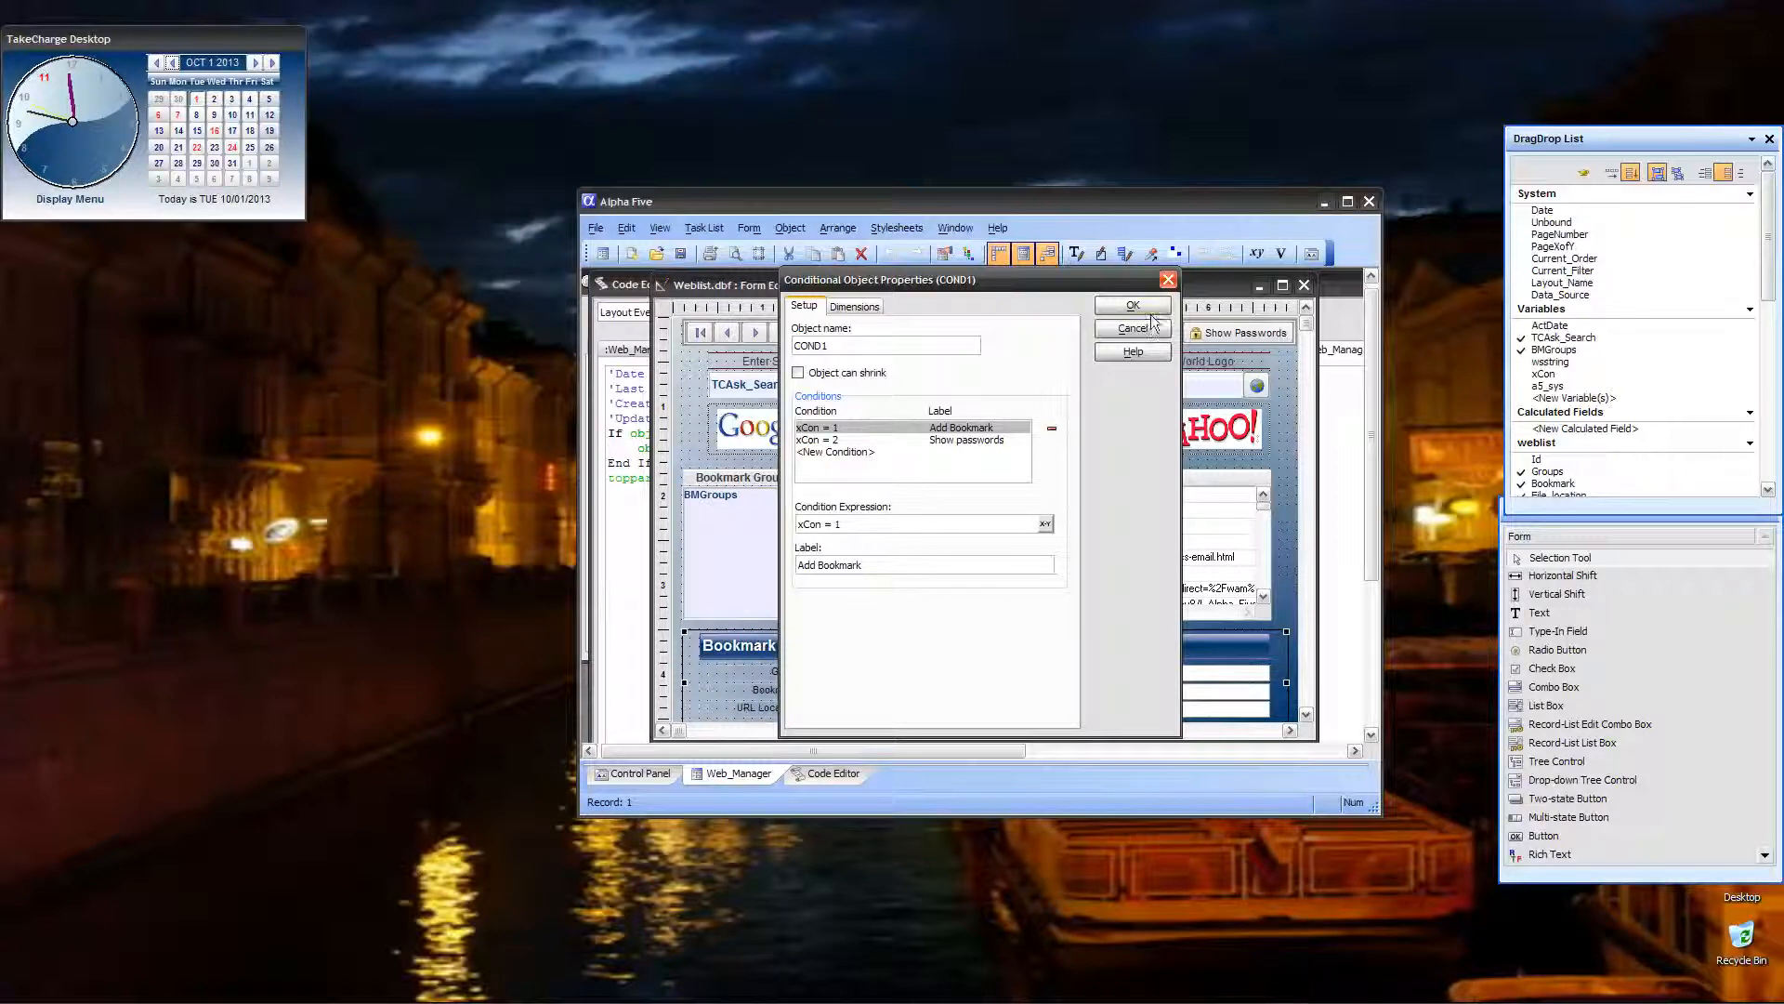
click(1130, 303)
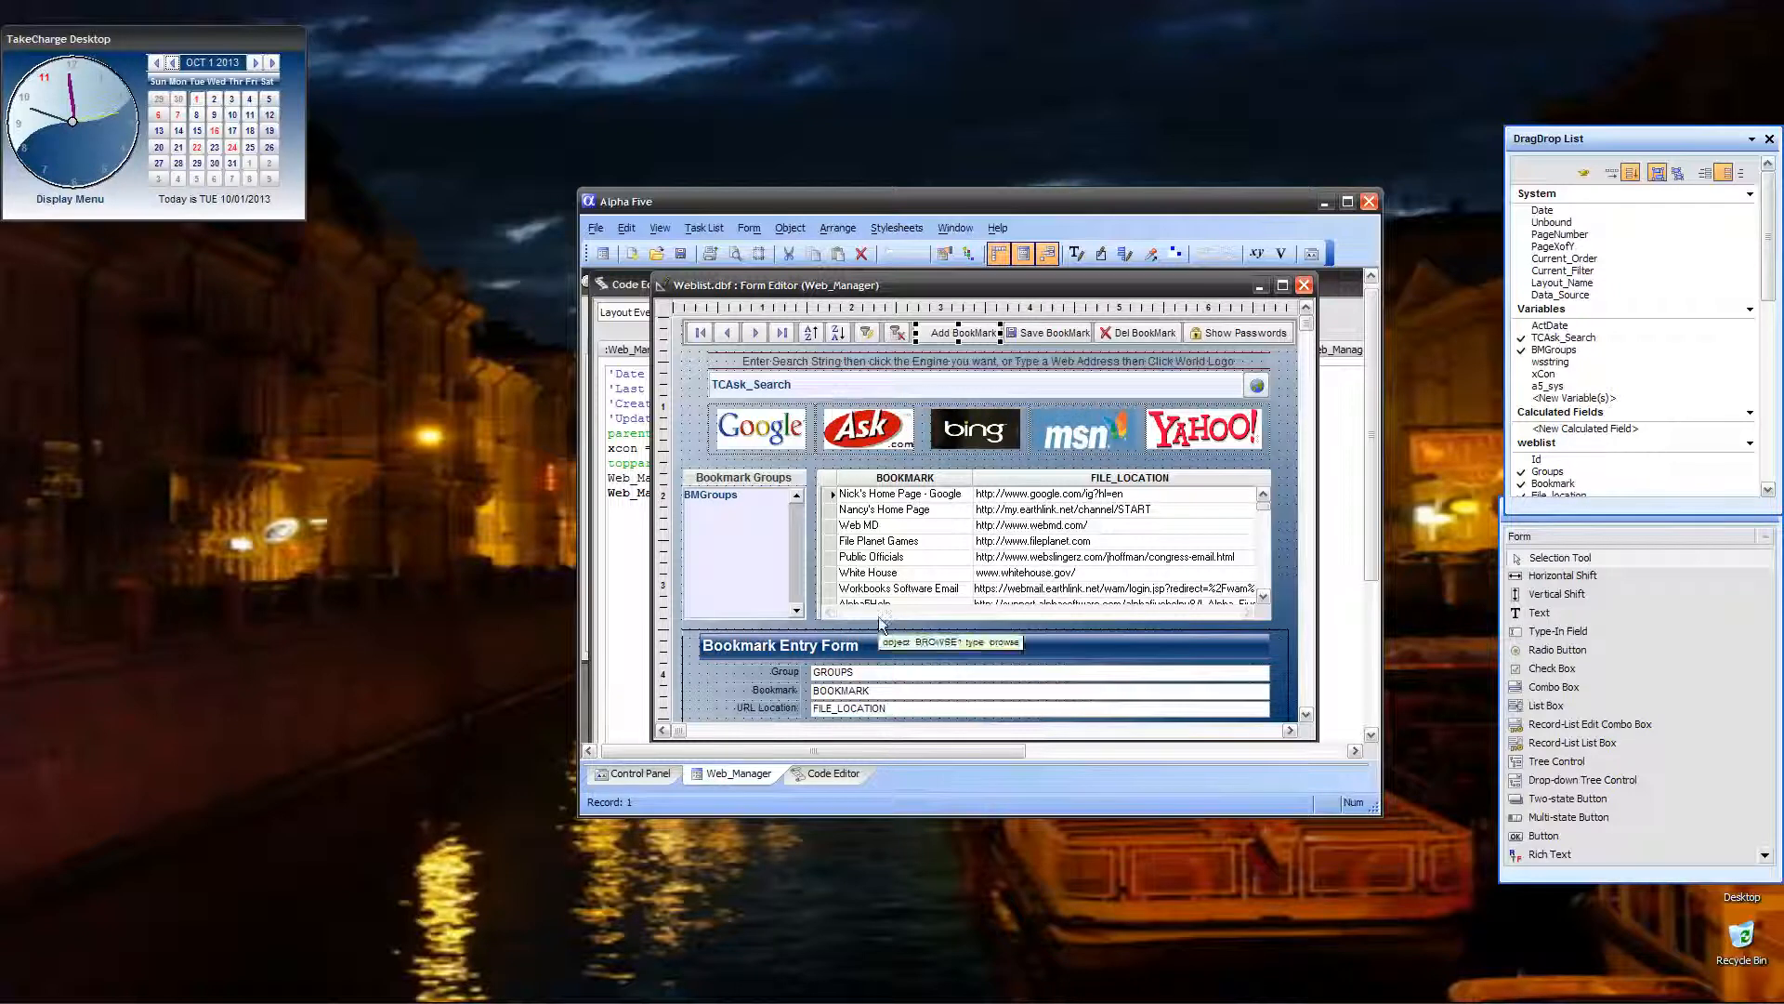
mouse_move(899, 717)
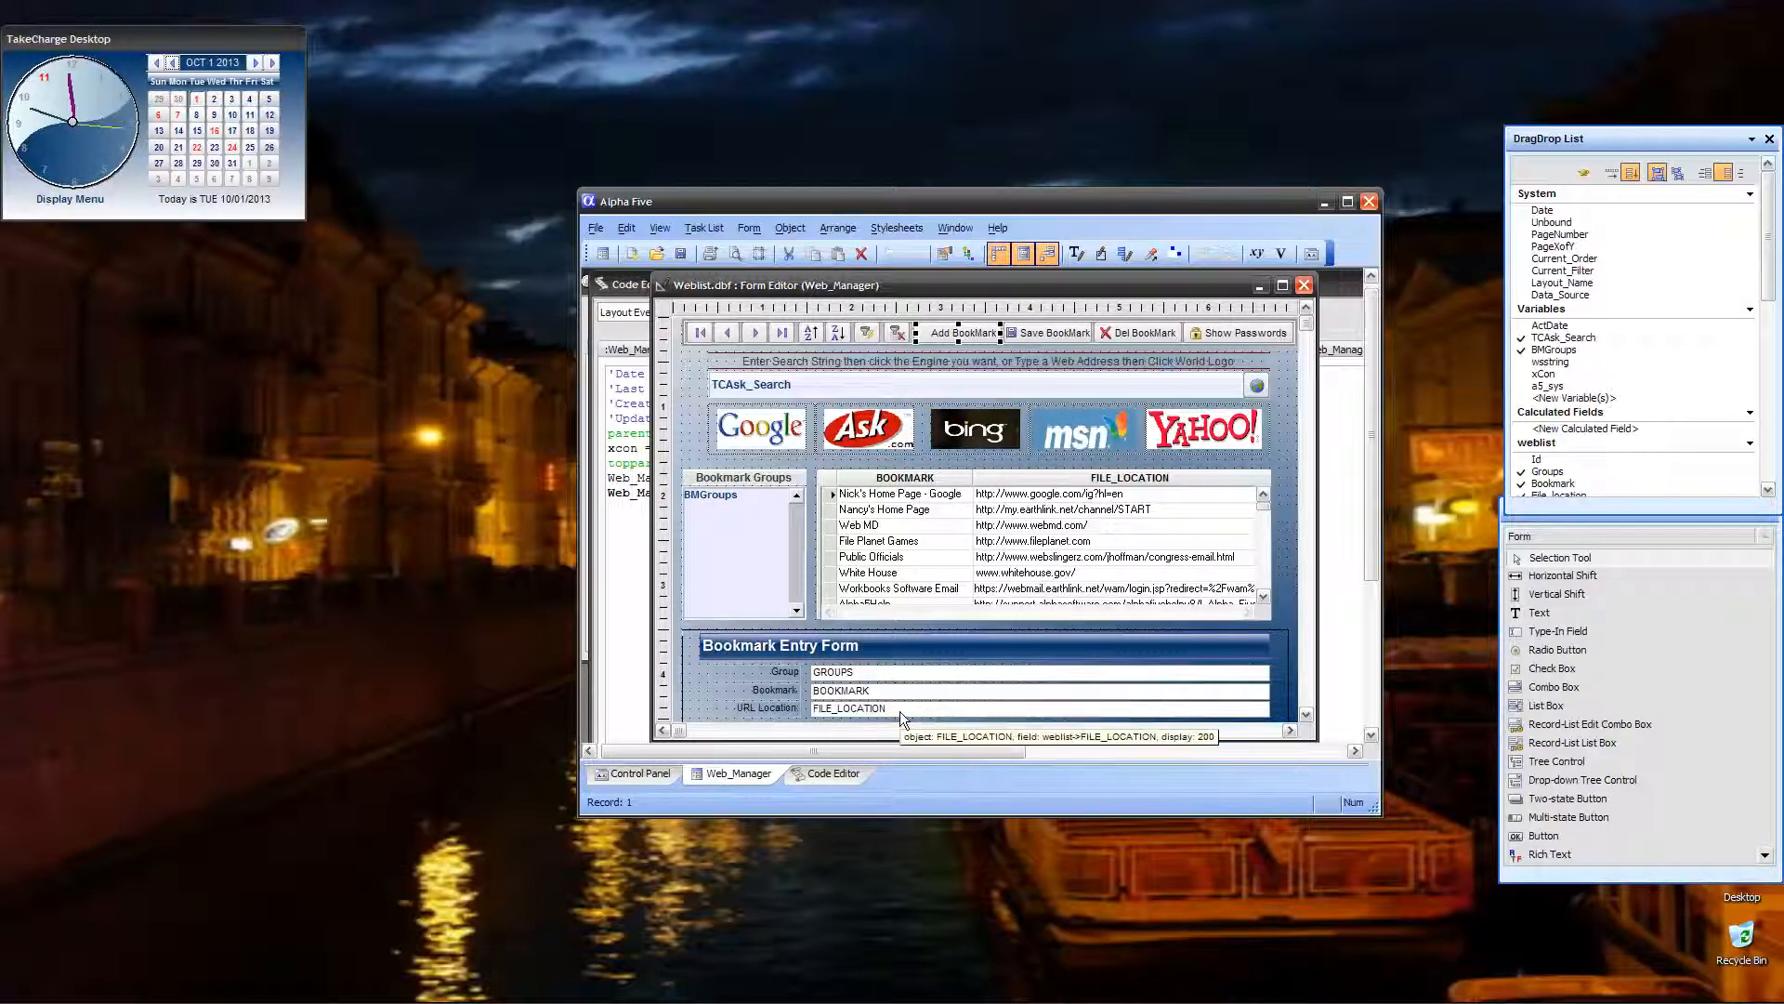
mouse_move(794, 714)
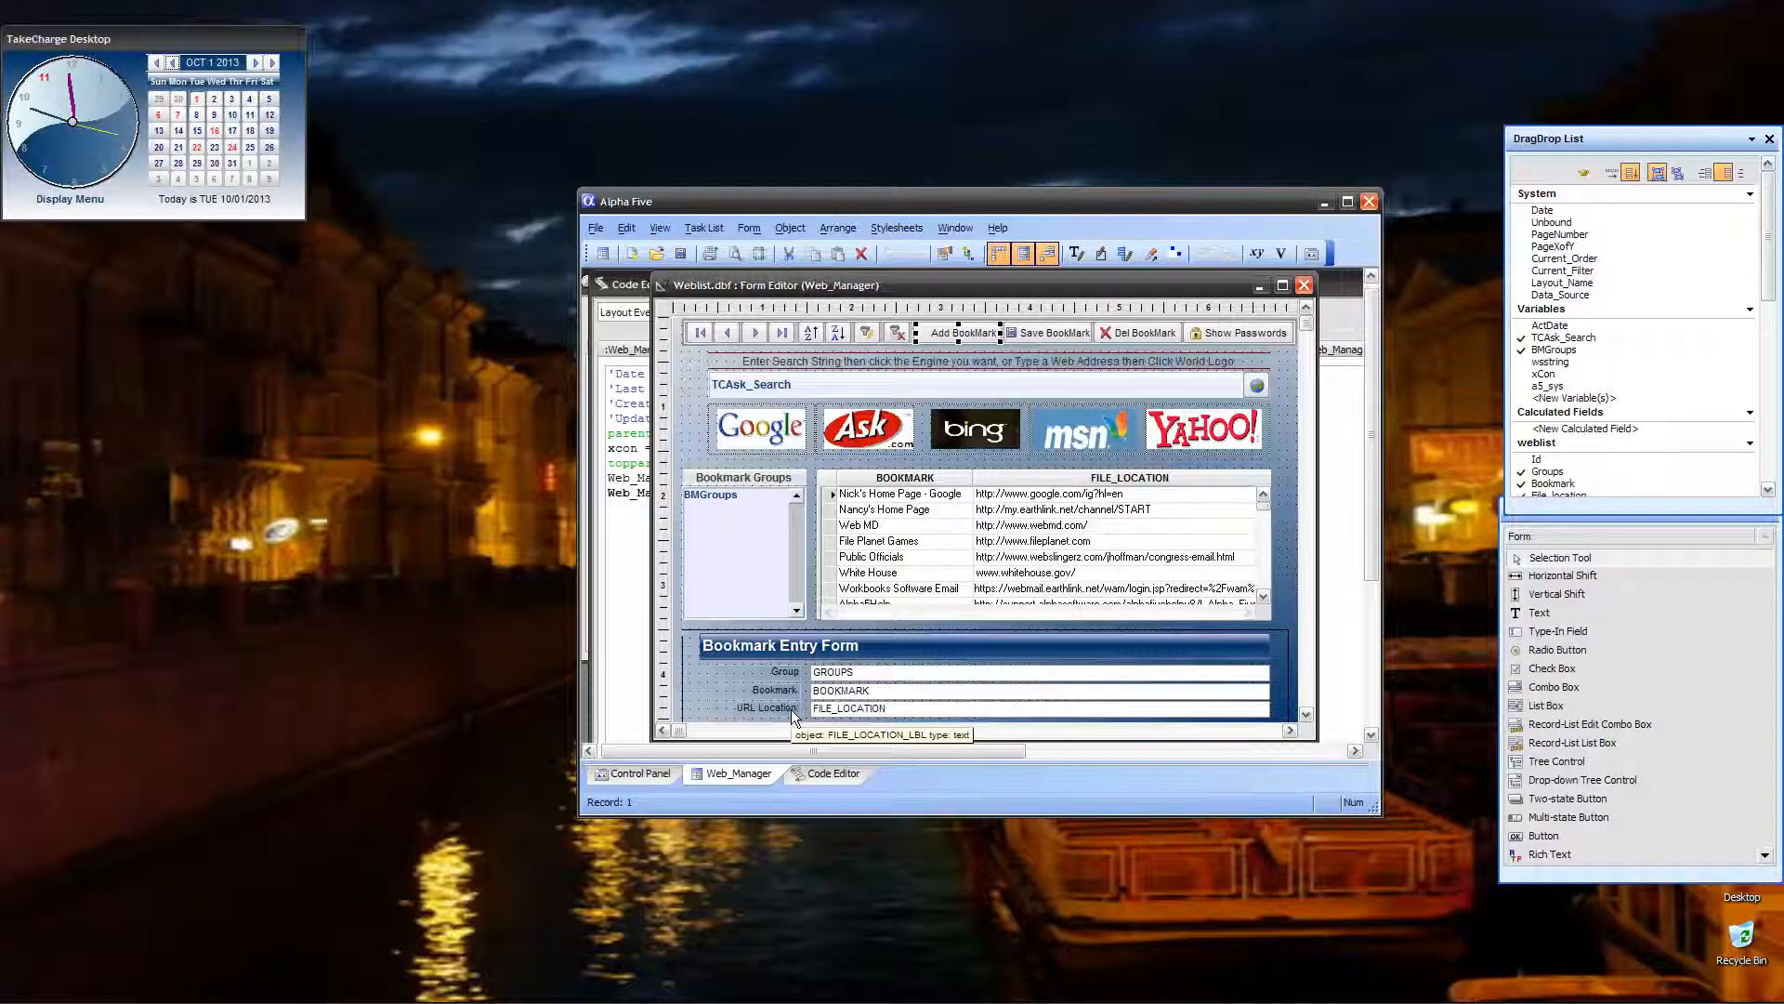
mouse_move(905, 681)
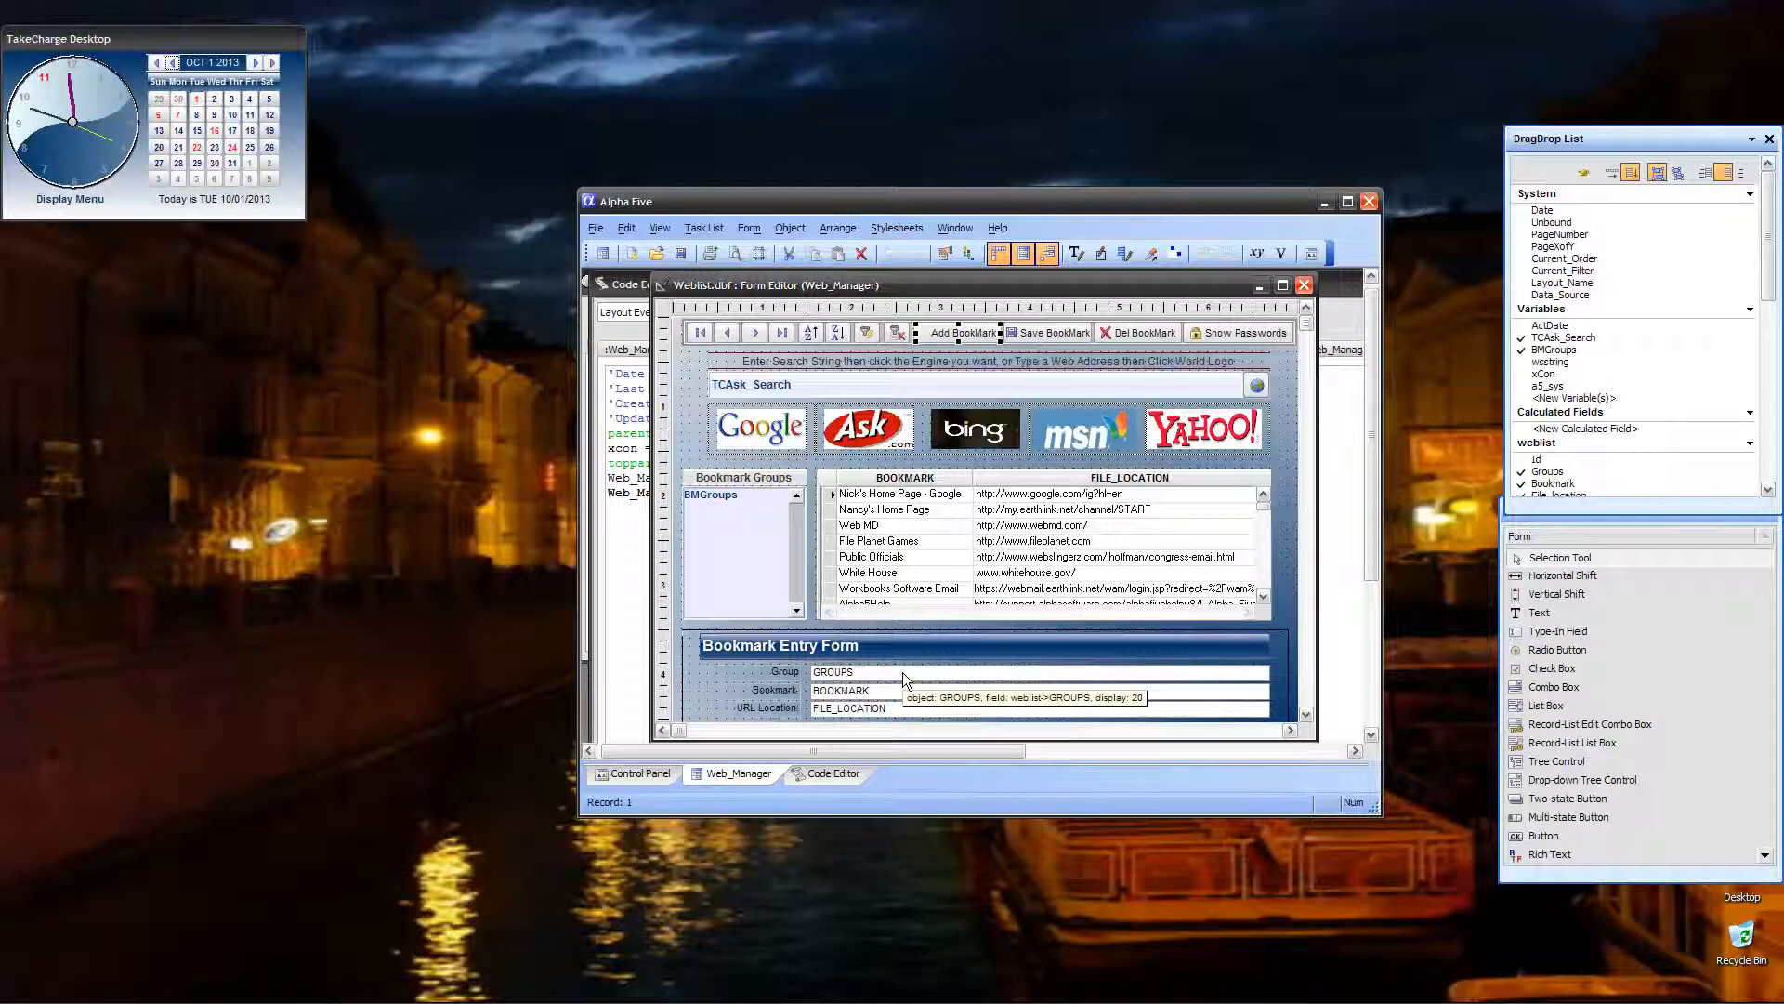
mouse_move(911, 701)
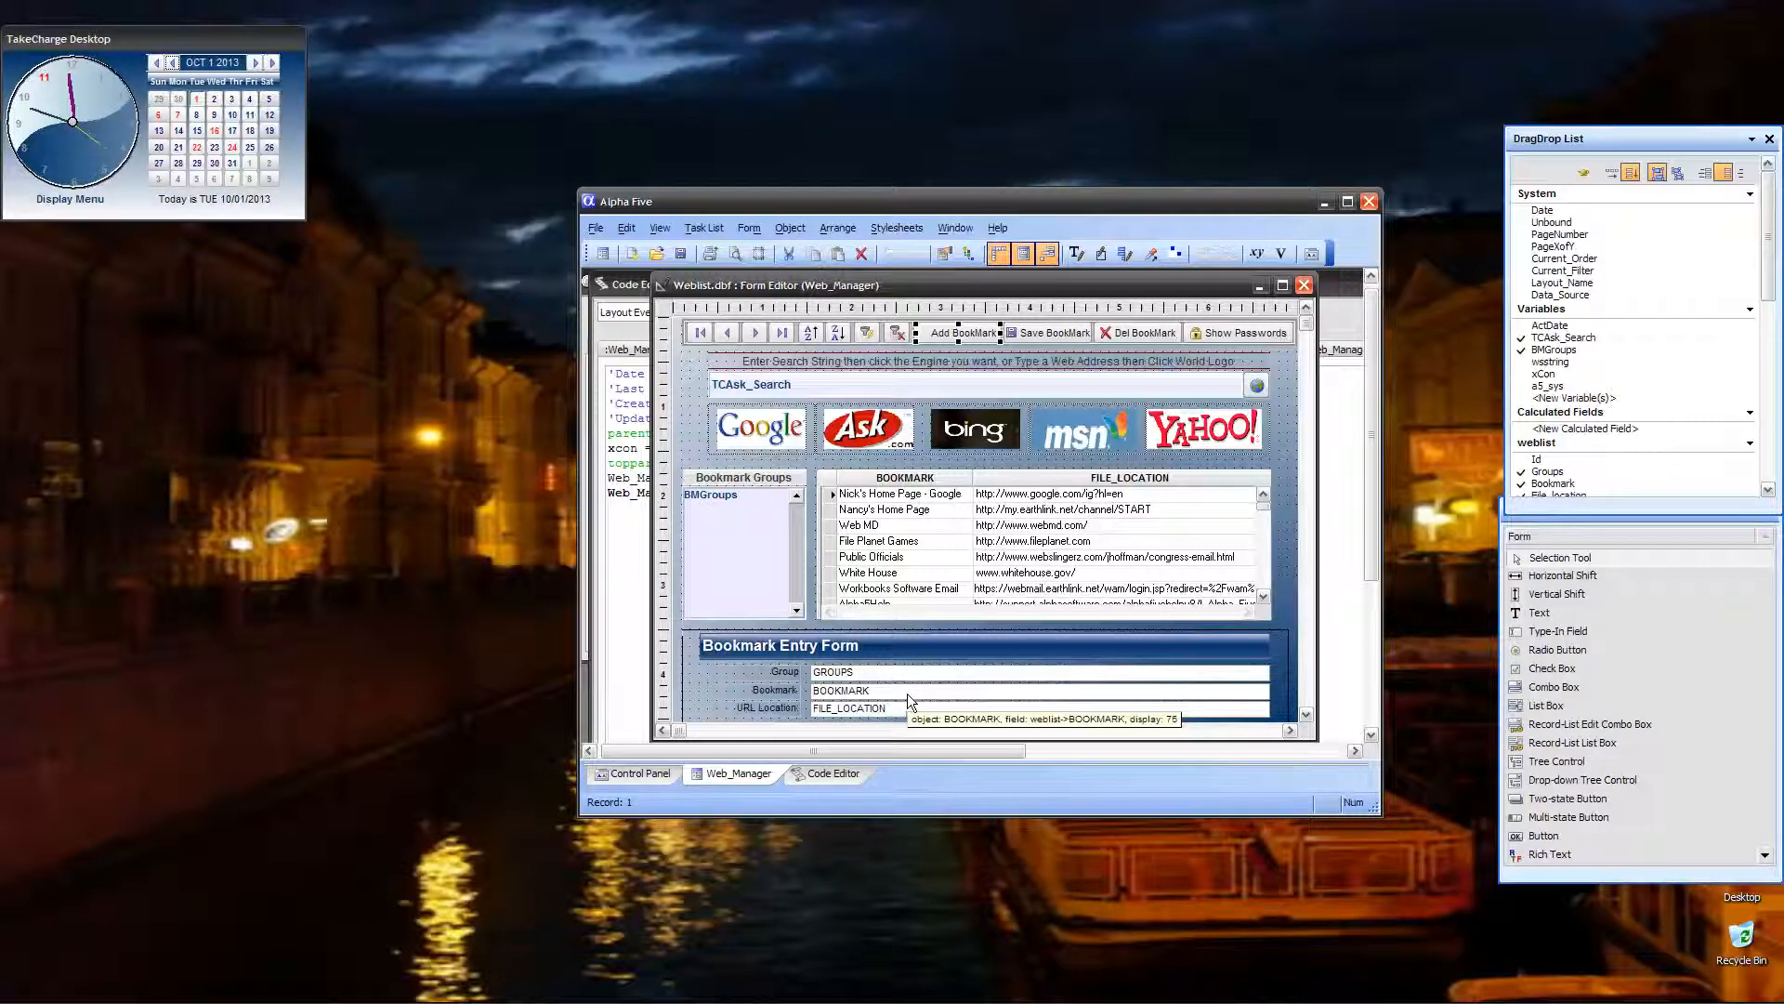
mouse_move(970, 602)
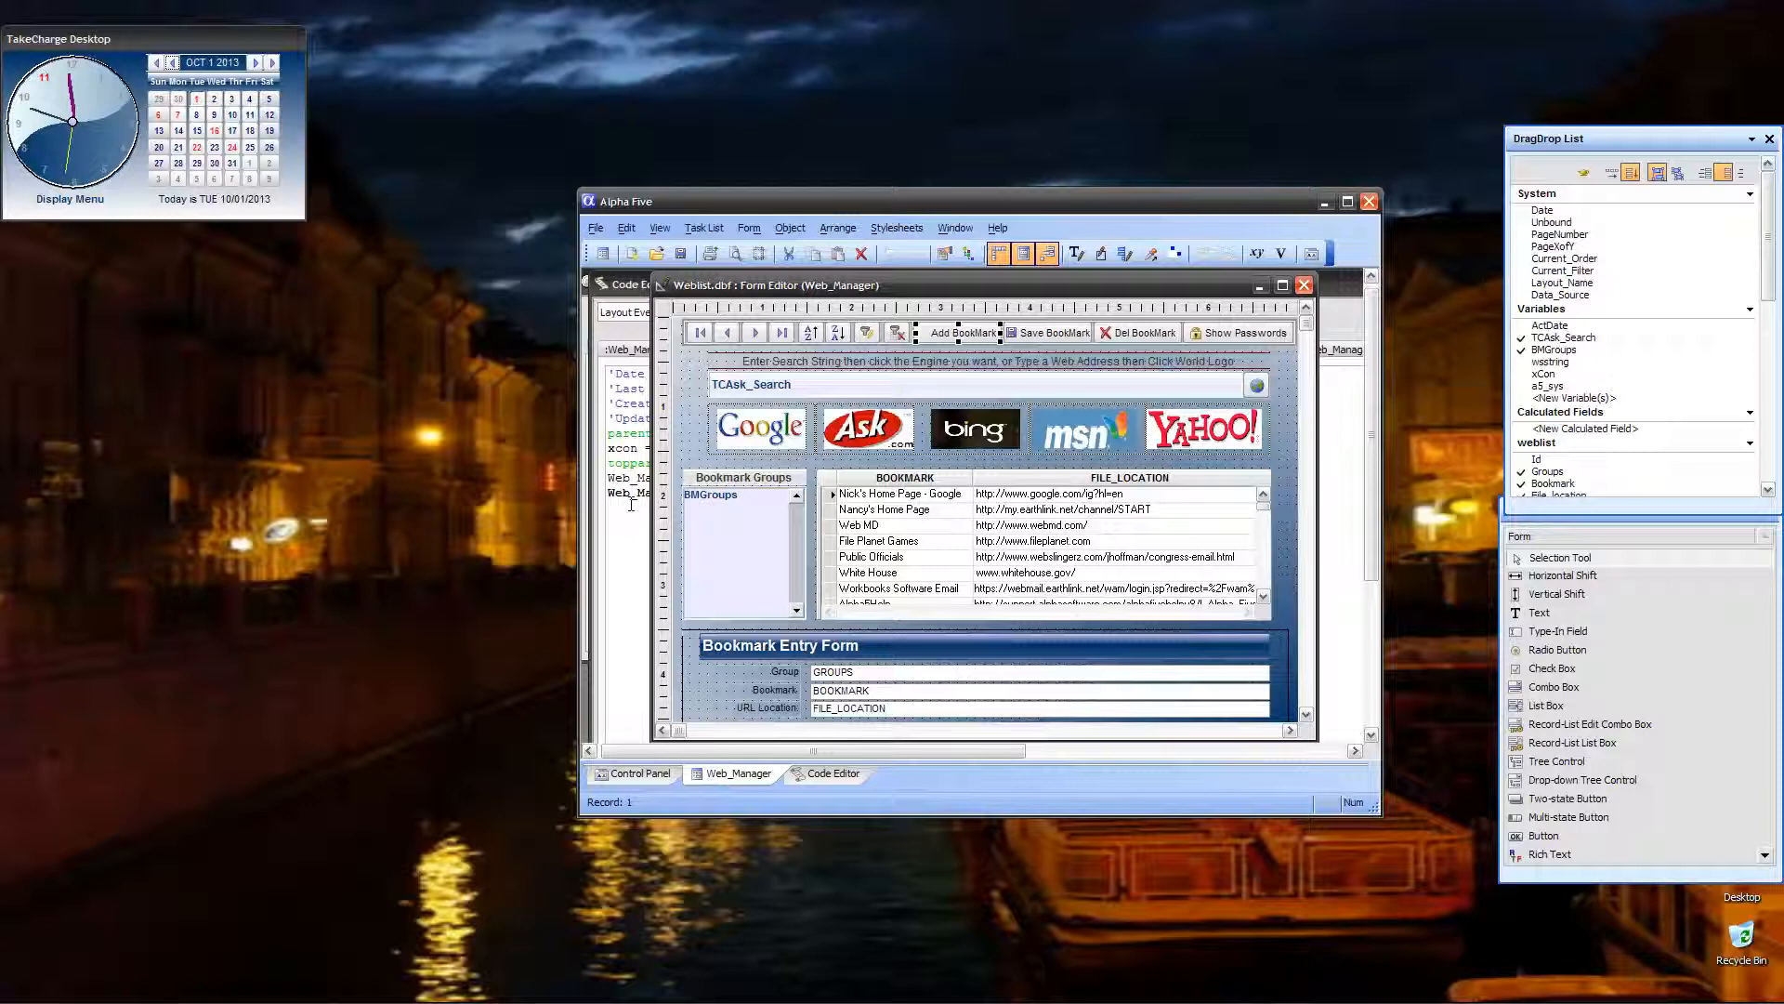
mouse_move(1057, 339)
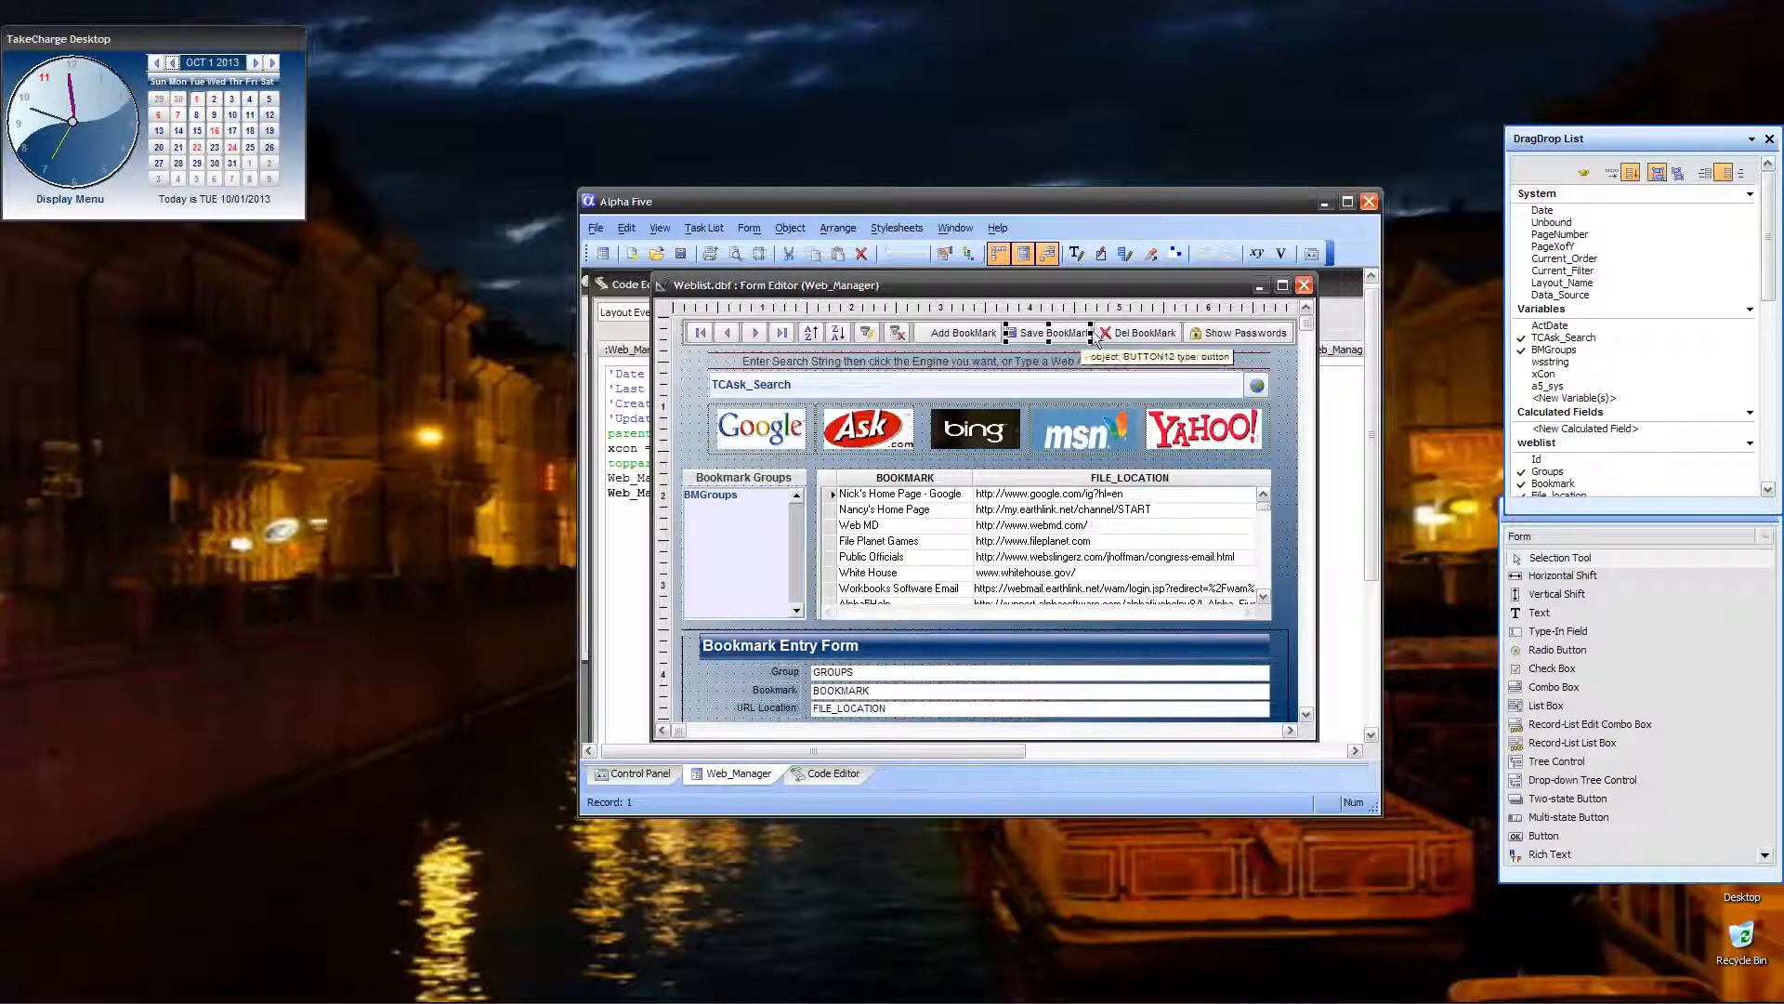
right_click(1138, 332)
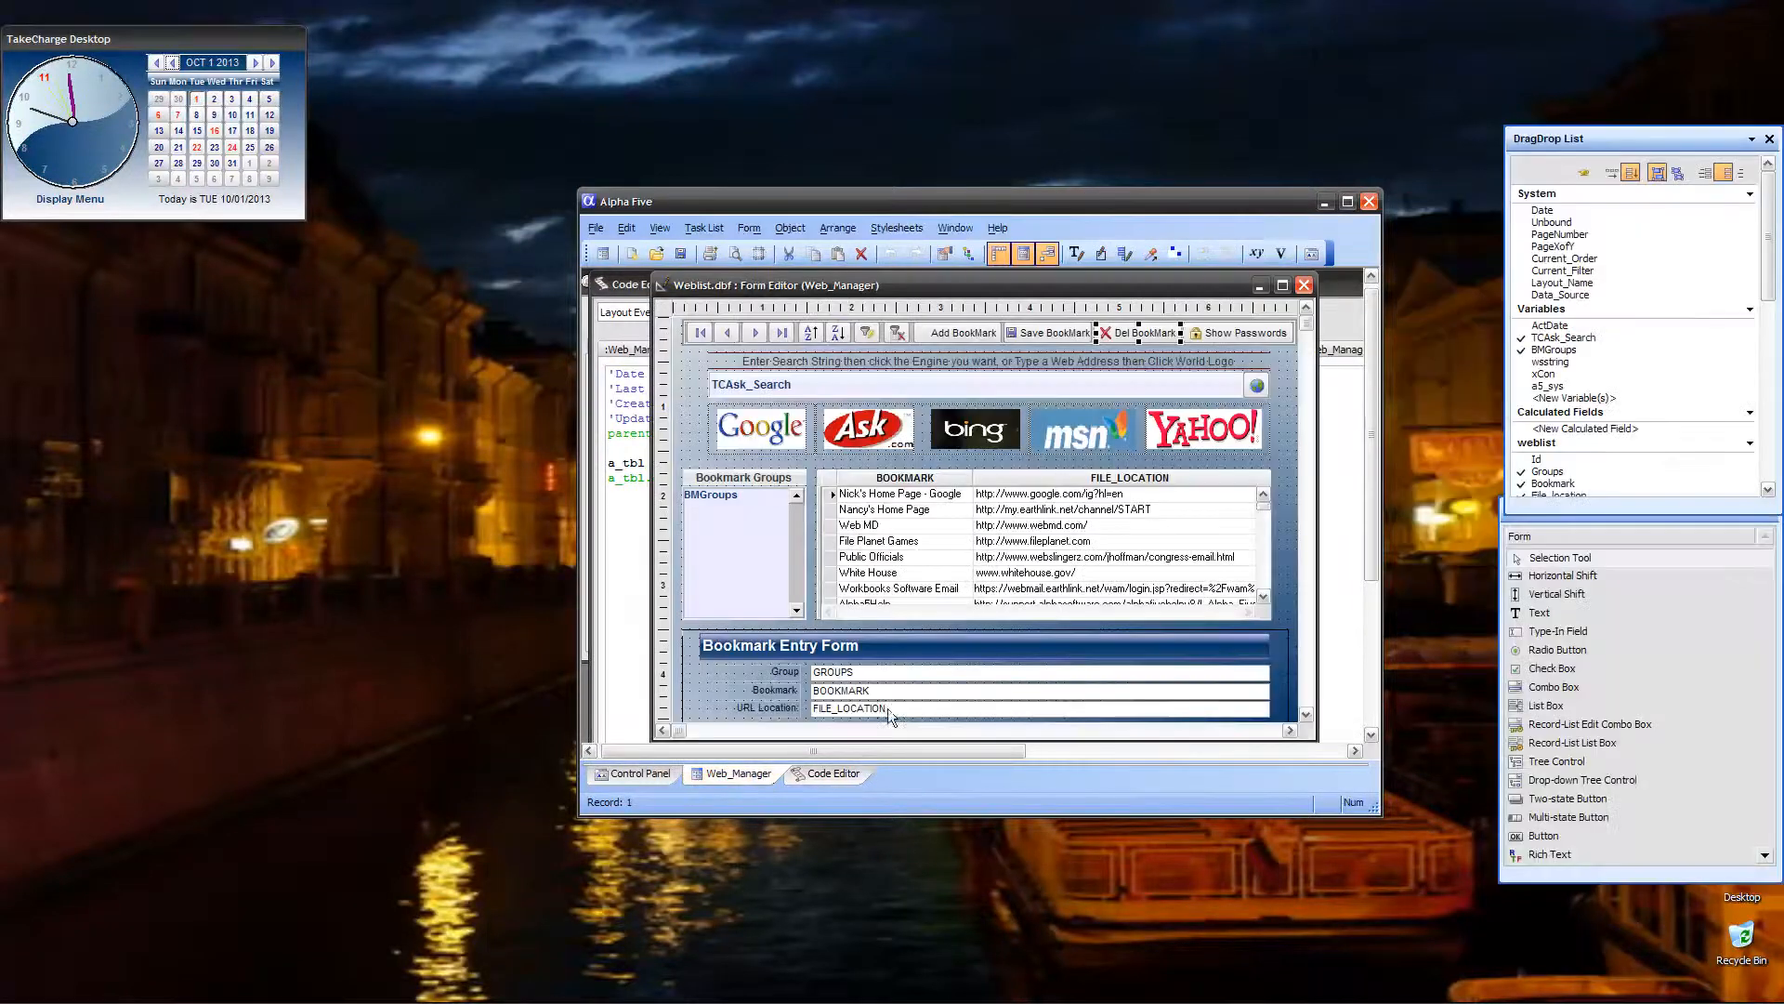
right_click(1002, 535)
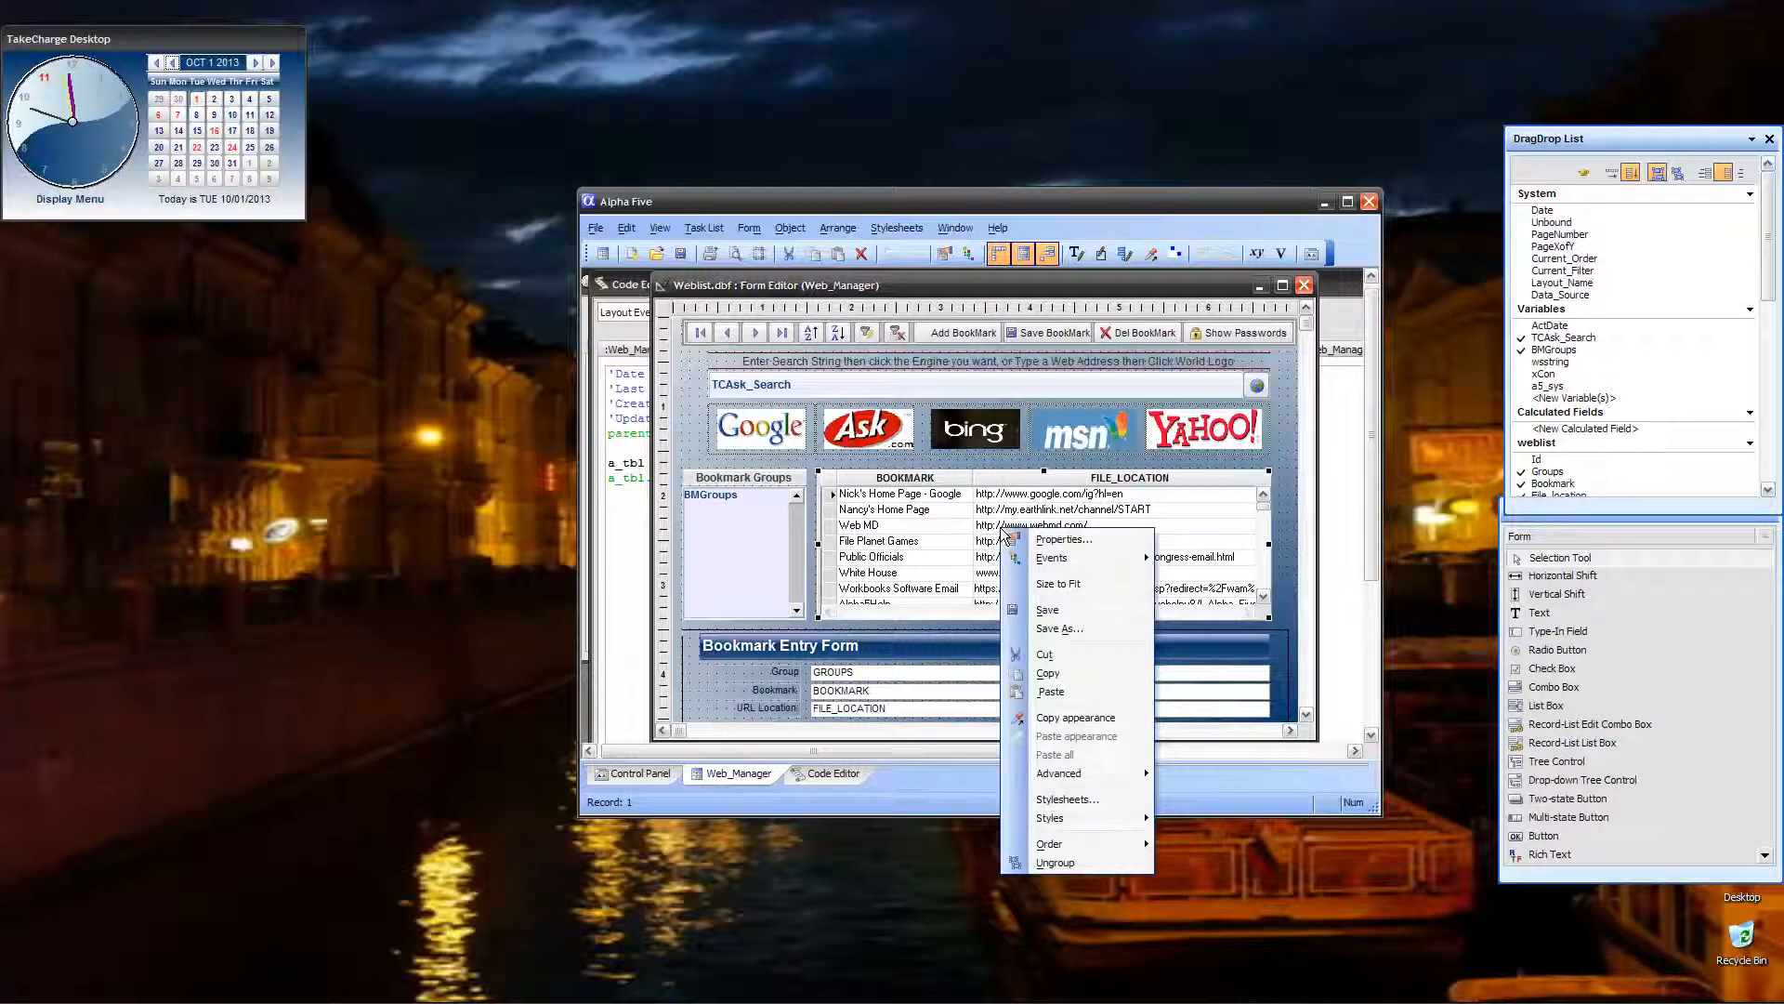
click(1050, 558)
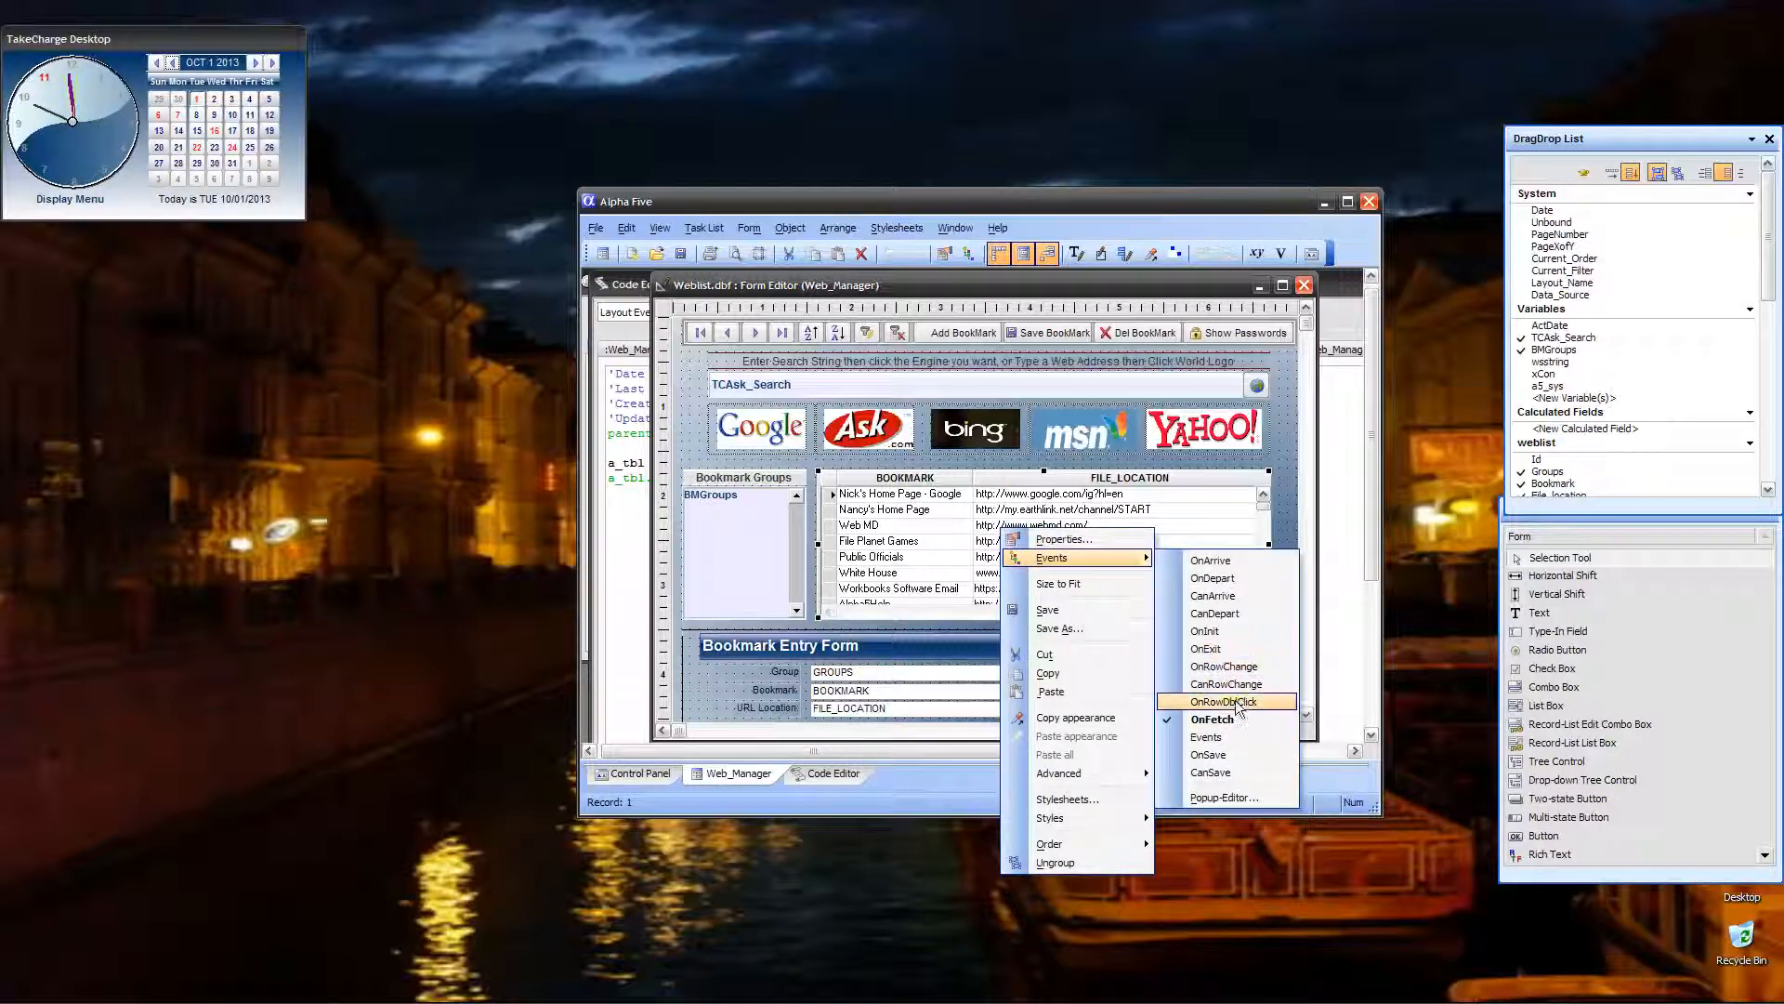
click(1223, 701)
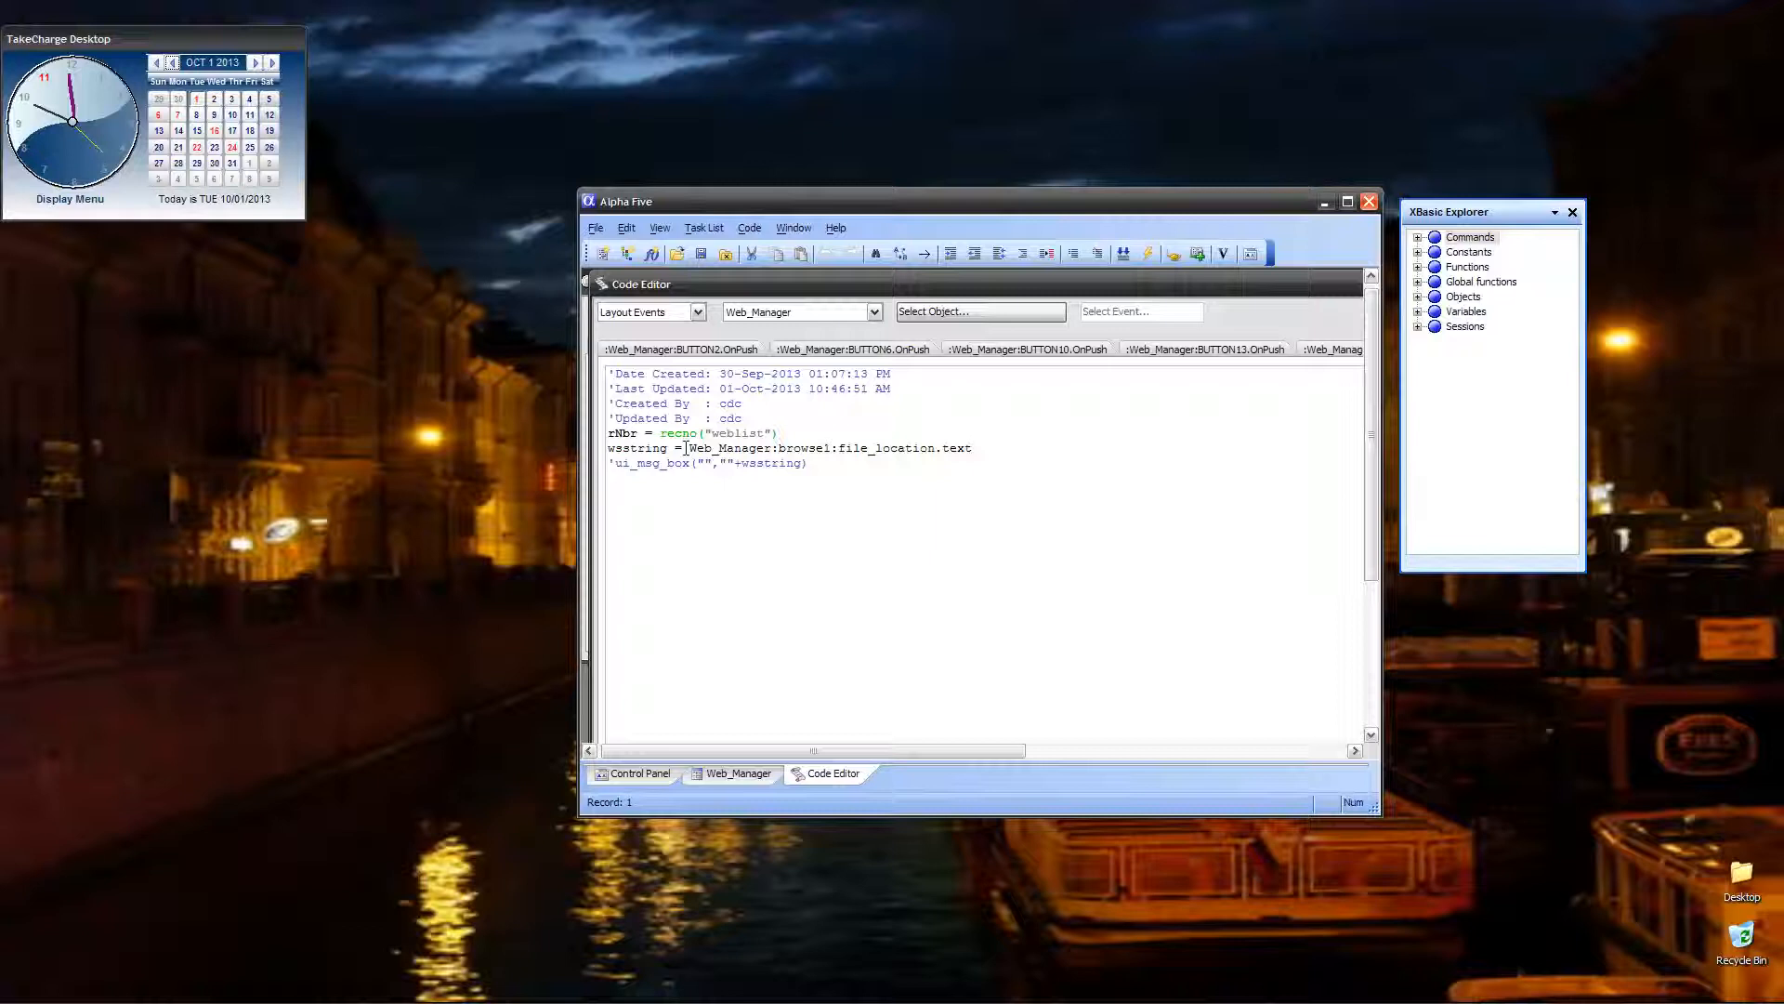
mouse_move(958, 456)
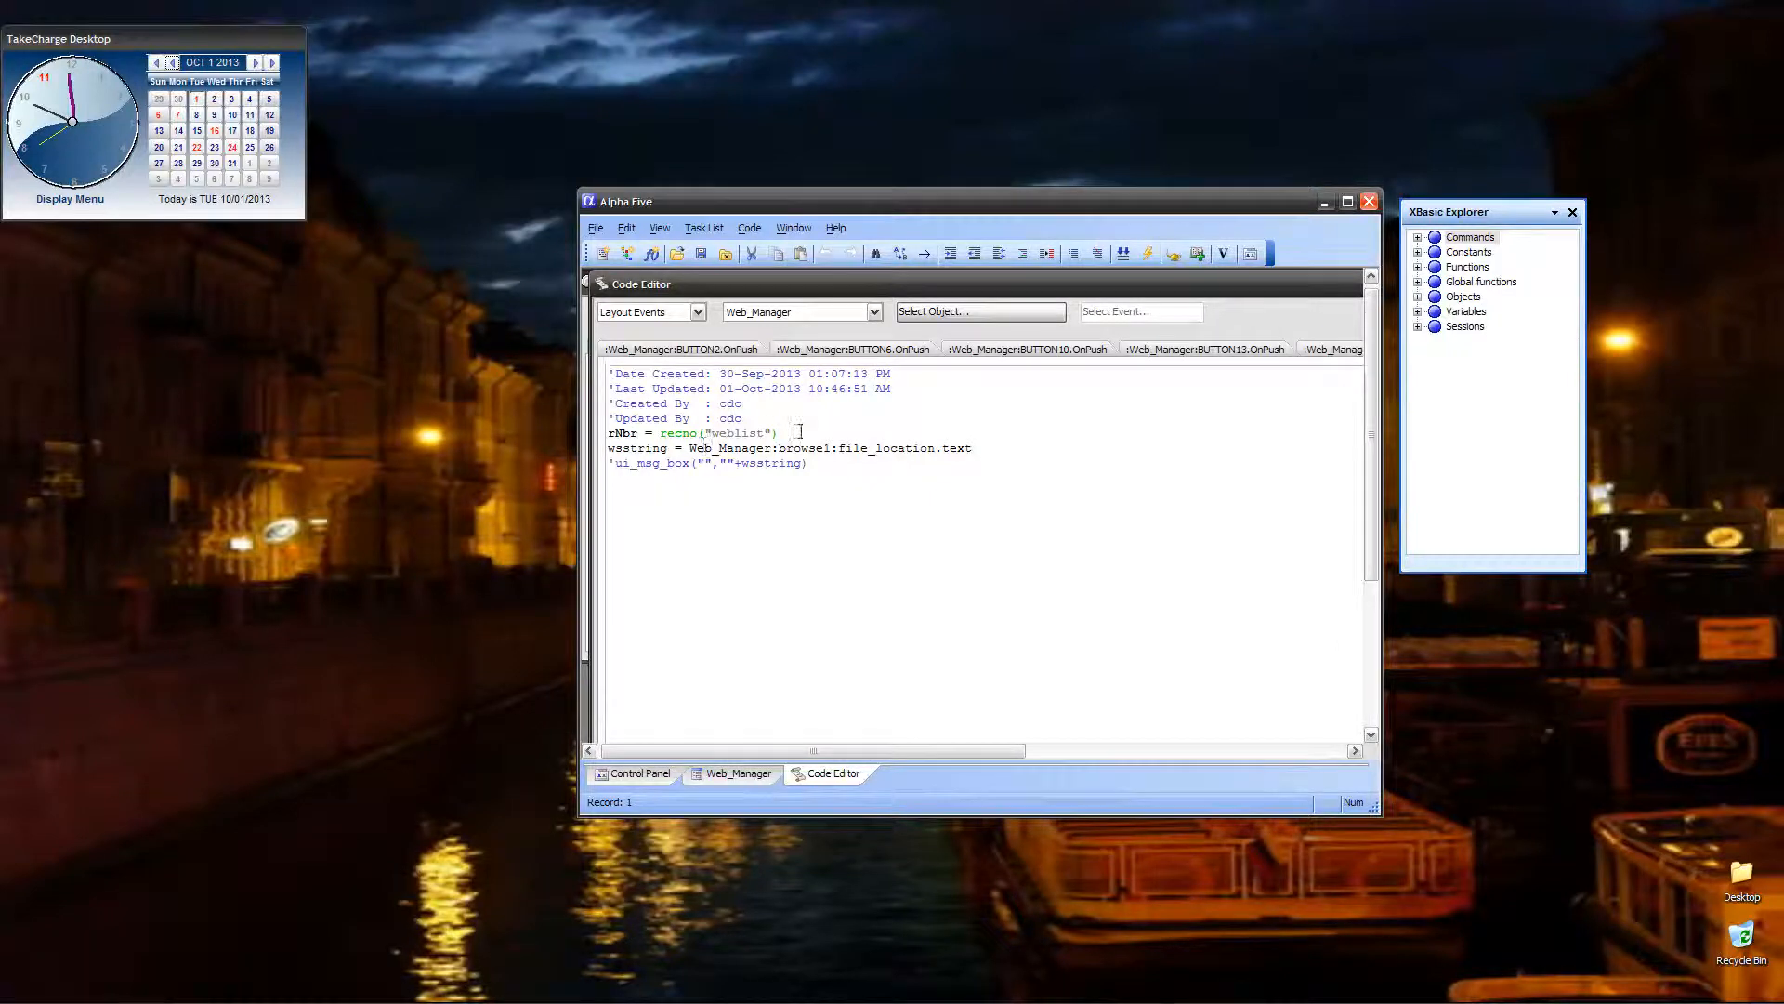
click(736, 773)
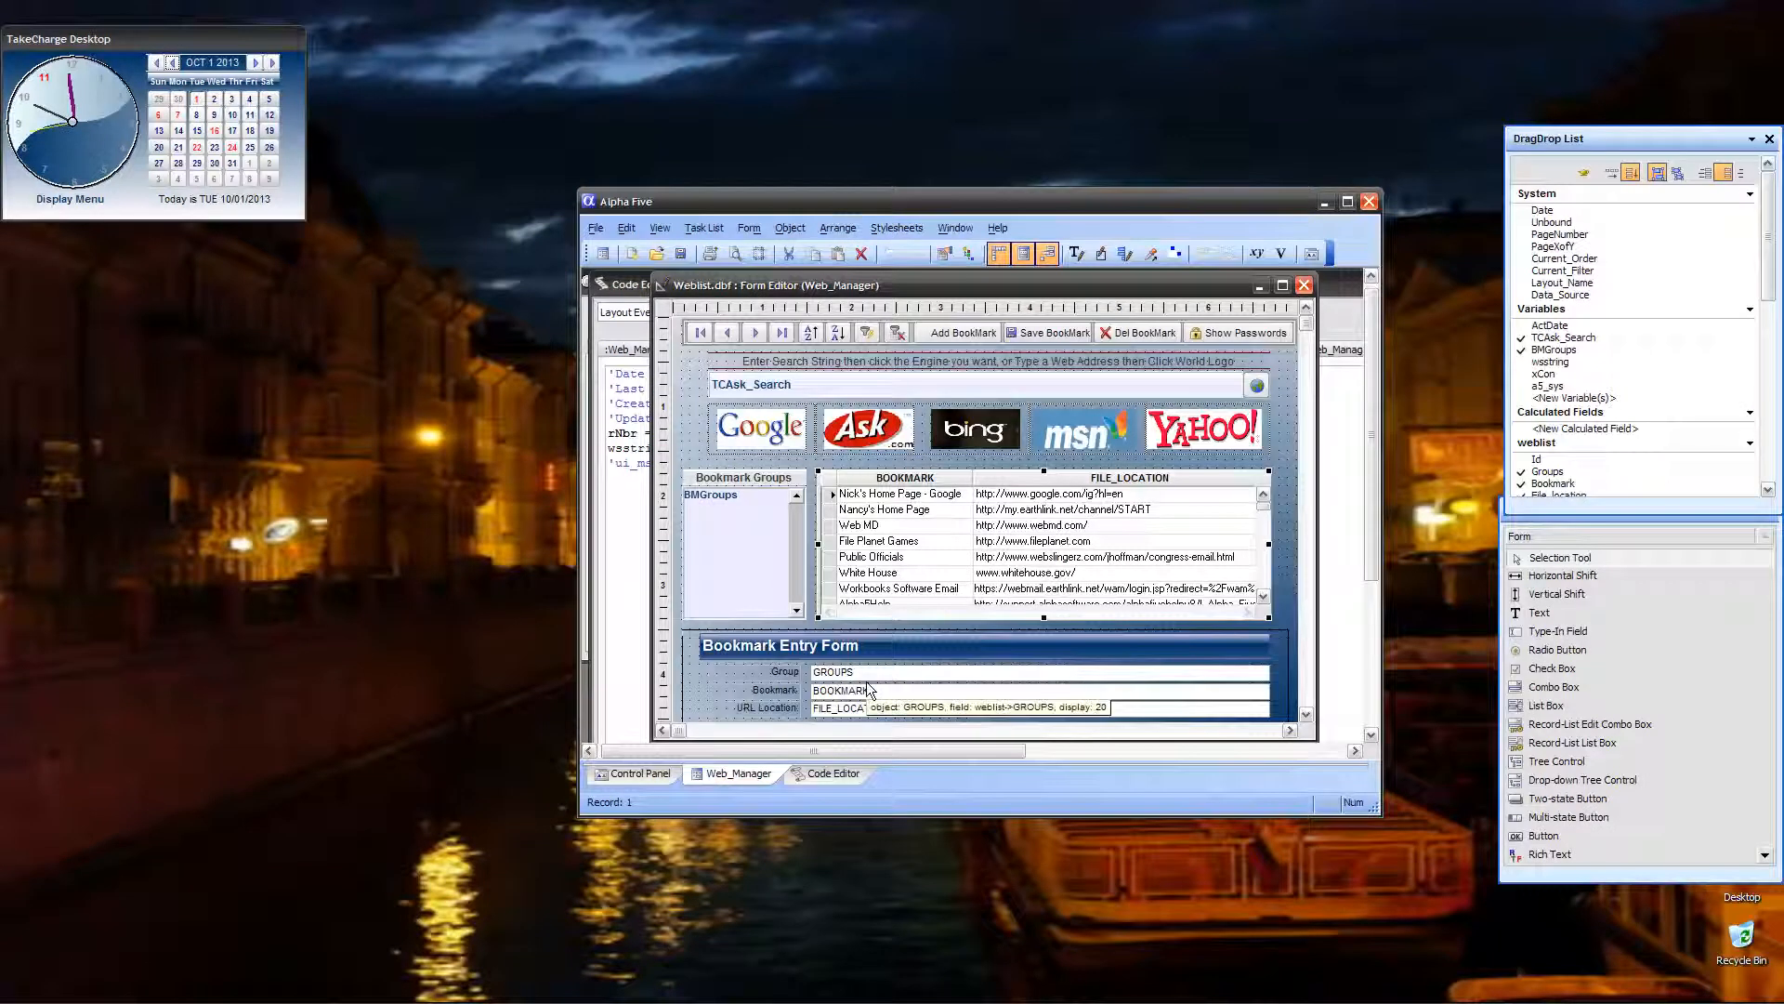
mouse_move(747, 558)
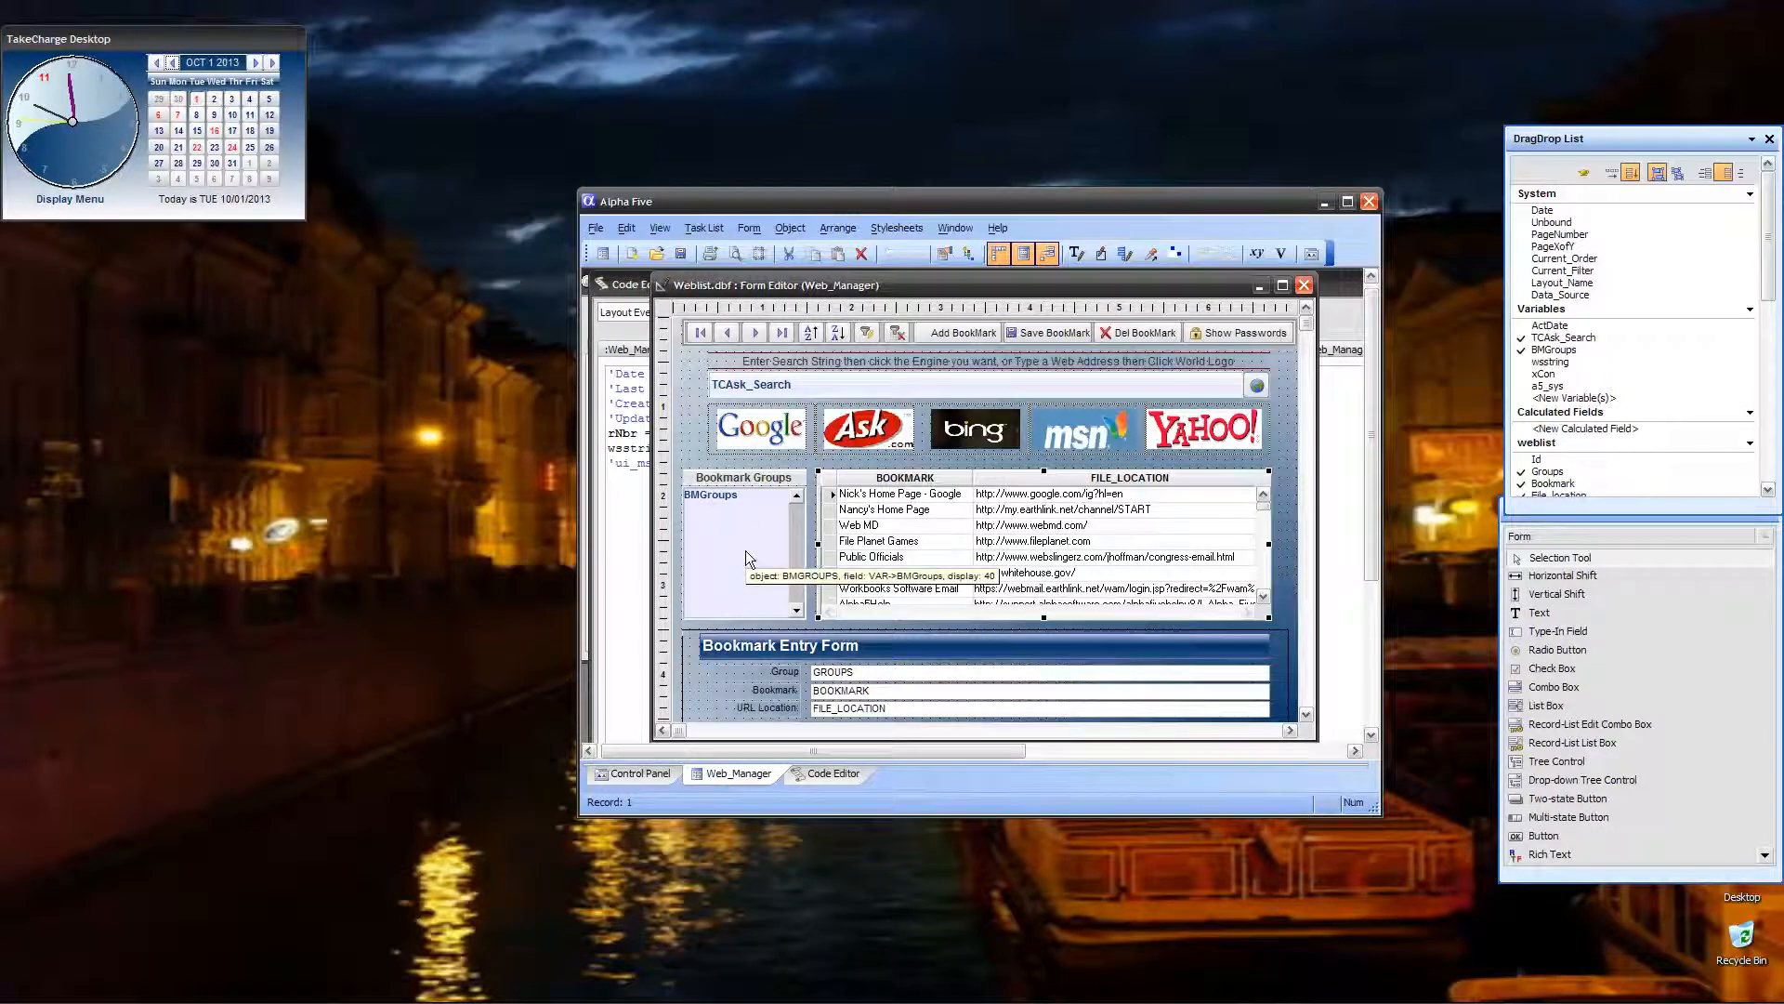
- Review the BMGroups list box properties: Setup control type and Choices from unique Groups values
right_click(740, 552)
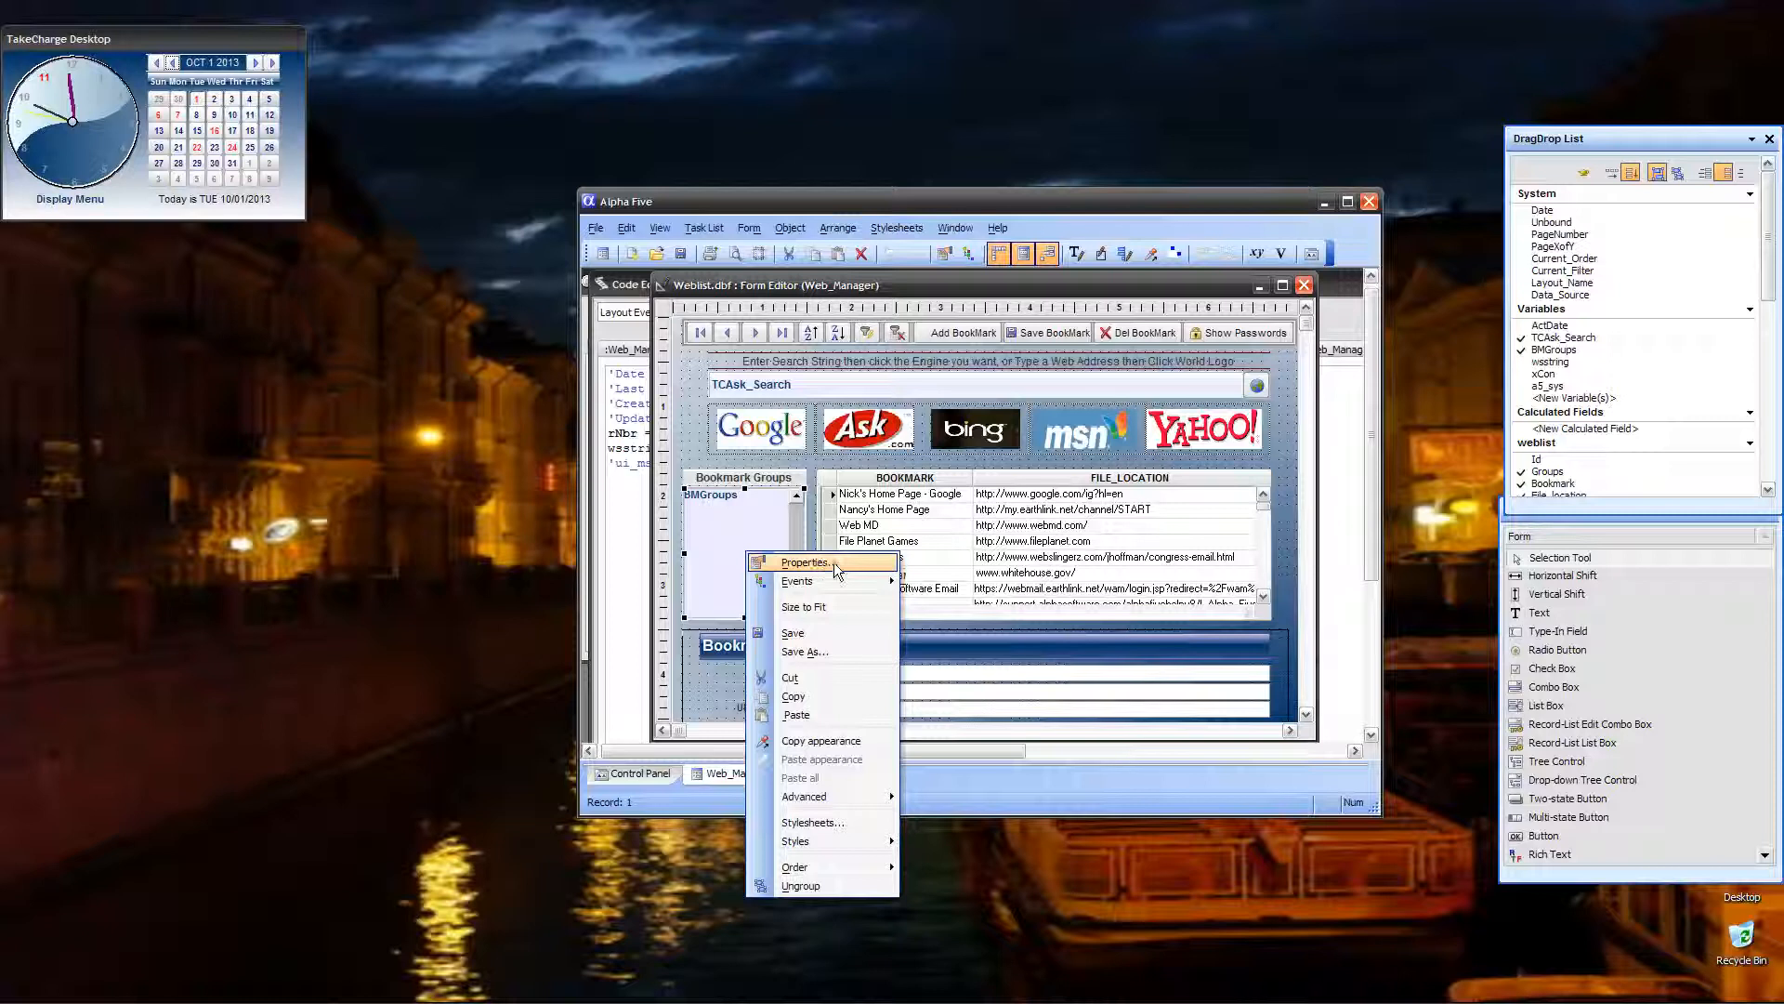
click(805, 562)
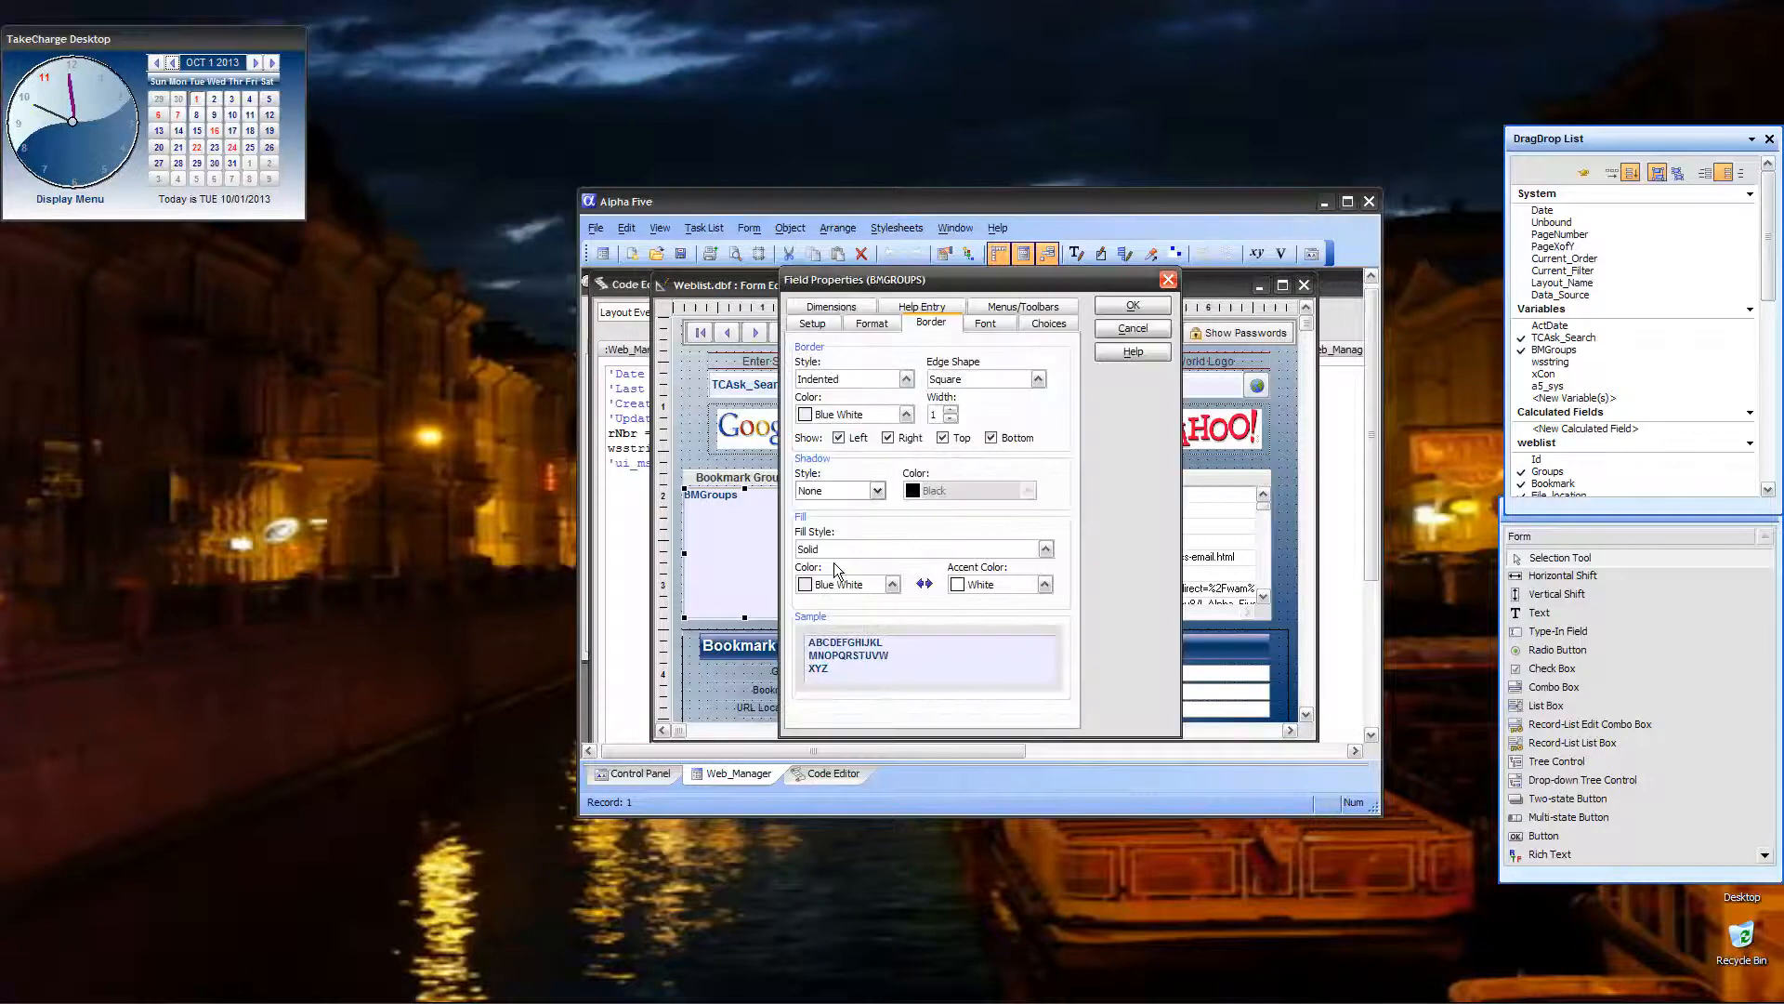
click(812, 321)
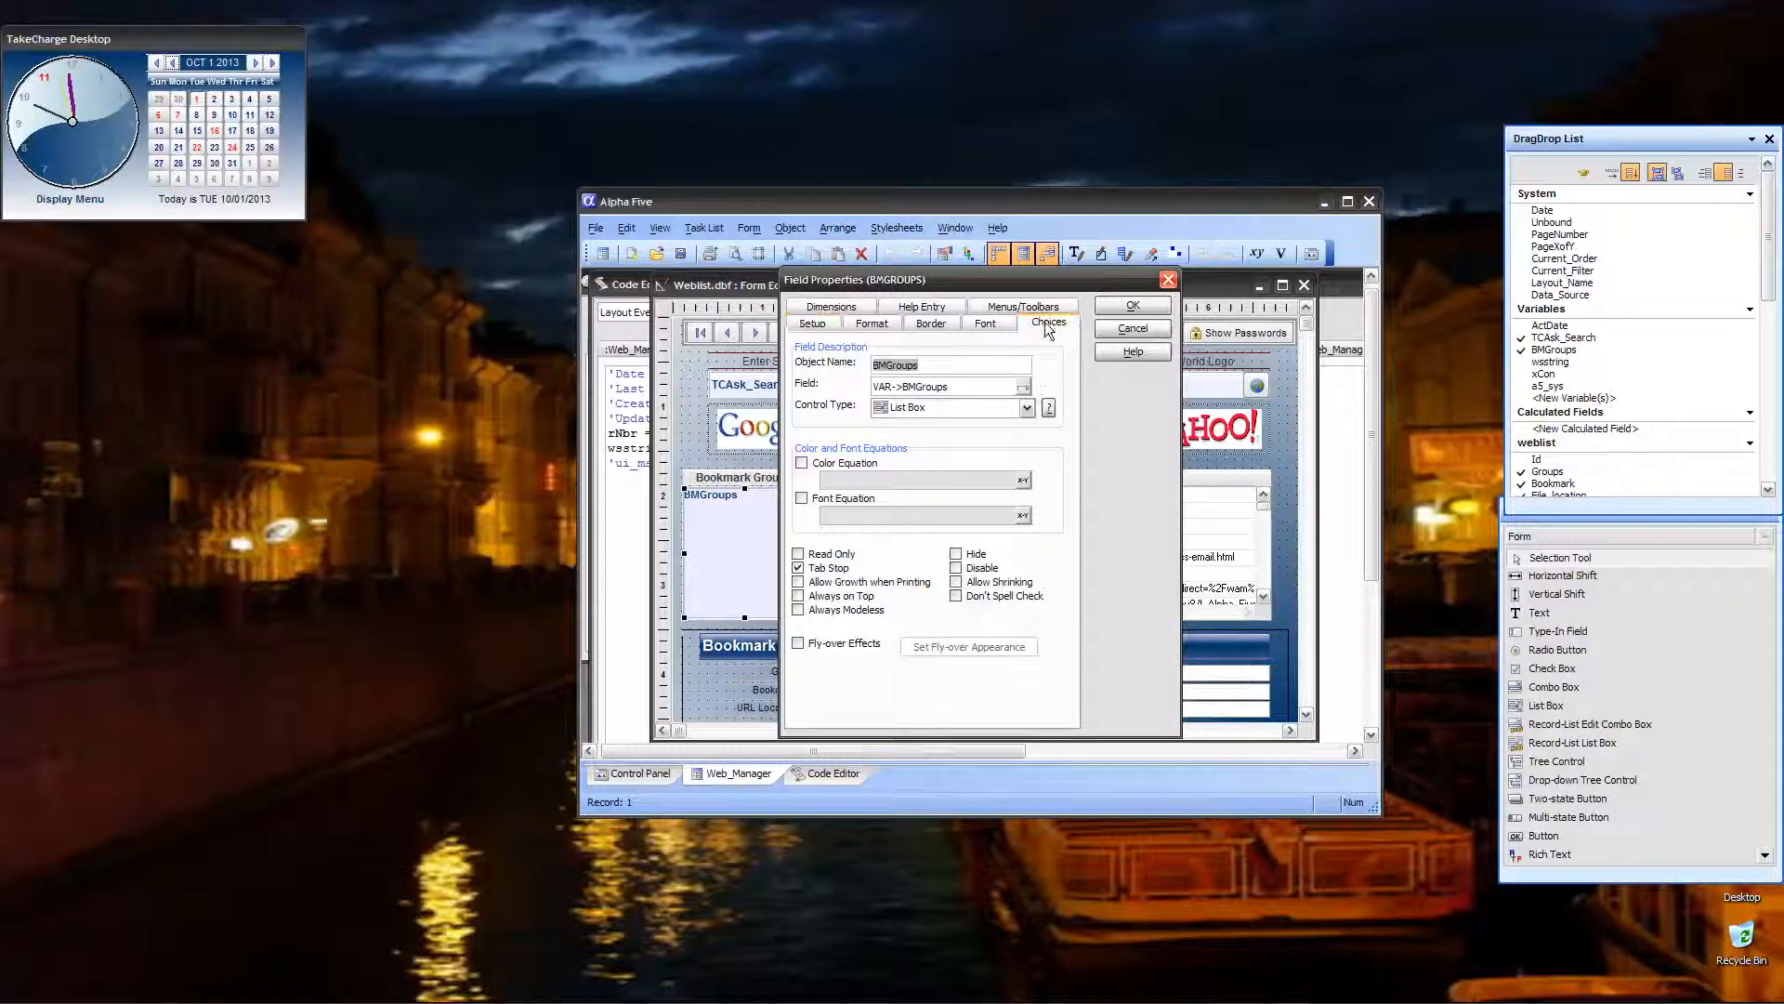
click(1046, 322)
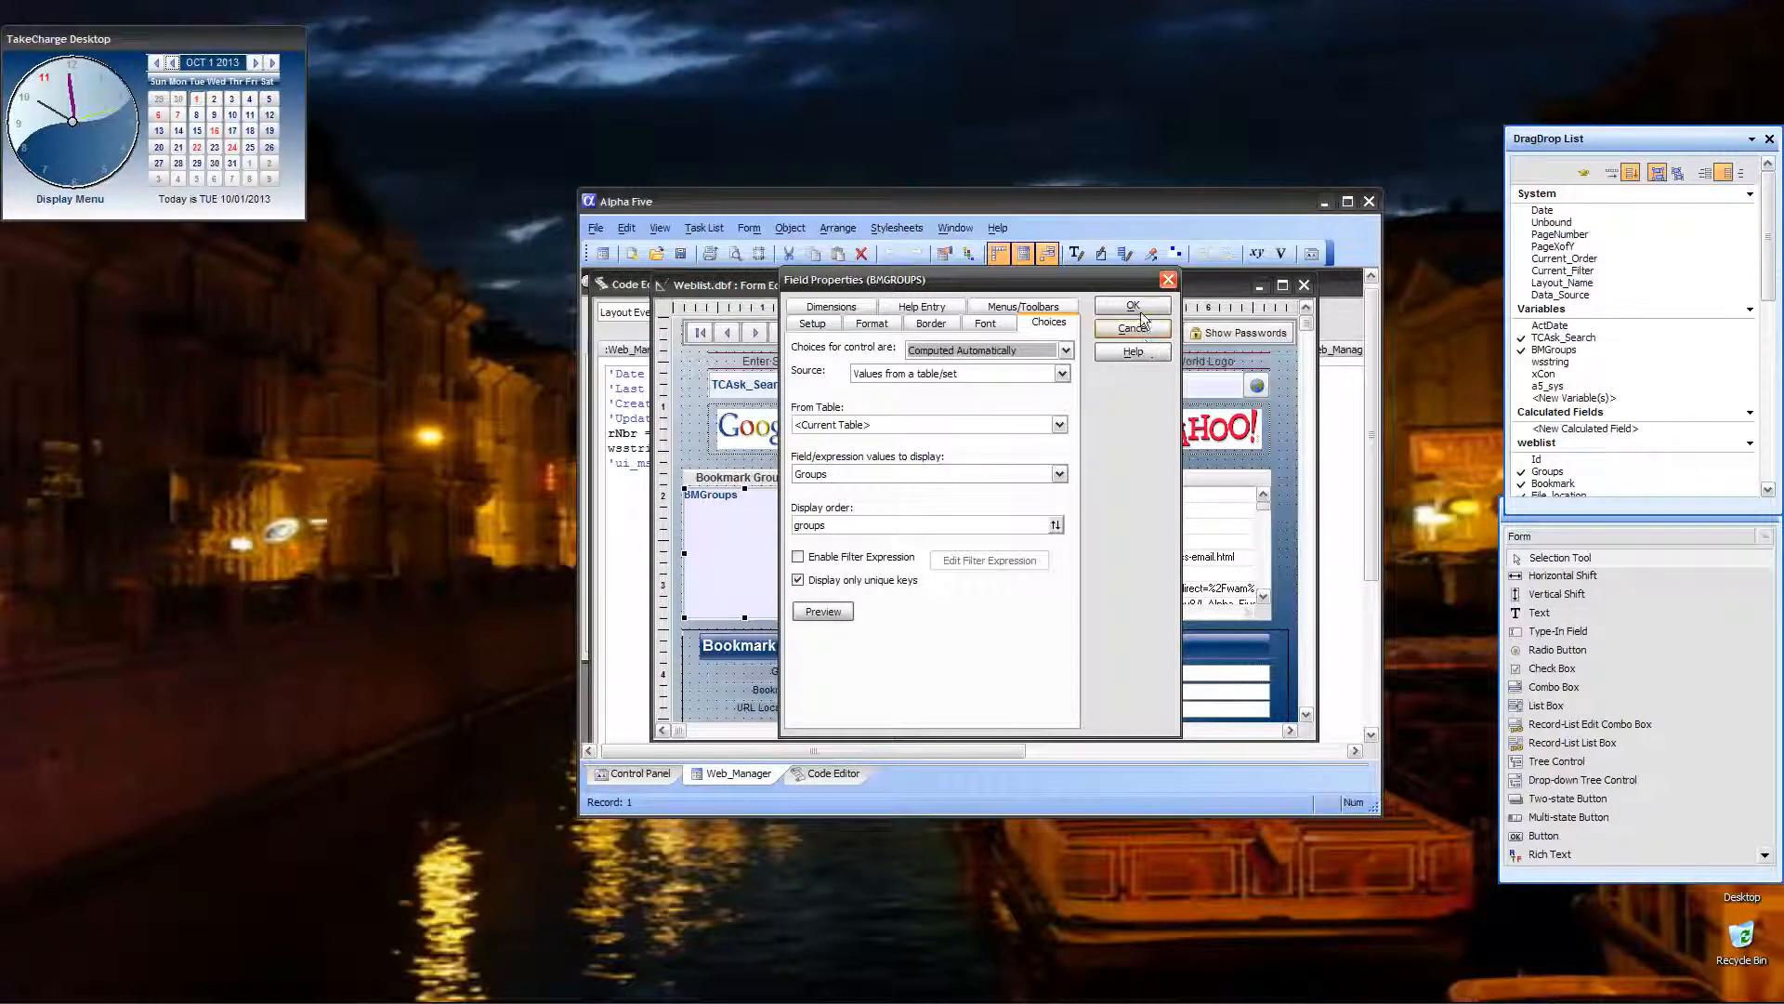
click(1132, 307)
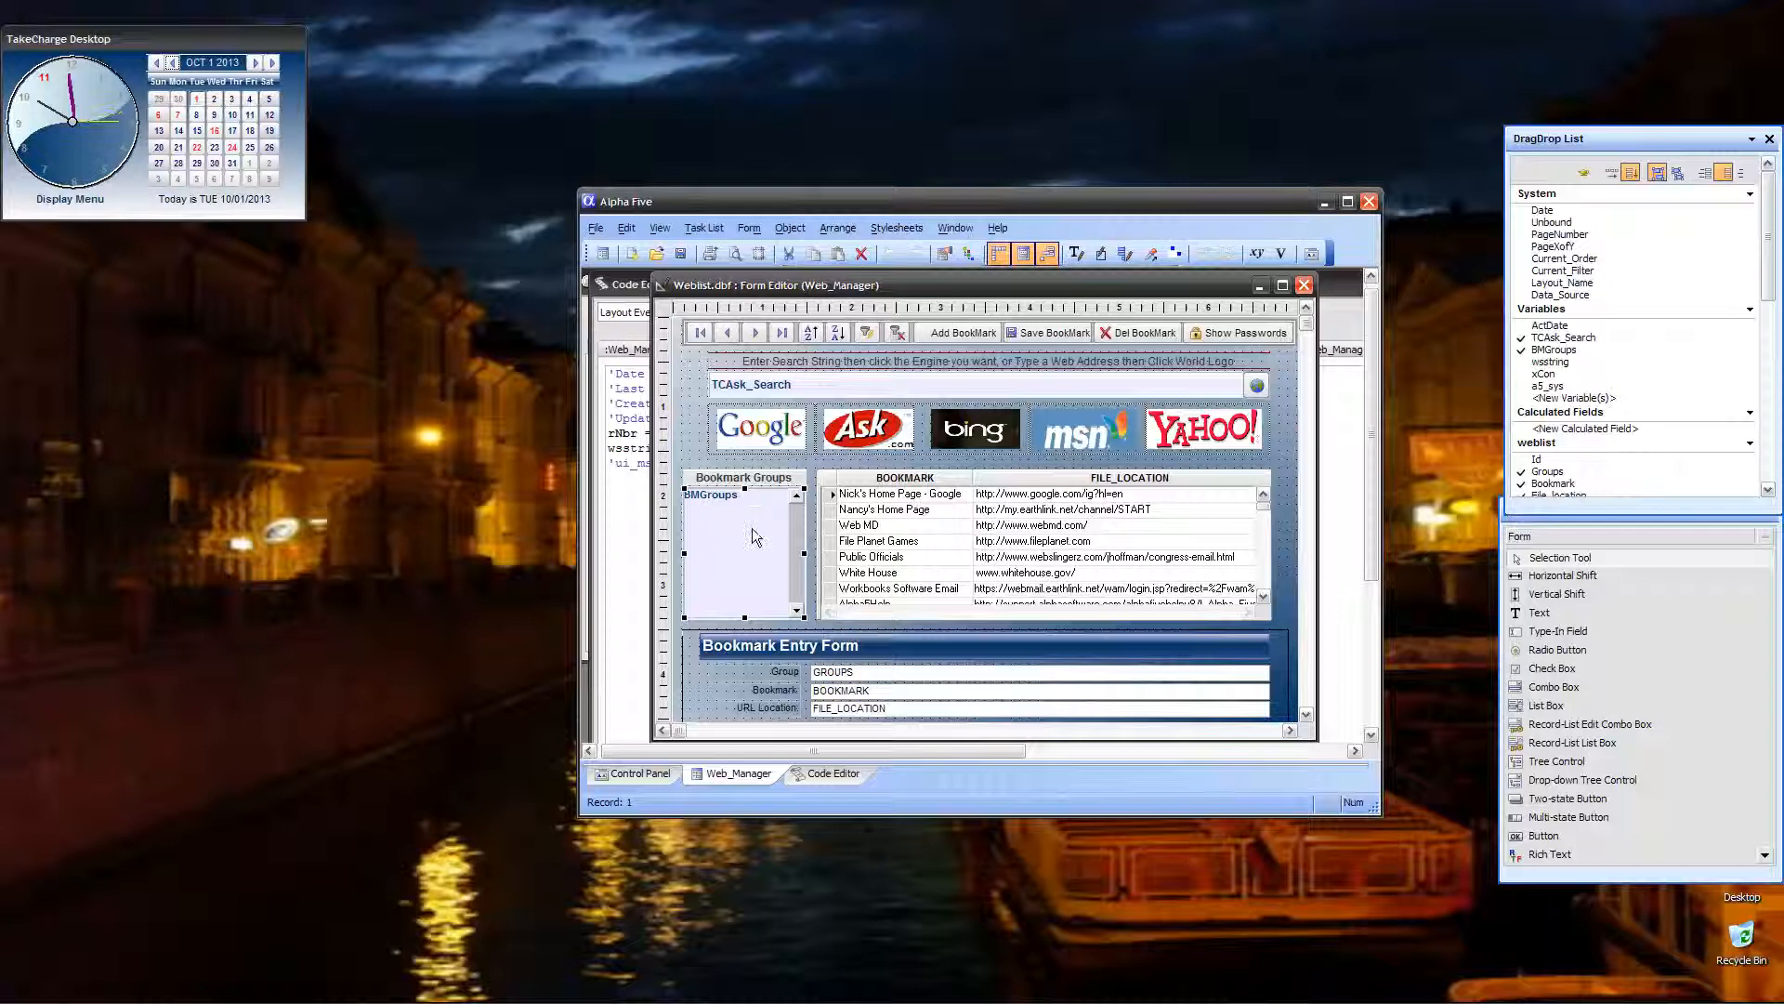
- Right-click the BMGroups list box again to reach its Events
right_click(740, 535)
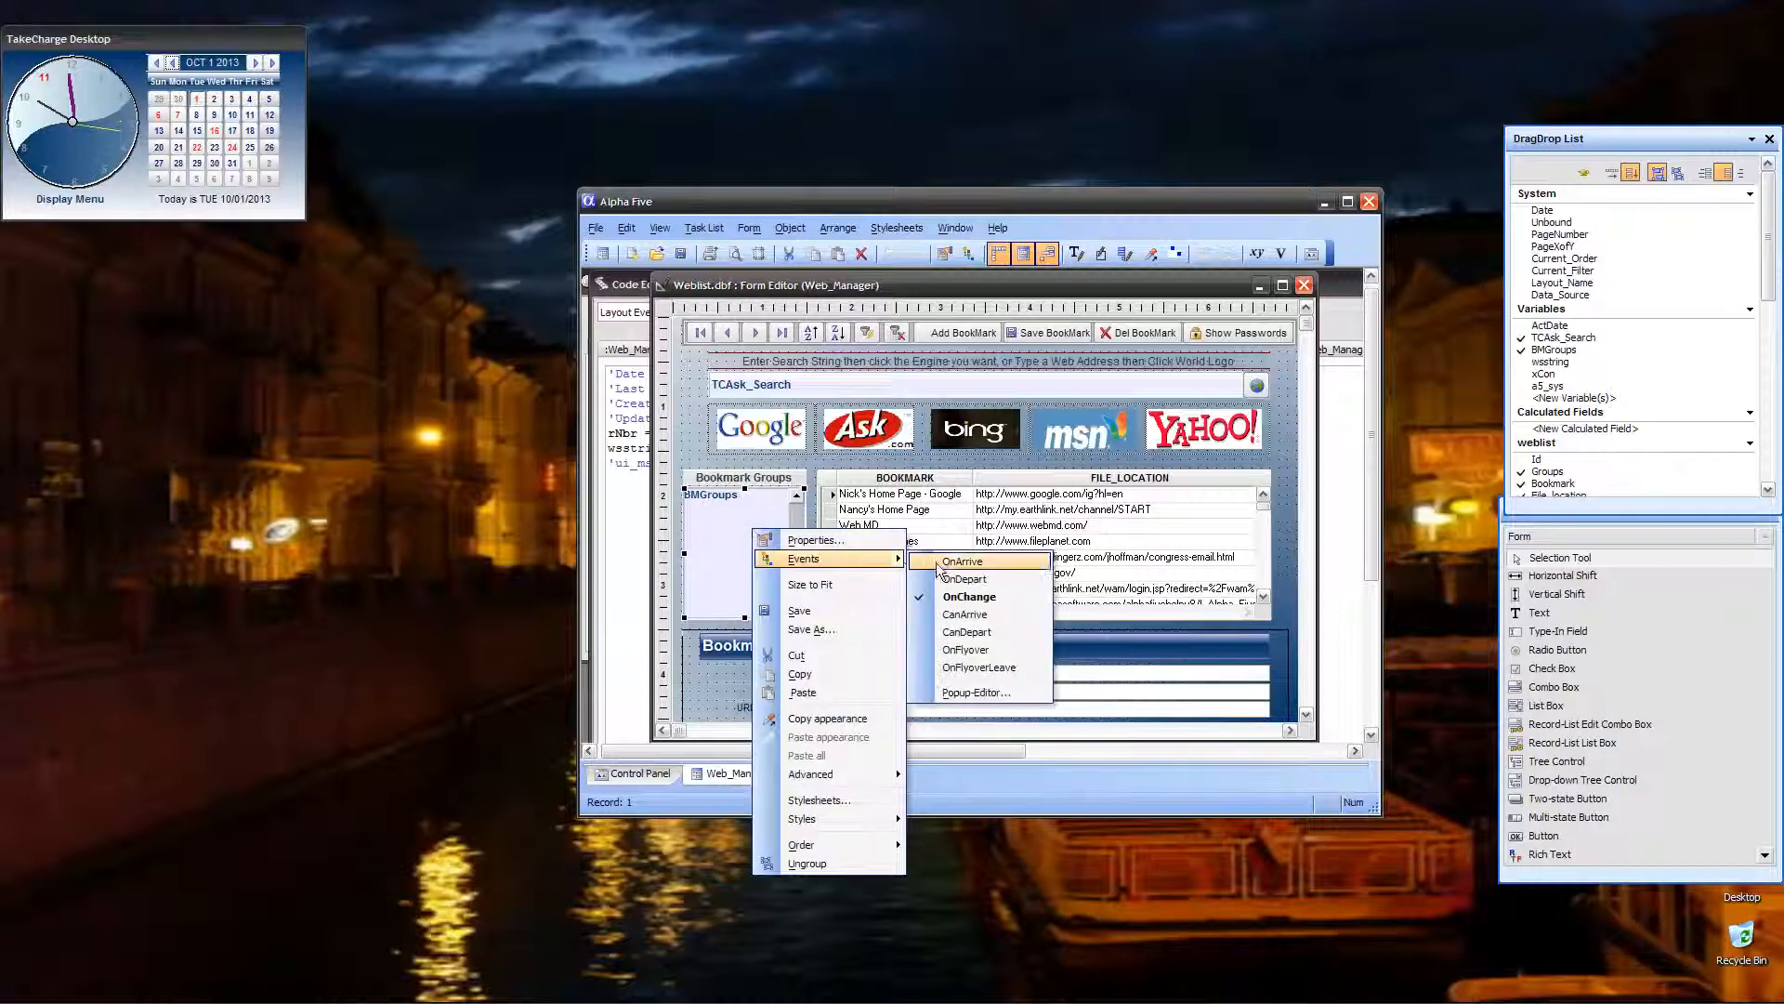